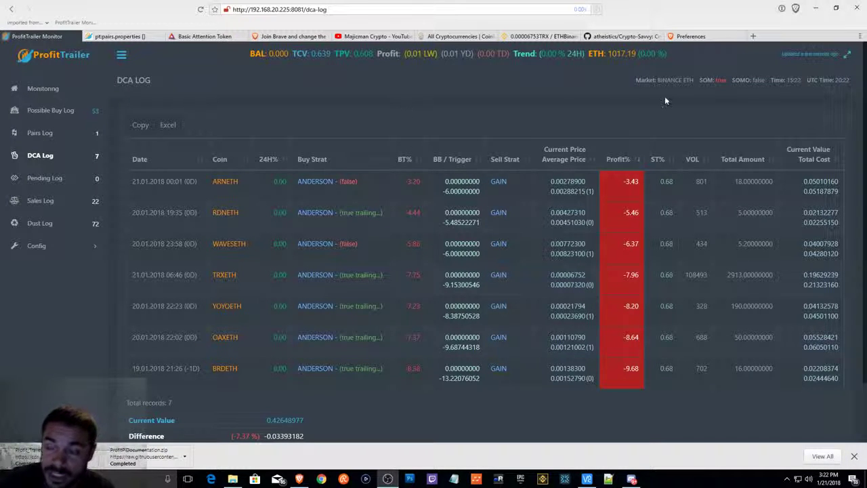
{"action": "mouse_move", "coordinate": [591, 190]}
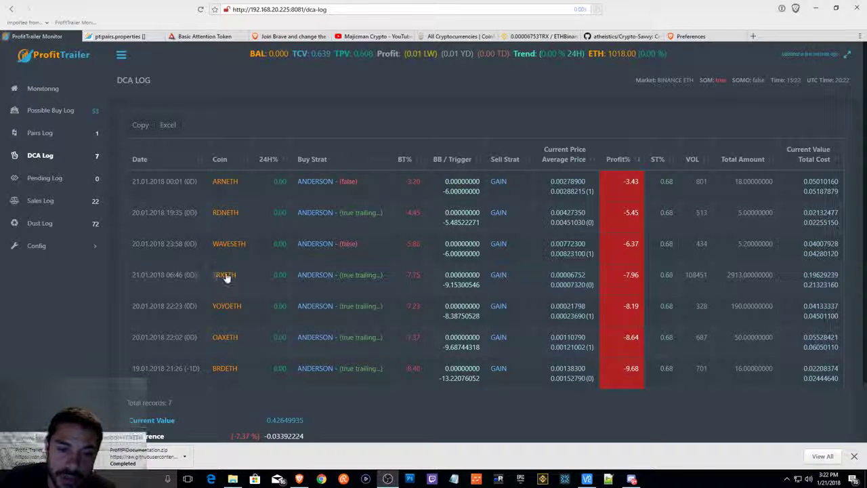
View the ProfitTrailer Pairs Log with bought prices, then return to the DCA log
{"action": "left_click", "coordinate": [41, 133]}
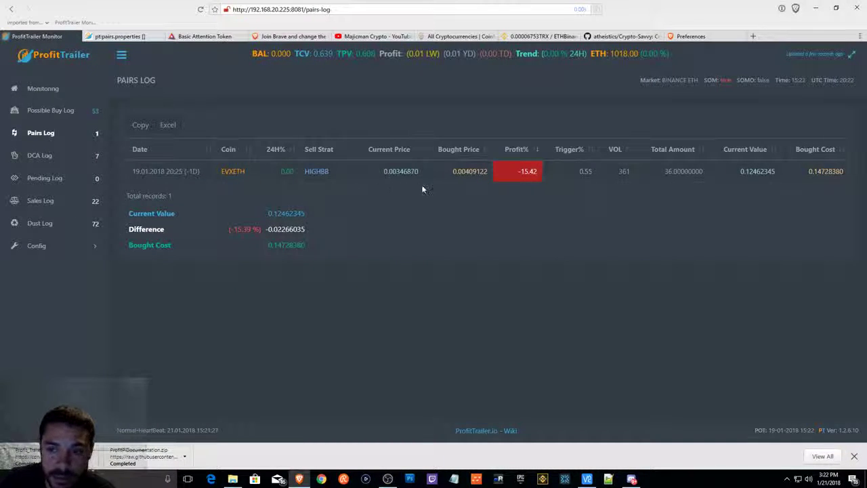
{"action": "mouse_move", "coordinate": [665, 263]}
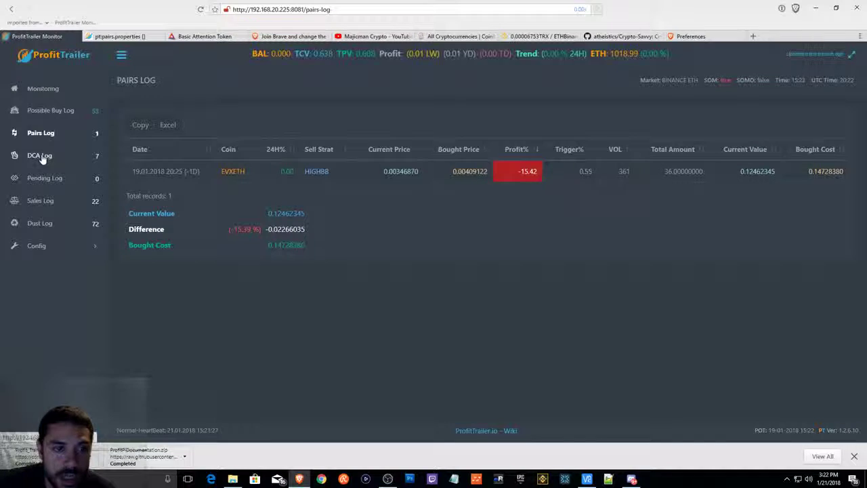
{"action": "left_click", "coordinate": [39, 155]}
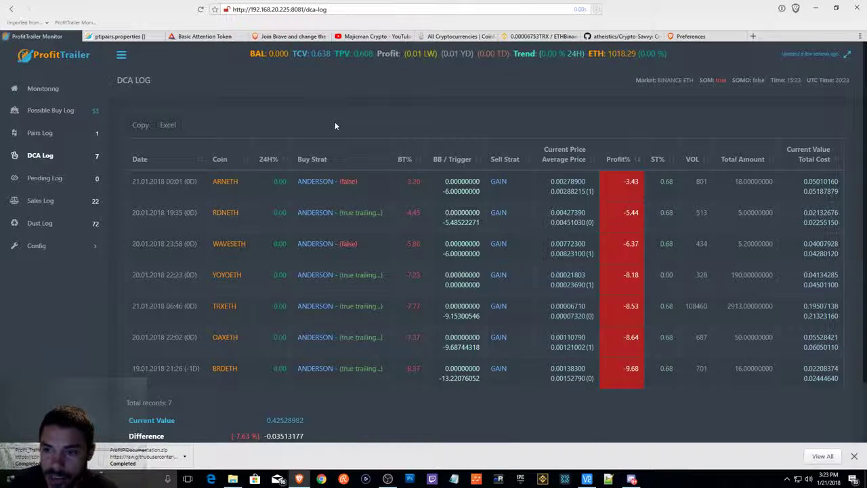
{"action": "mouse_move", "coordinate": [651, 396]}
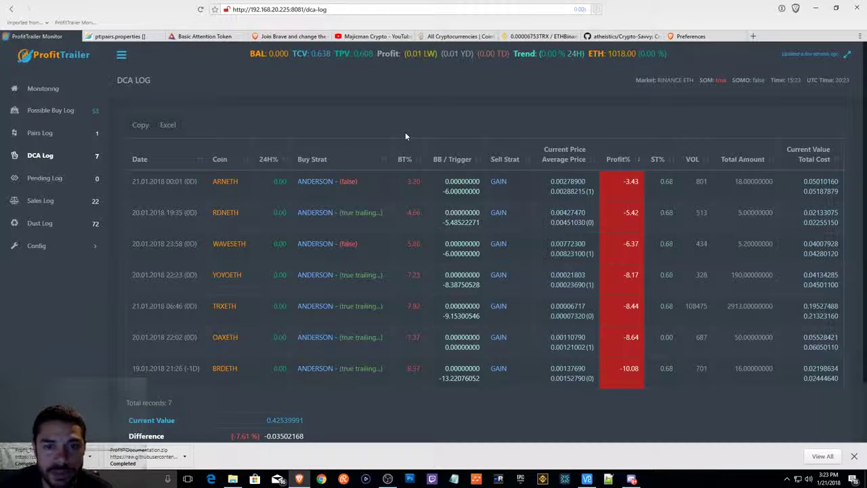
{"action": "mouse_move", "coordinate": [355, 114]}
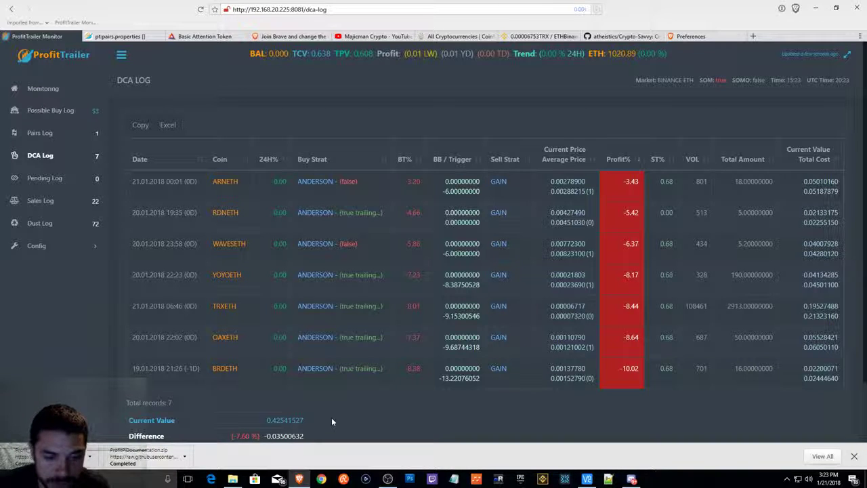
{"action": "mouse_move", "coordinate": [298, 480]}
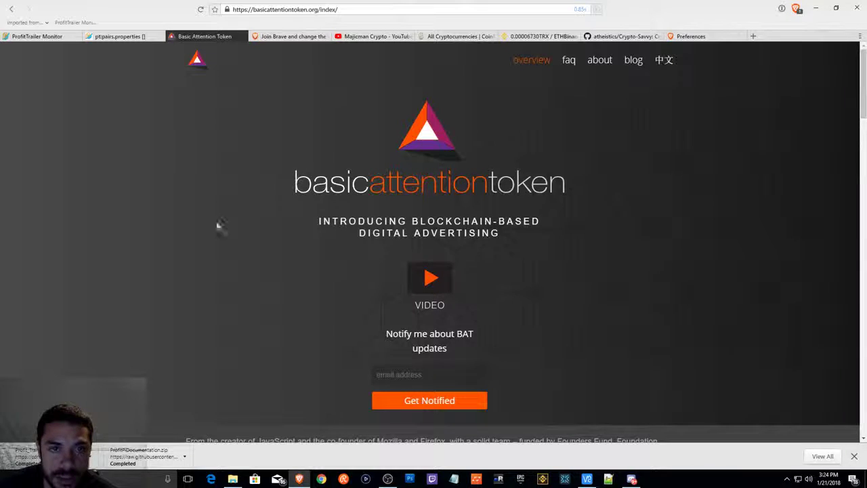
{"action": "mouse_move", "coordinate": [599, 59]}
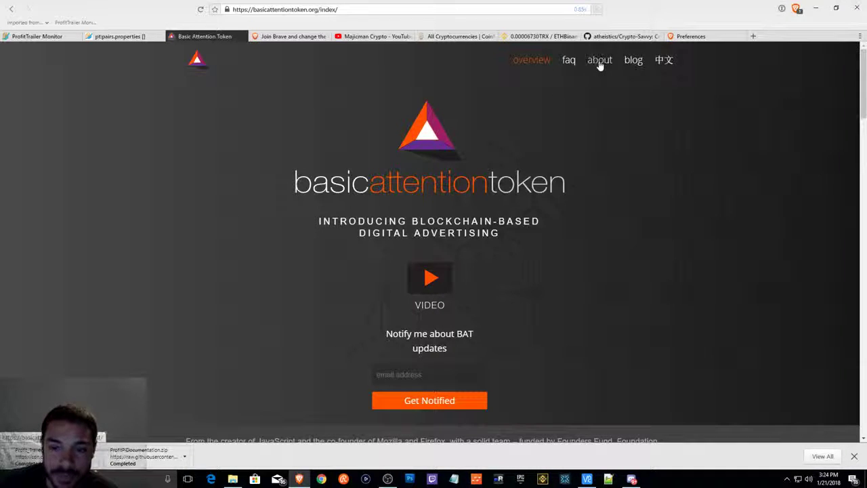
Go to the BAT site's About page and read the first team bio, highlighting 'JavaScript'
{"action": "left_click", "coordinate": [599, 60]}
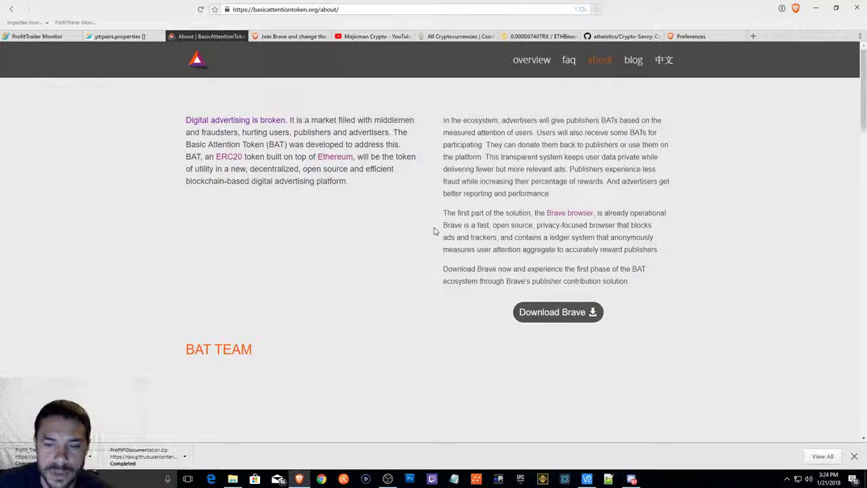
{"action": "scroll", "scroll_direction": "down", "scroll_amount": 3}
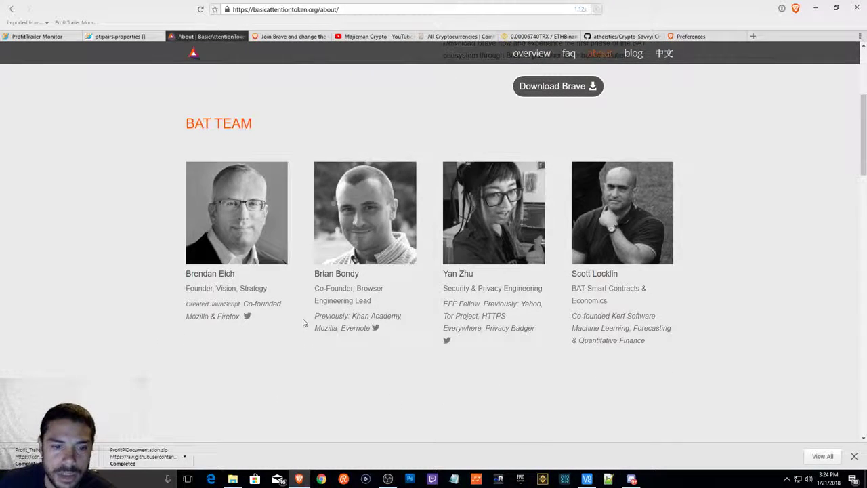
{"action": "scroll", "scroll_direction": "down", "scroll_amount": 3}
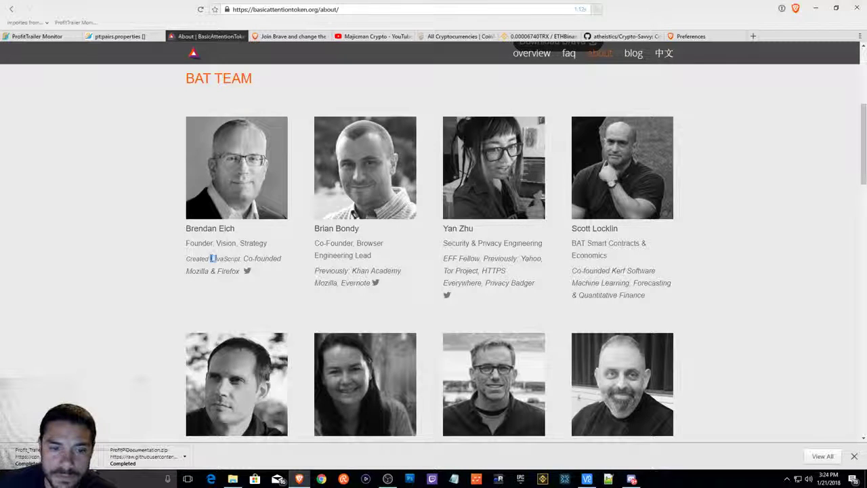
{"action": "double_click", "coordinate": [225, 259]}
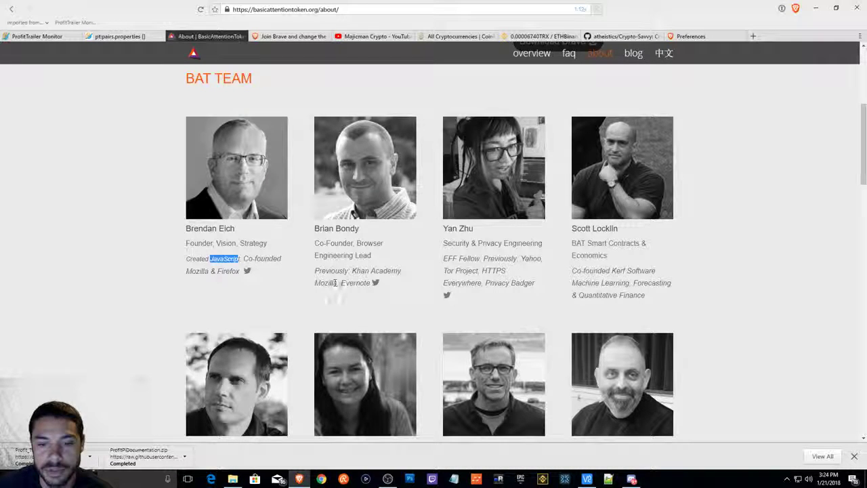
{"action": "mouse_move", "coordinate": [364, 314]}
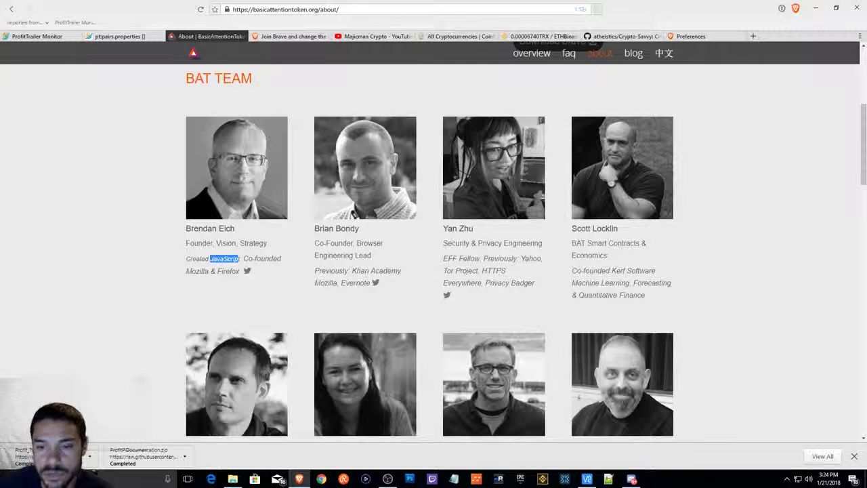
{"action": "mouse_move", "coordinate": [428, 298]}
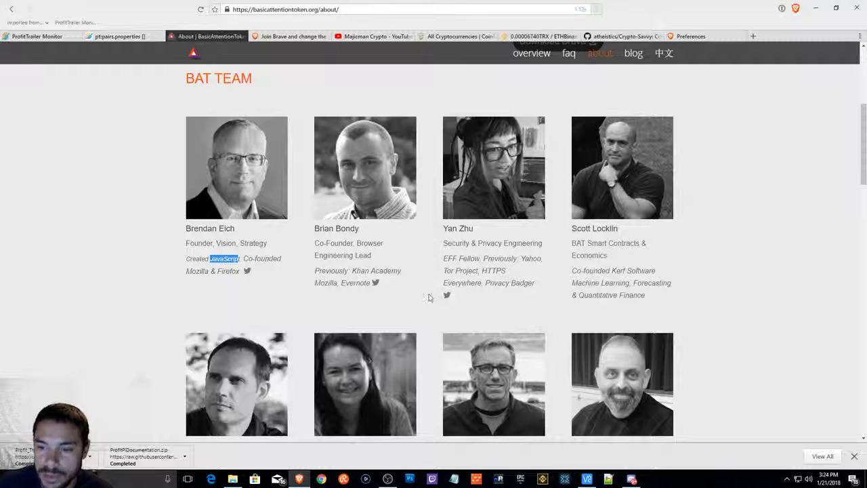
Read through the BAT Team and Advisors sections, then return to the top of the page
{"action": "scroll", "scroll_direction": "down", "scroll_amount": 3}
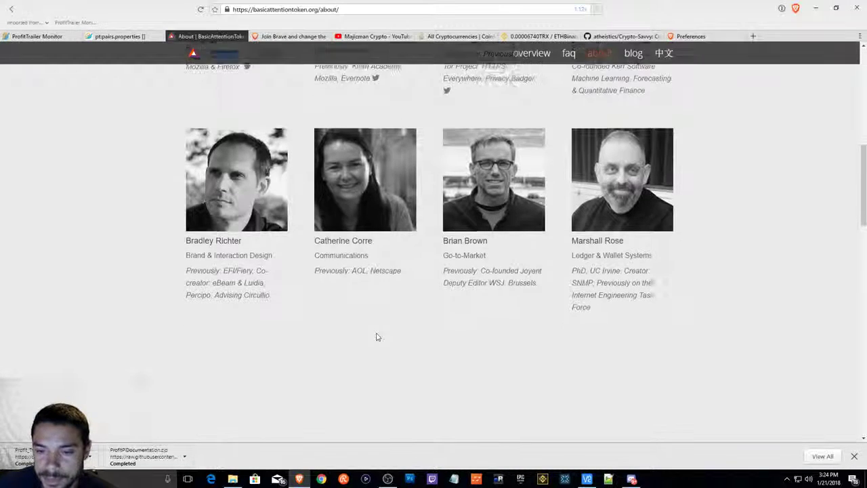
{"action": "scroll", "scroll_direction": "down", "scroll_amount": 3}
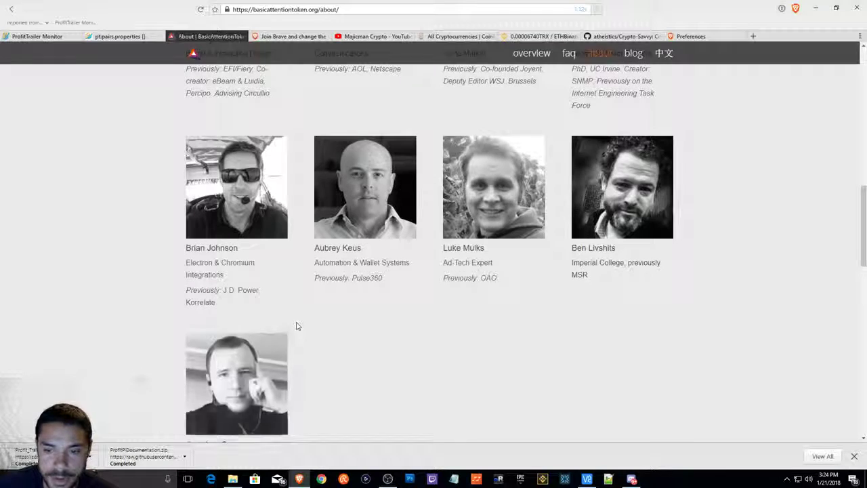
{"action": "scroll", "scroll_direction": "down", "scroll_amount": 3}
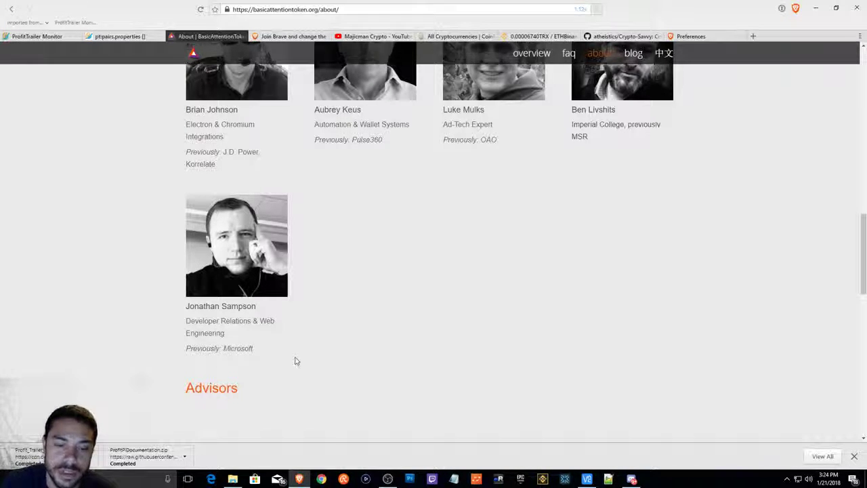
{"action": "scroll", "scroll_direction": "down", "scroll_amount": 3}
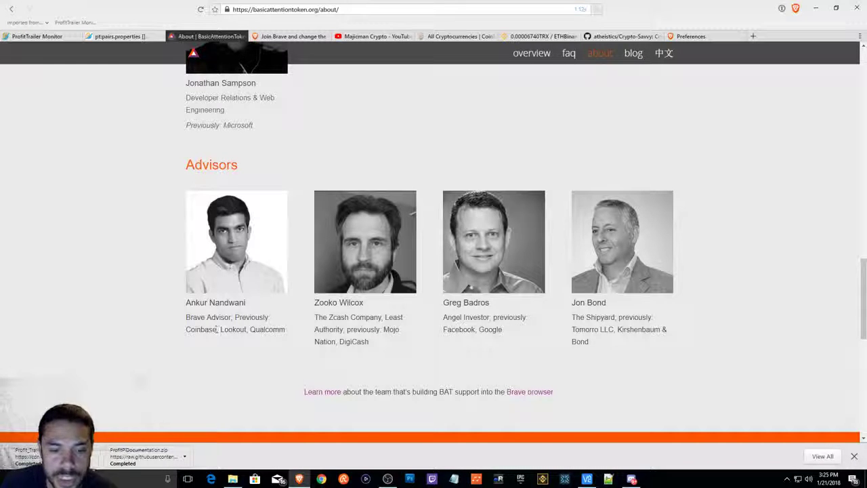
{"action": "scroll", "scroll_direction": "up", "scroll_amount": 3}
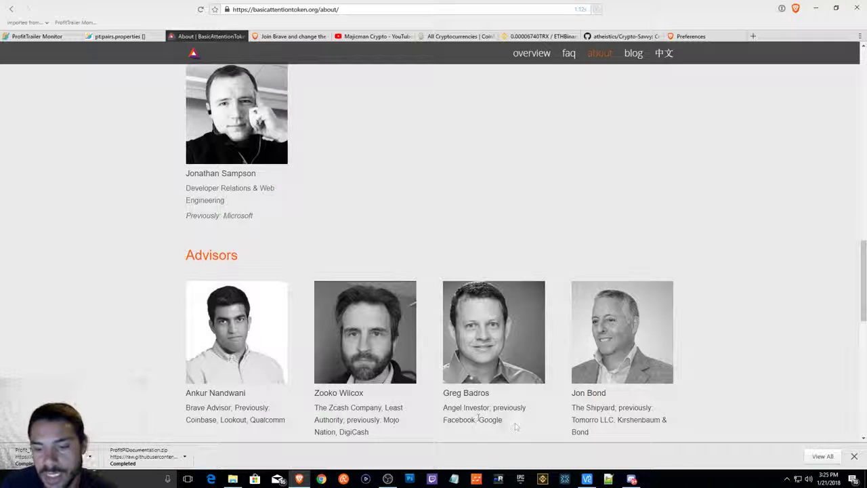
{"action": "double_click", "coordinate": [459, 420]}
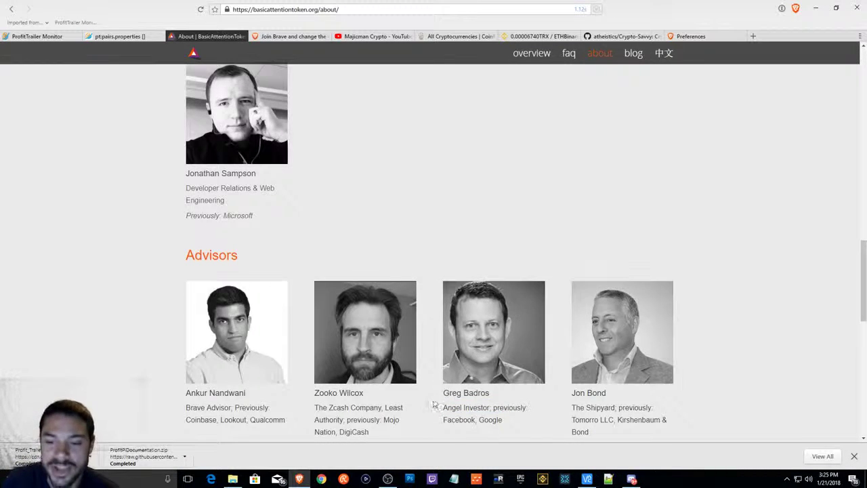
{"action": "scroll", "scroll_direction": "up", "scroll_amount": 3}
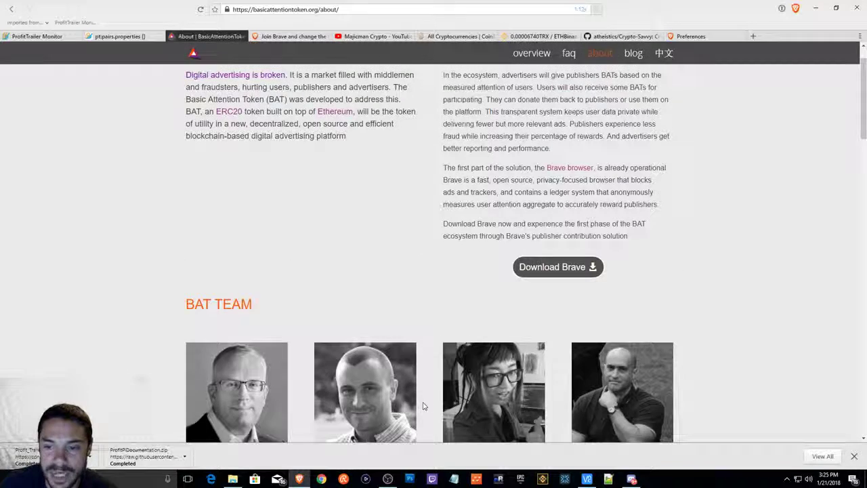
{"action": "scroll", "scroll_direction": "down", "scroll_amount": 3}
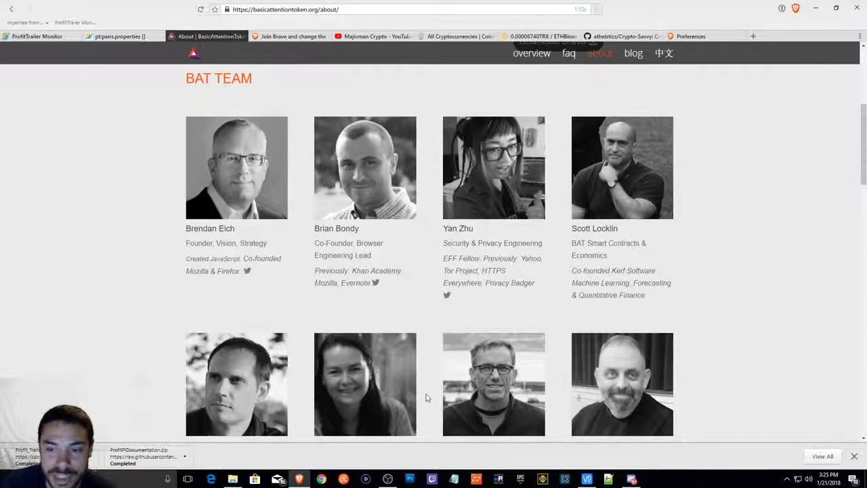
{"action": "scroll", "scroll_direction": "up", "scroll_amount": 3}
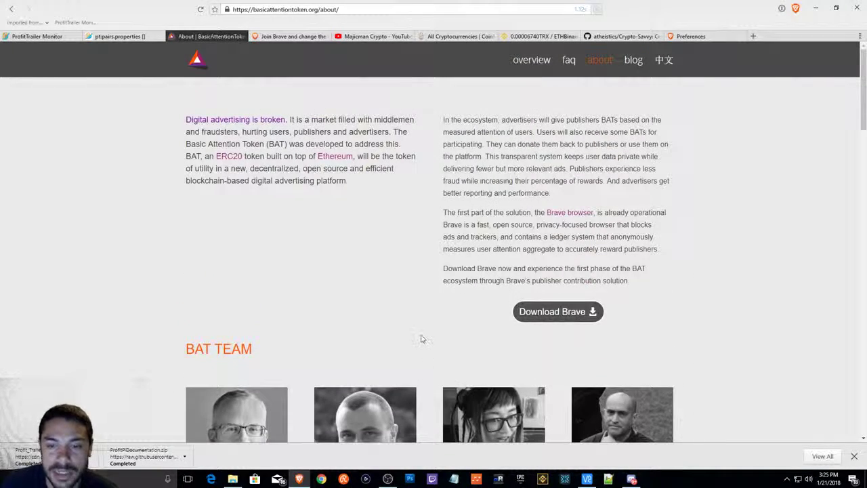
{"action": "mouse_move", "coordinate": [332, 239]}
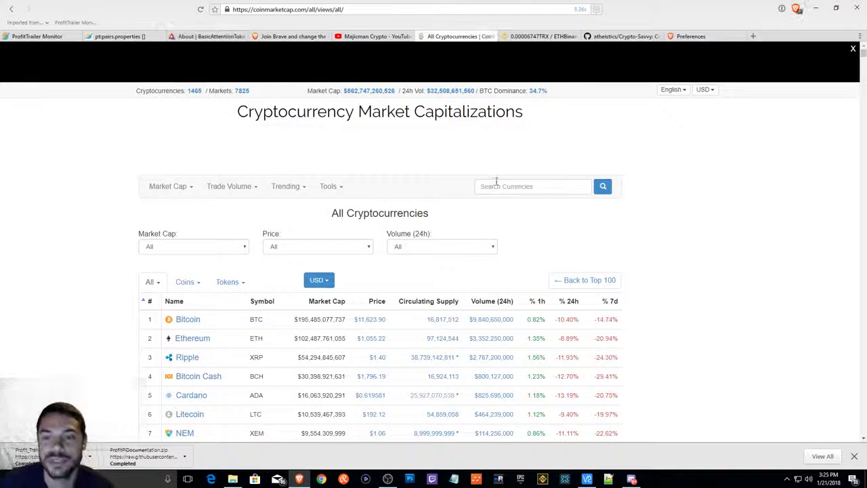
Search 'bat' on CoinMarketCap and view the Basic Attention Token page with its price chart
{"action": "type", "text": "bat"}
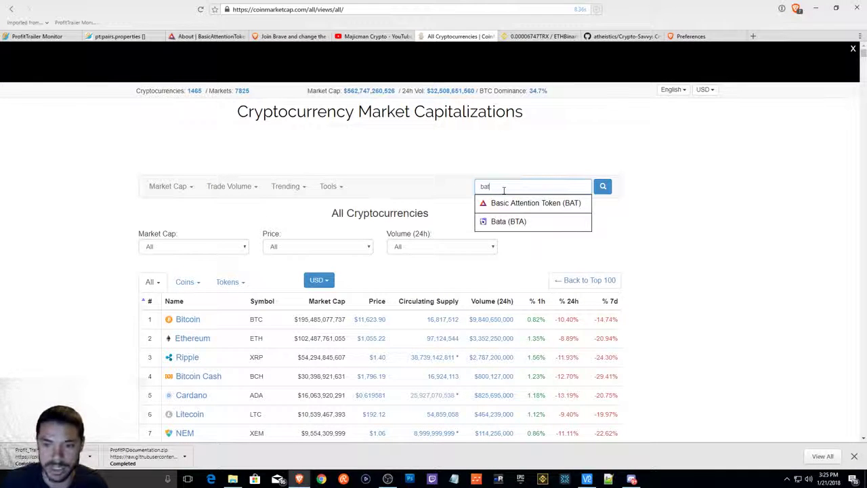
{"action": "left_click", "coordinate": [534, 203]}
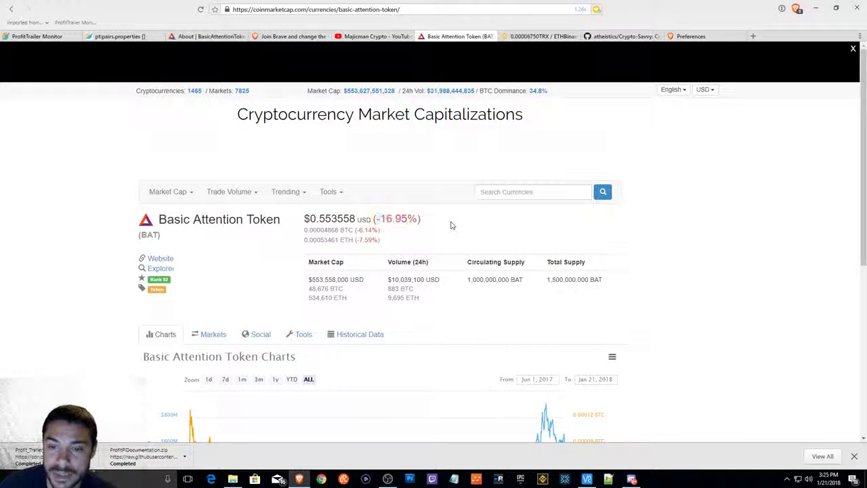
{"action": "scroll", "scroll_direction": "down", "scroll_amount": 3}
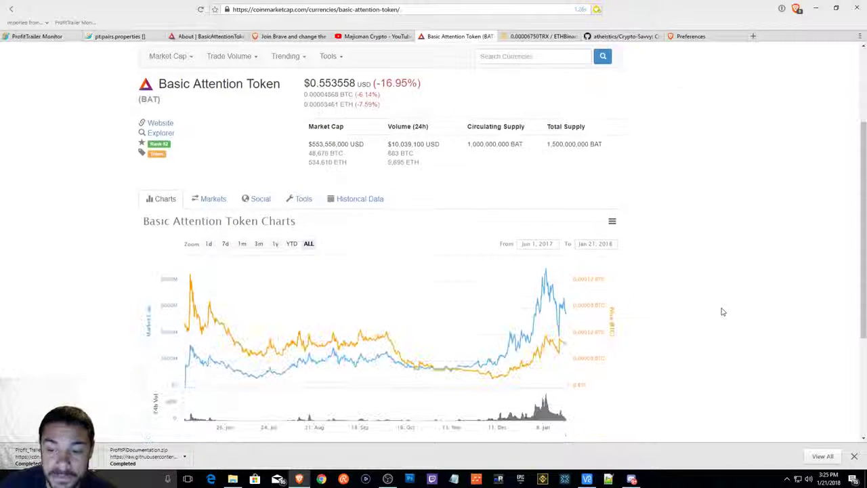
{"action": "scroll", "scroll_direction": "up", "scroll_amount": 3}
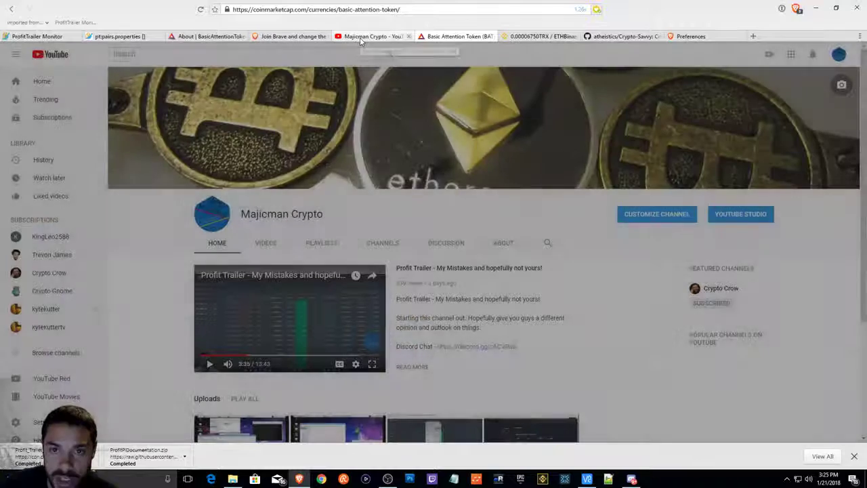
Glance at the Brave homepage and BAT About tabs, then view the BAT overview page
{"action": "left_click", "coordinate": [290, 35]}
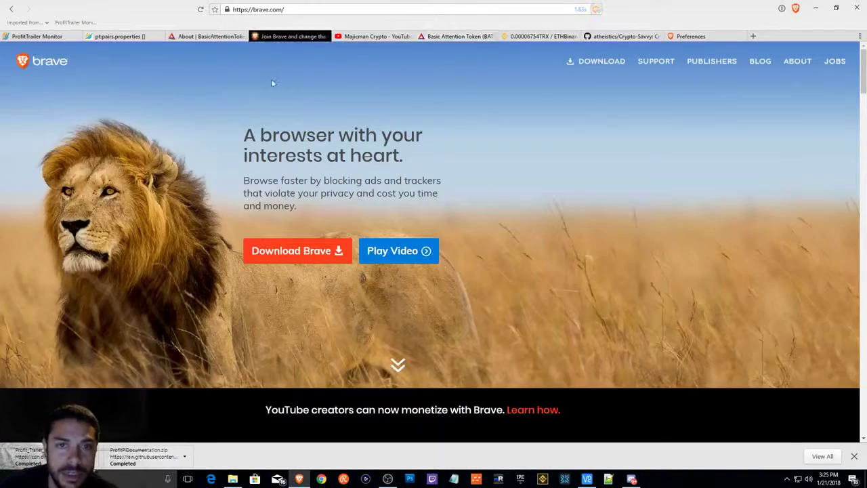
{"action": "left_click", "coordinate": [206, 35]}
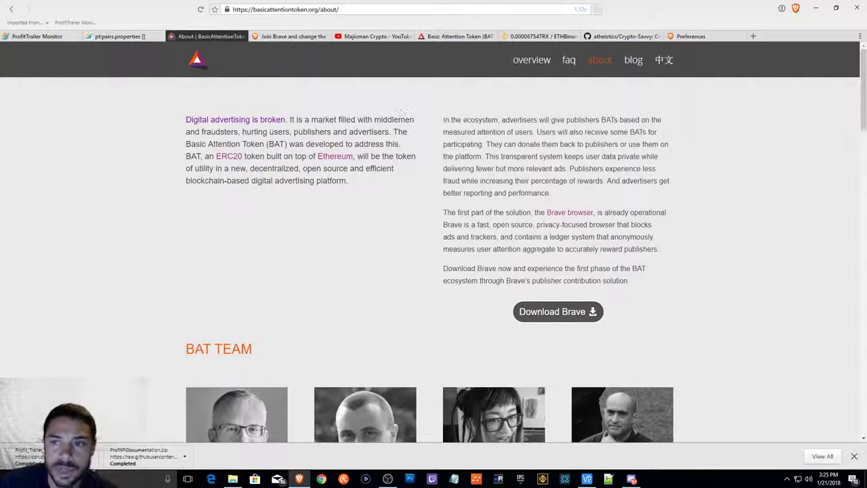
{"action": "left_click", "coordinate": [532, 60]}
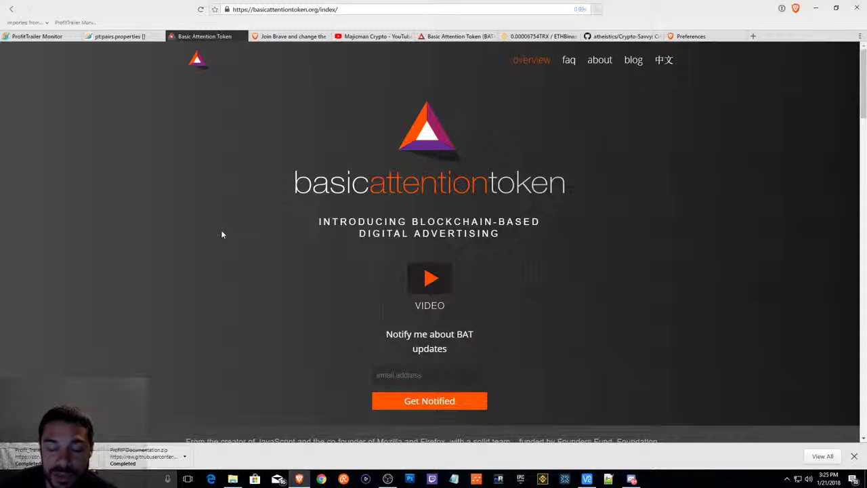
{"action": "scroll", "scroll_direction": "down", "scroll_amount": 3}
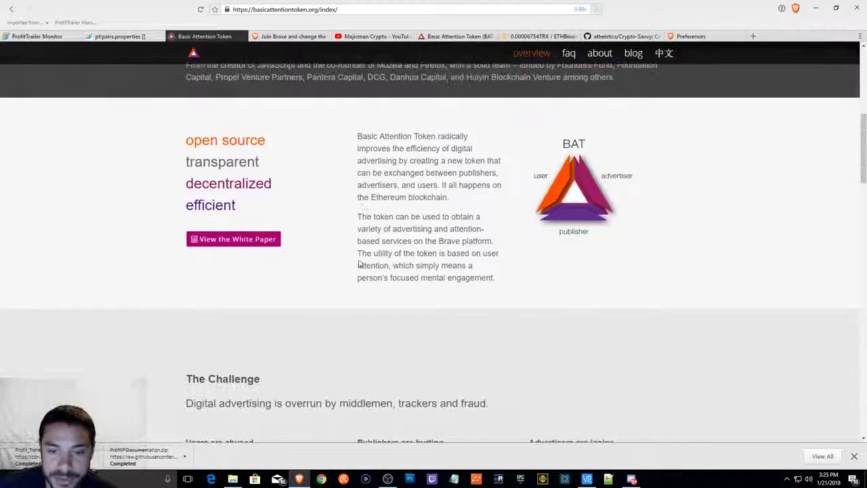
{"action": "scroll", "scroll_direction": "up", "scroll_amount": 3}
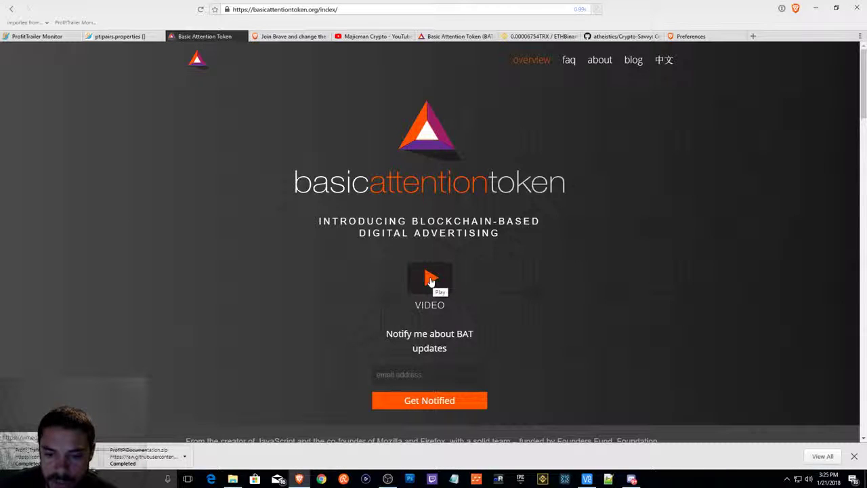
Play the introductory Basic Attention Token video in the overview page's popup player
{"action": "left_click", "coordinate": [429, 278]}
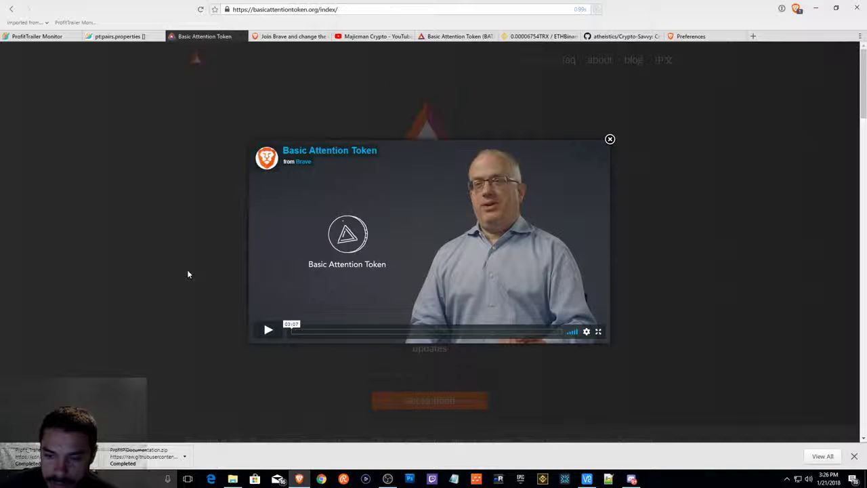
{"action": "left_click", "coordinate": [268, 331]}
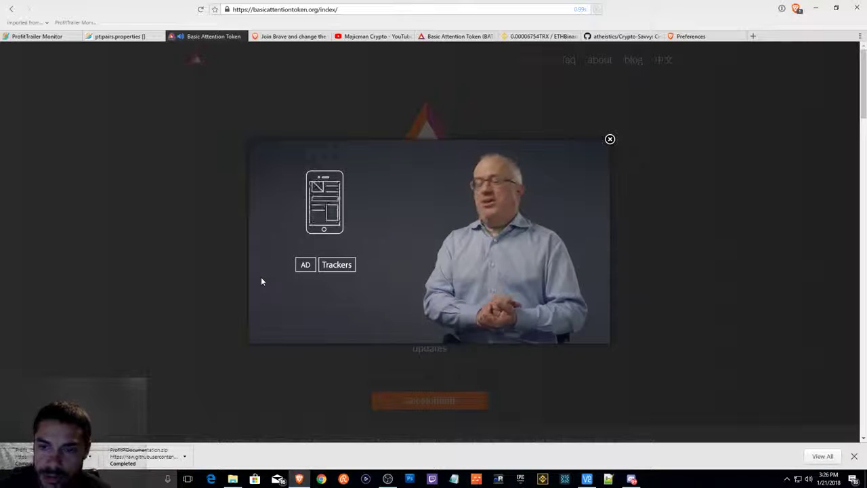
{"action": "left_click", "coordinate": [427, 244]}
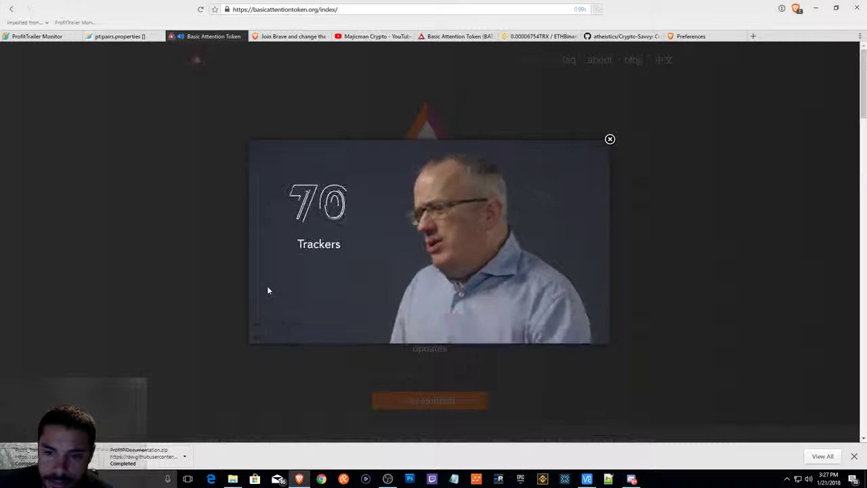
{"action": "left_click", "coordinate": [428, 241]}
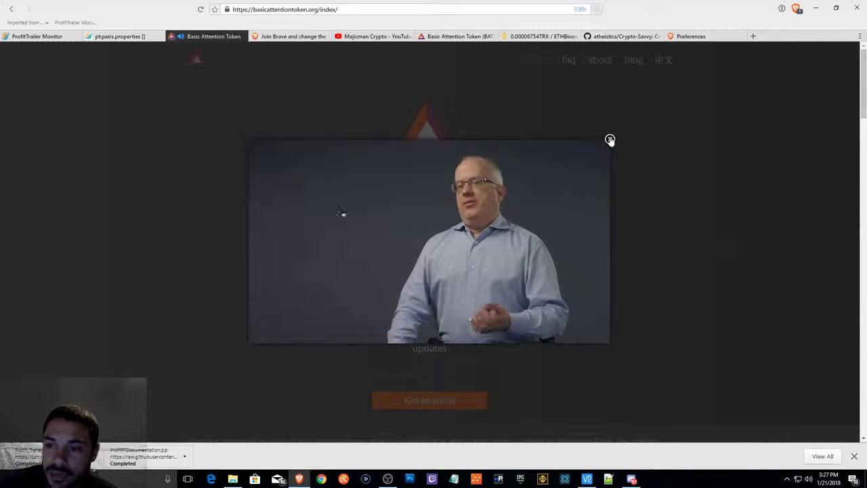
Scroll down to 'The Challenge' section, then bring up the Brave hamburger menu
{"action": "scroll", "scroll_direction": "down", "scroll_amount": 3}
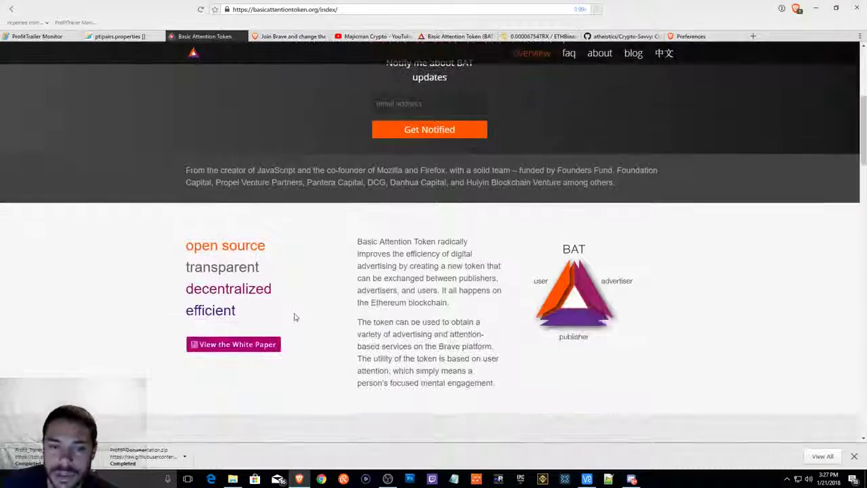
{"action": "mouse_move", "coordinate": [325, 273]}
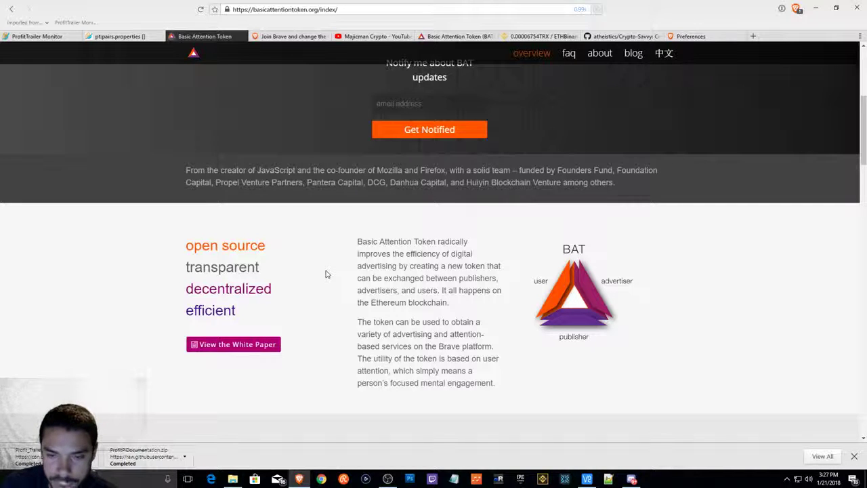
{"action": "scroll", "scroll_direction": "down", "scroll_amount": 3}
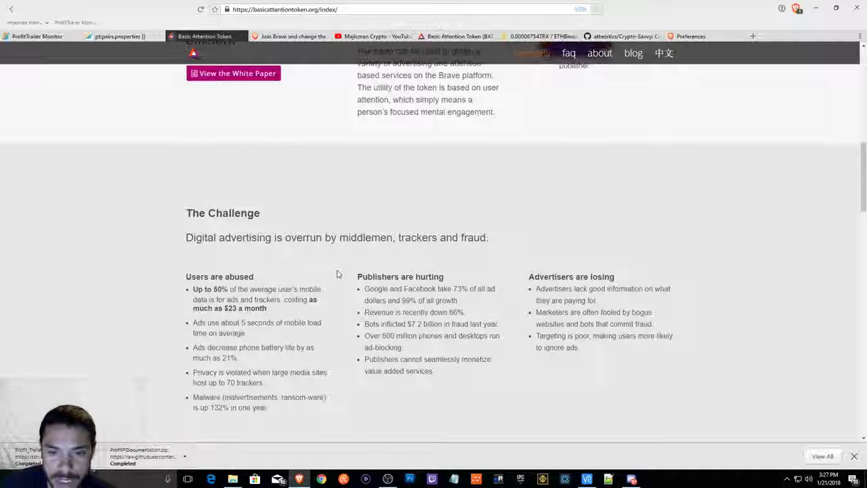
{"action": "scroll", "scroll_direction": "down", "scroll_amount": 3}
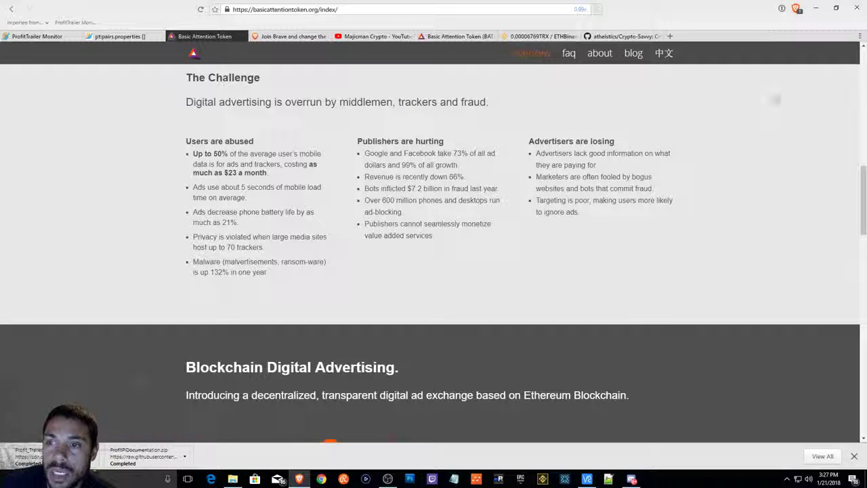
{"action": "mouse_move", "coordinate": [770, 97]}
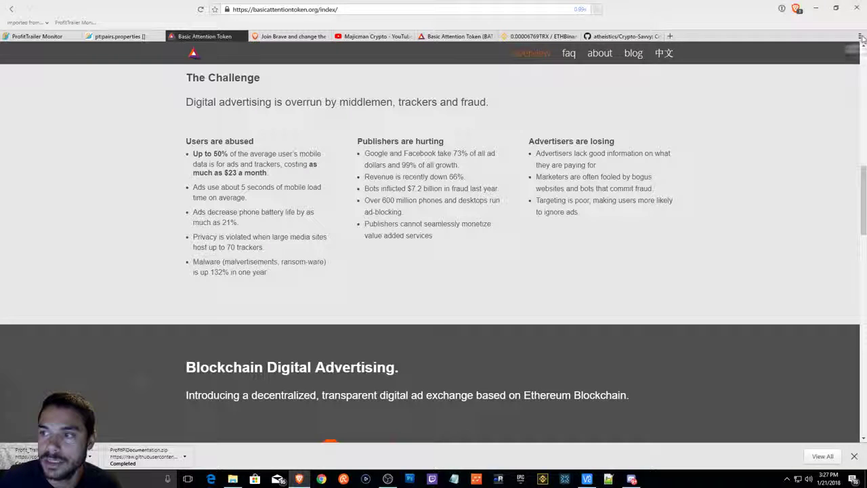
{"action": "left_click", "coordinate": [861, 38]}
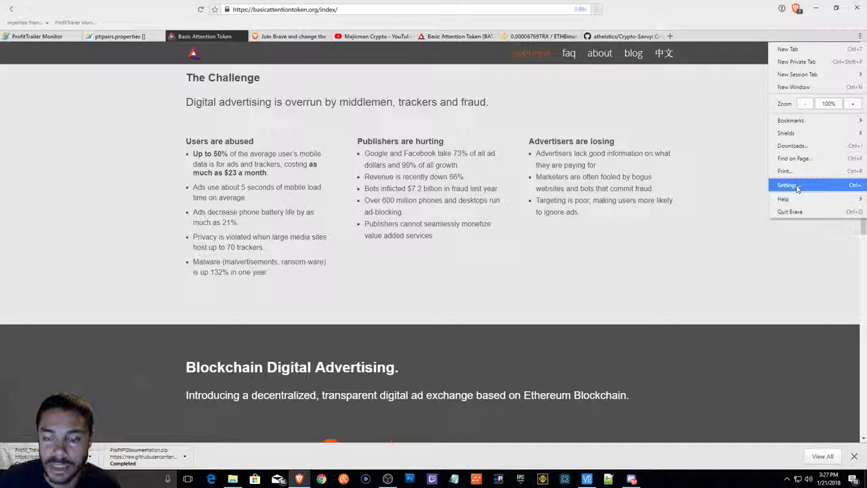
Go to Brave Settings (about:preferences) and choose Payments in the sidebar
{"action": "left_click", "coordinate": [787, 184]}
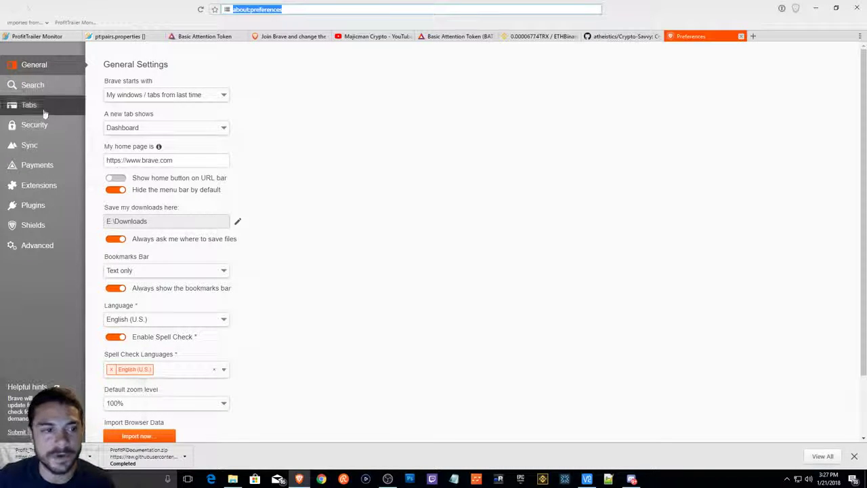
{"action": "mouse_move", "coordinate": [35, 125]}
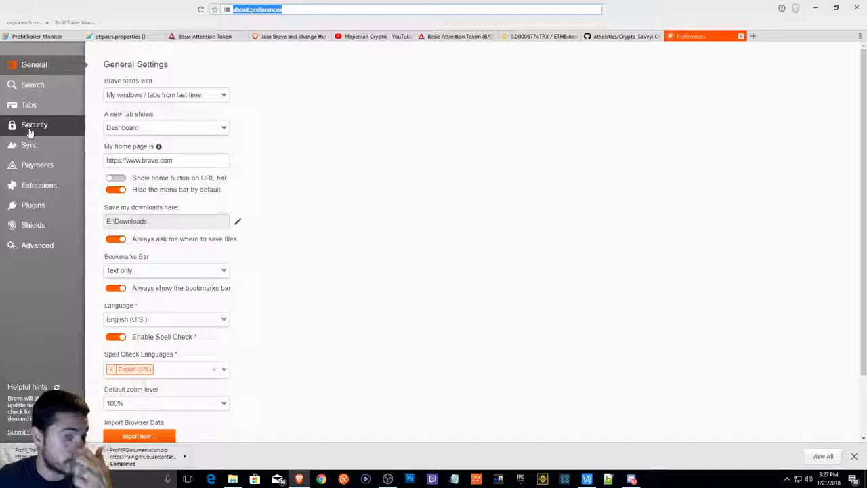
{"action": "left_click", "coordinate": [38, 166]}
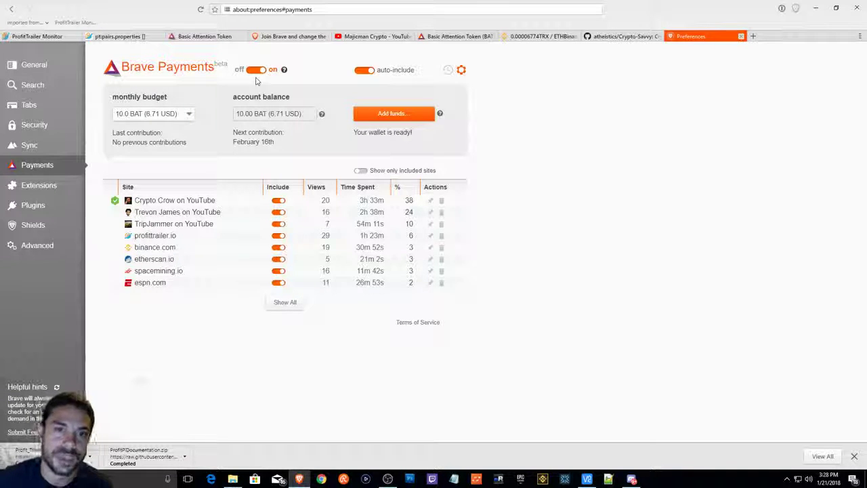
{"action": "mouse_move", "coordinate": [228, 168]}
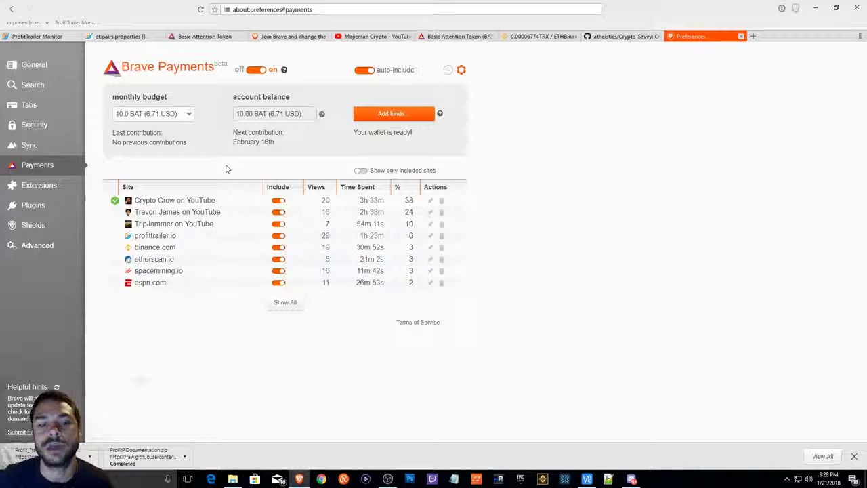
{"action": "mouse_move", "coordinate": [177, 211]}
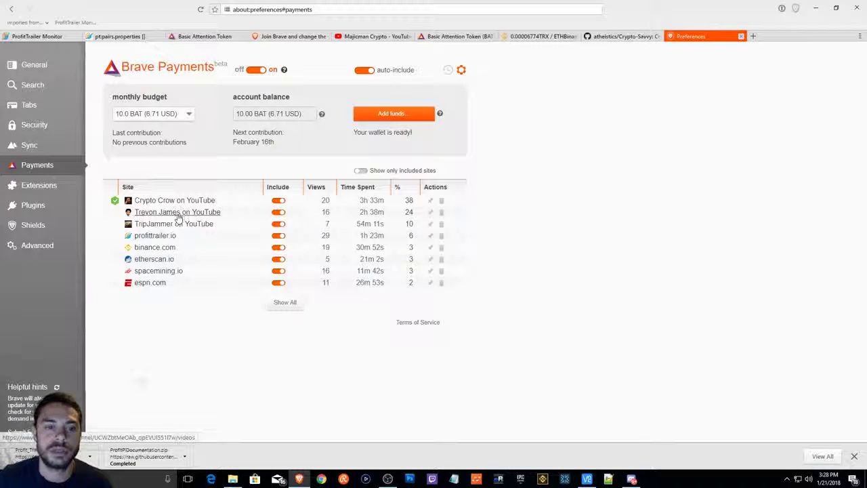
{"action": "mouse_move", "coordinate": [174, 224]}
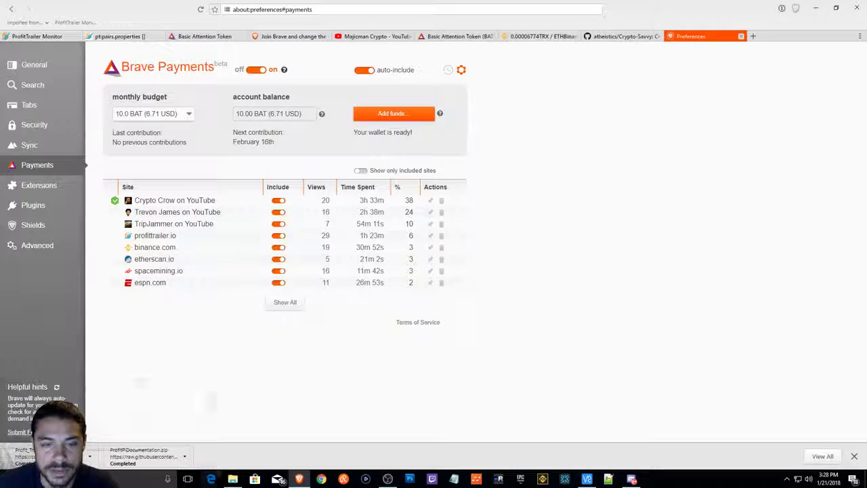
{"action": "mouse_move", "coordinate": [173, 224]}
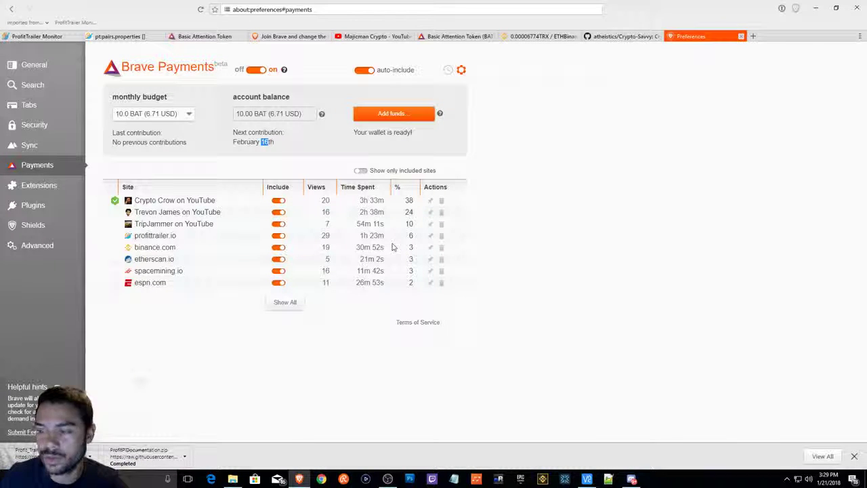
{"action": "mouse_move", "coordinate": [352, 244]}
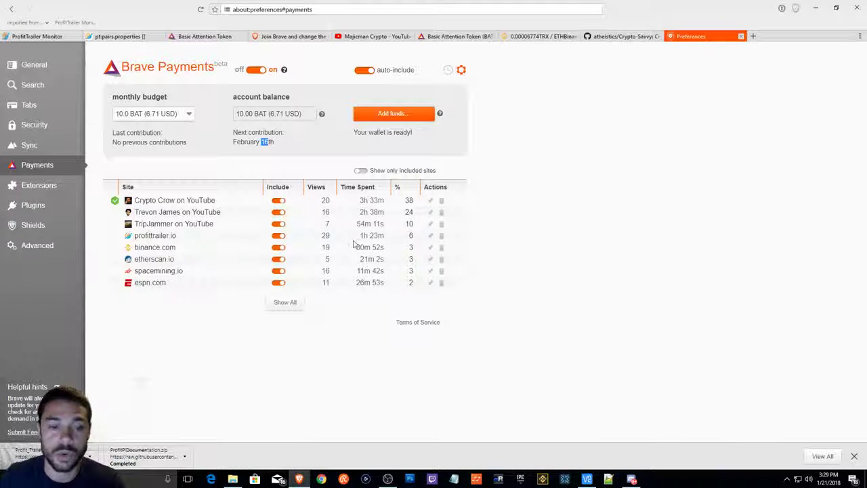
{"action": "mouse_move", "coordinate": [250, 242]}
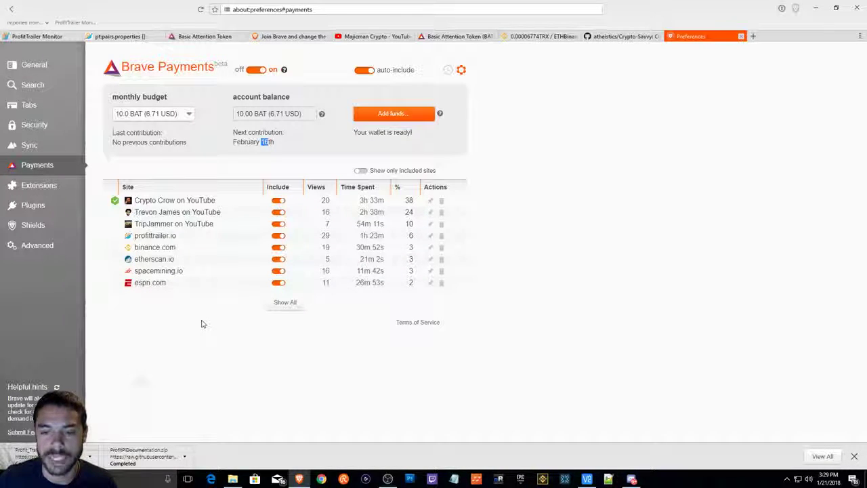
{"action": "mouse_move", "coordinate": [197, 325]}
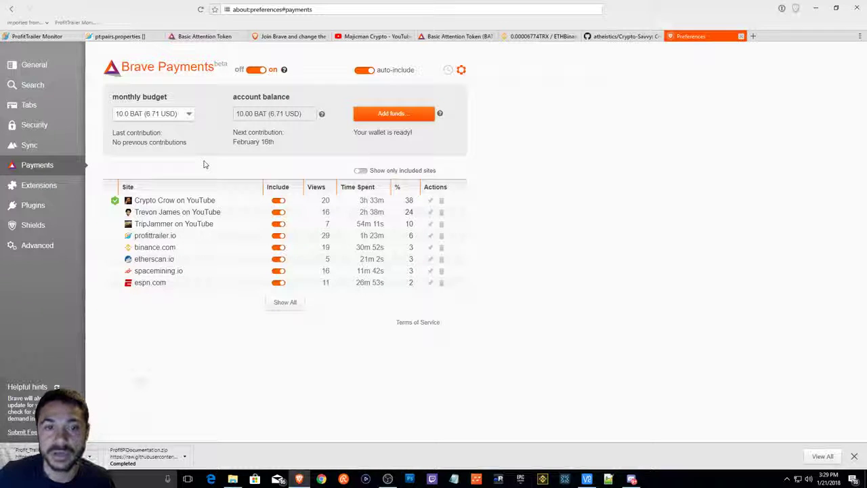
Highlight the Brave Payments account balance, visit the Sync page, then return to Payments
{"action": "double_click", "coordinate": [276, 114]}
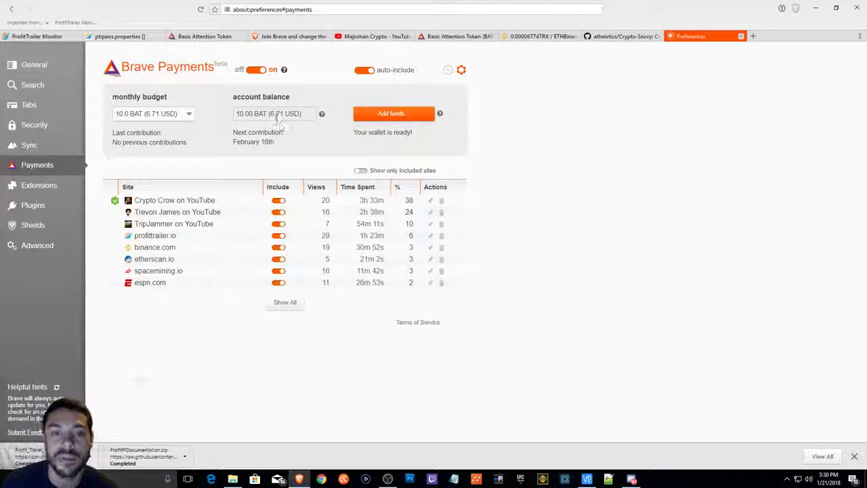
{"action": "double_click", "coordinate": [276, 114]}
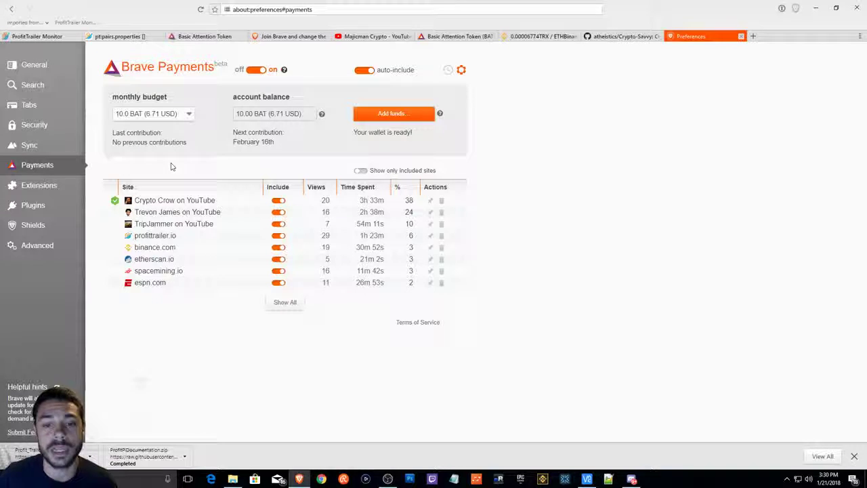
{"action": "left_click", "coordinate": [30, 145]}
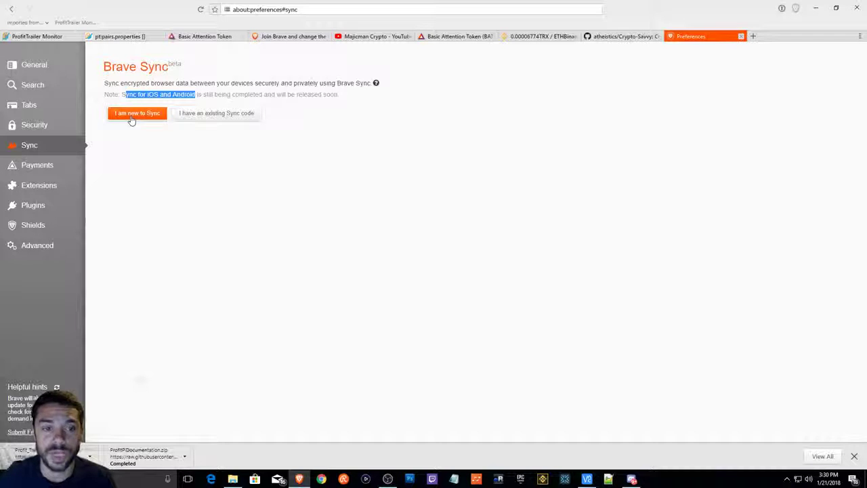
{"action": "left_click", "coordinate": [38, 165]}
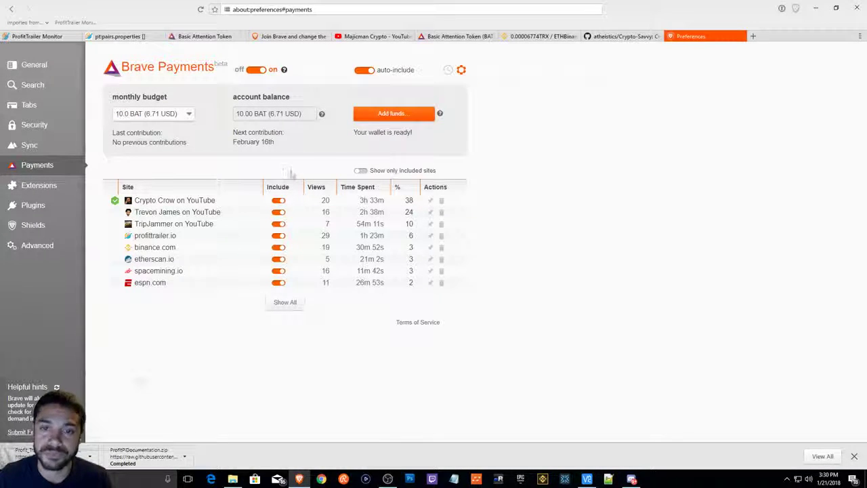
{"action": "mouse_move", "coordinate": [294, 170]}
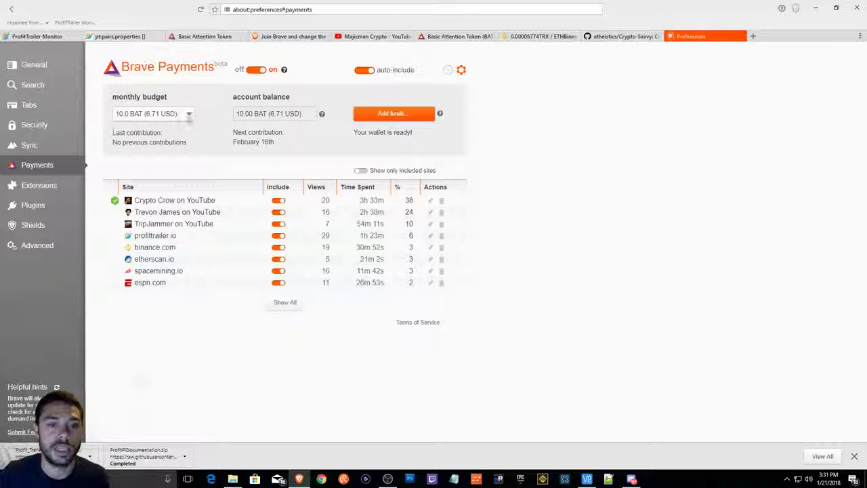
{"action": "left_click", "coordinate": [188, 114]}
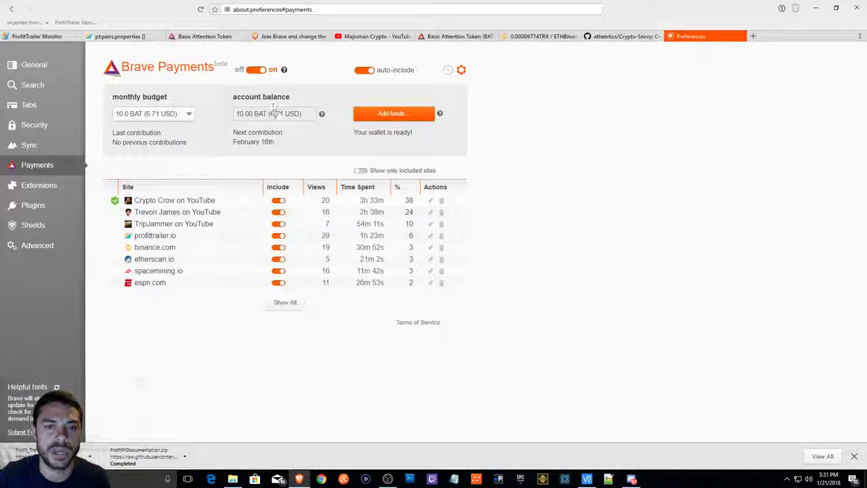
{"action": "left_click", "coordinate": [152, 114]}
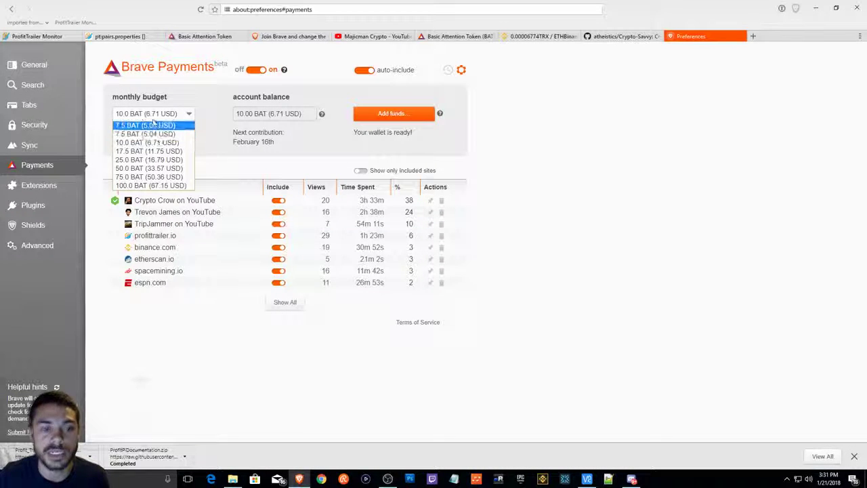
{"action": "mouse_move", "coordinate": [144, 134]}
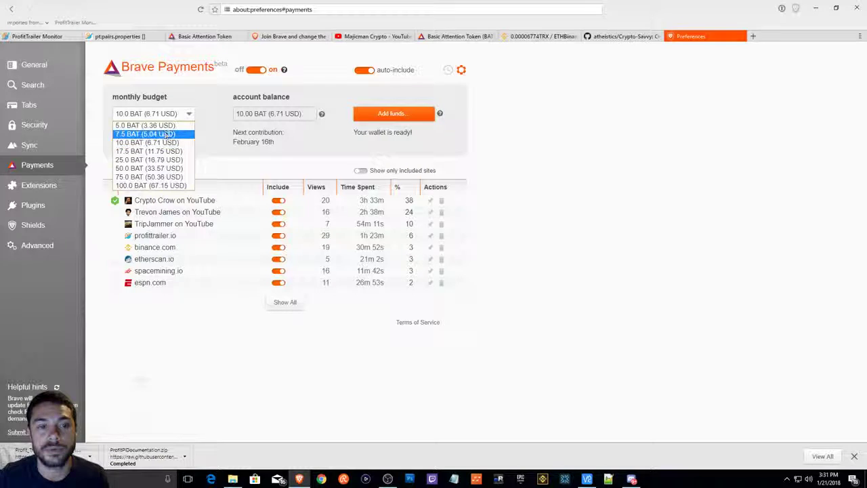
{"action": "mouse_move", "coordinate": [144, 125]}
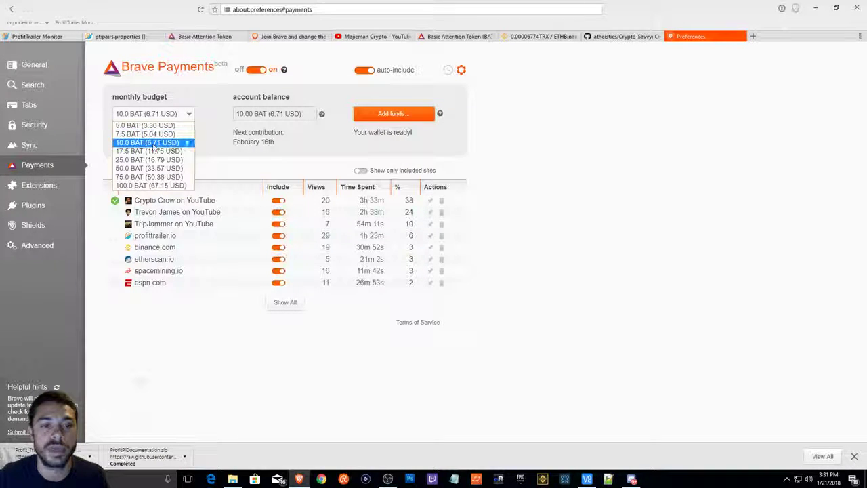
{"action": "left_click", "coordinate": [147, 143]}
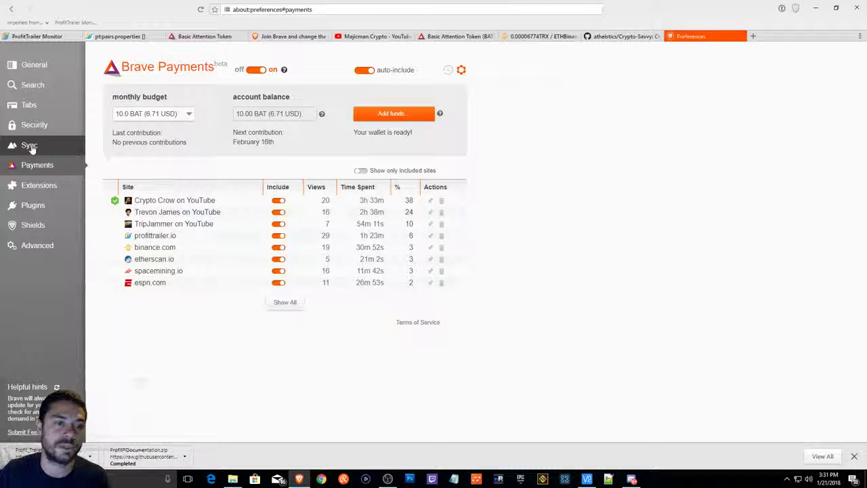
View Brave's Security settings: private data, passwords, autoplay and saved site permissions
{"action": "left_click", "coordinate": [35, 125]}
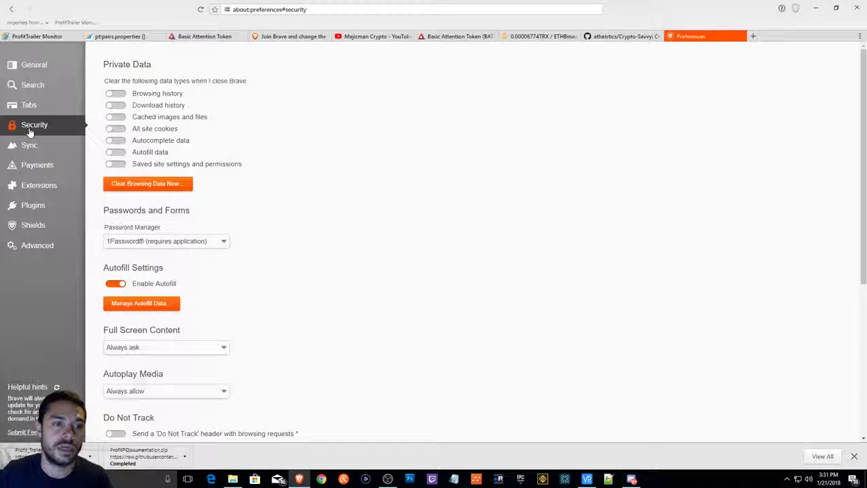
{"action": "mouse_move", "coordinate": [161, 106]}
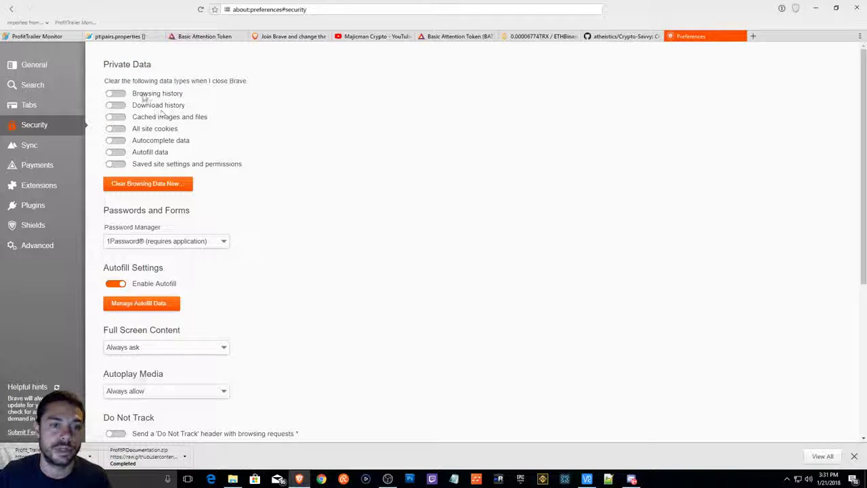
{"action": "scroll", "scroll_direction": "down", "scroll_amount": 3}
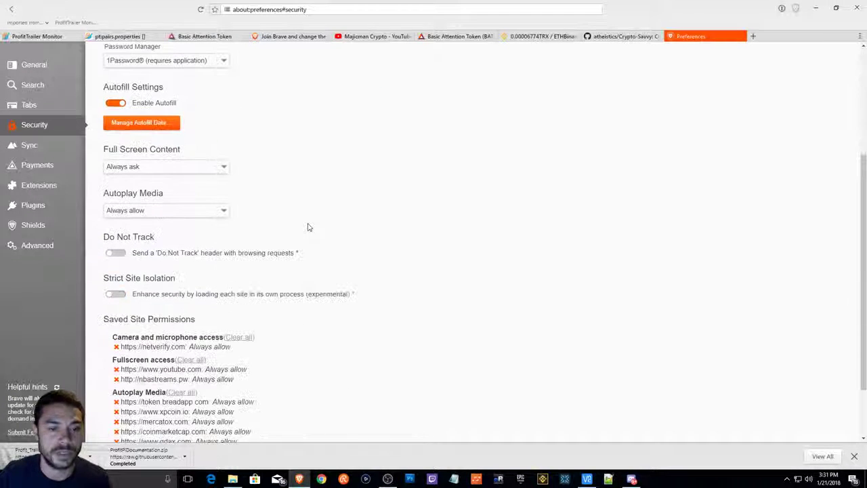
{"action": "scroll", "scroll_direction": "down", "scroll_amount": 3}
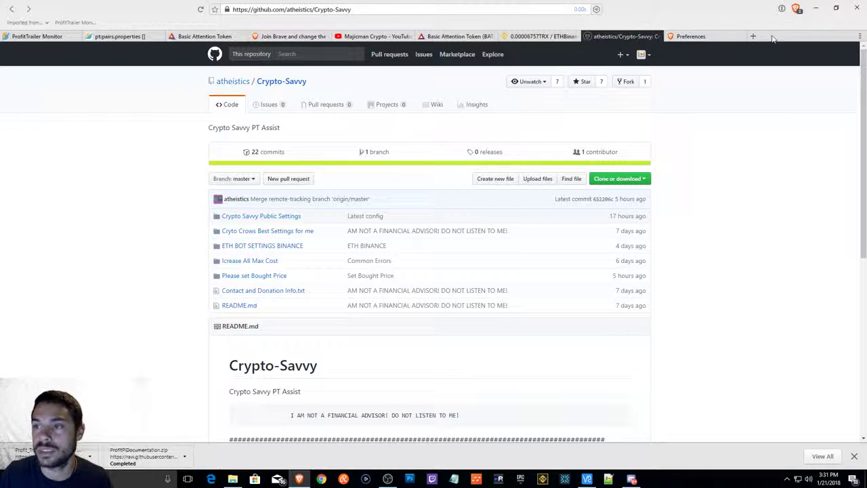
Switch to the GitHub Crypto-Savvy repository tab and view its file list
{"action": "left_click", "coordinate": [691, 36]}
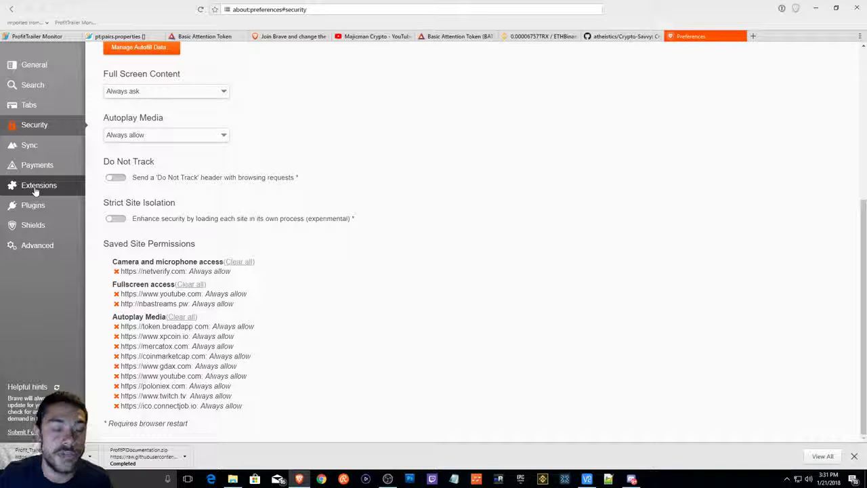
{"action": "left_click", "coordinate": [38, 184]}
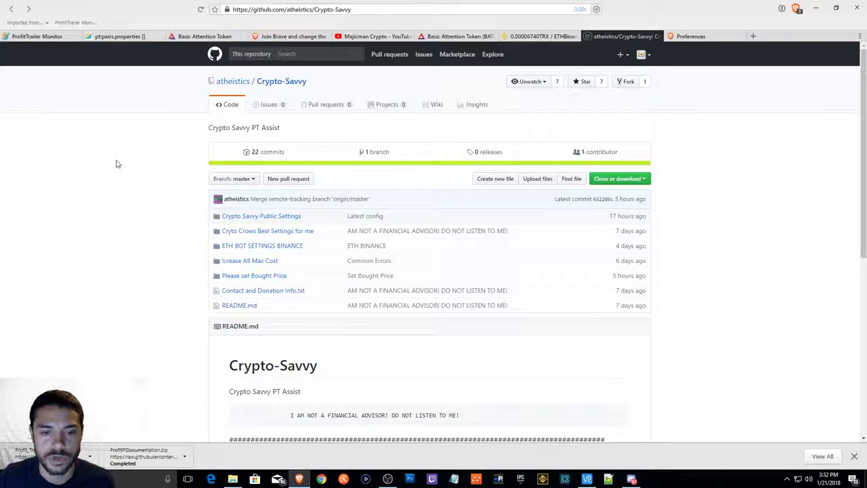
{"action": "mouse_move", "coordinate": [249, 260]}
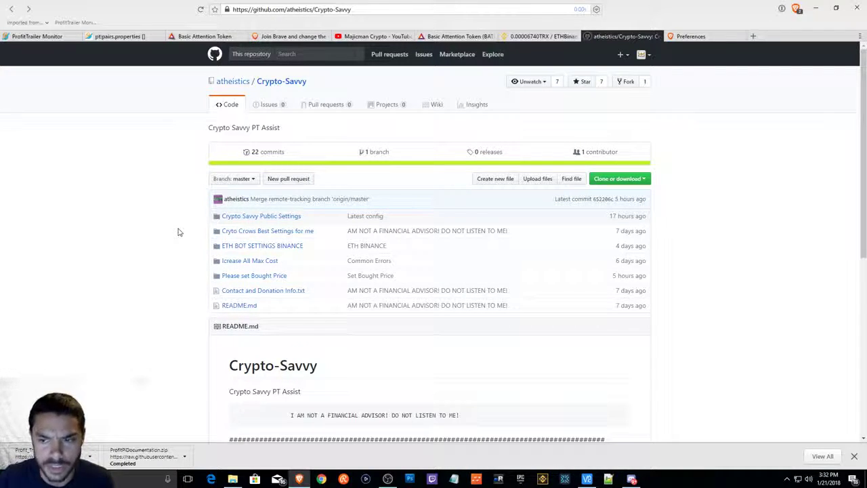
{"action": "mouse_move", "coordinate": [261, 216]}
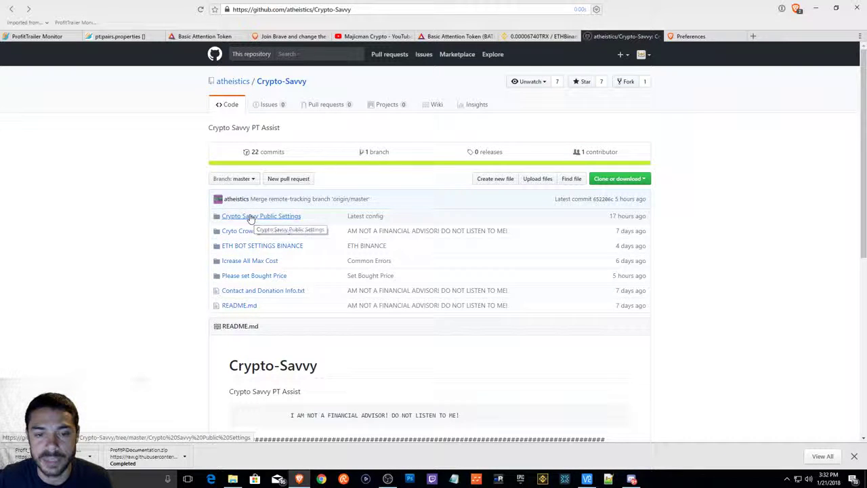
In Crypto Savvy Public Settings/trading, read through the PAIRS.properties file
{"action": "left_click", "coordinate": [260, 216]}
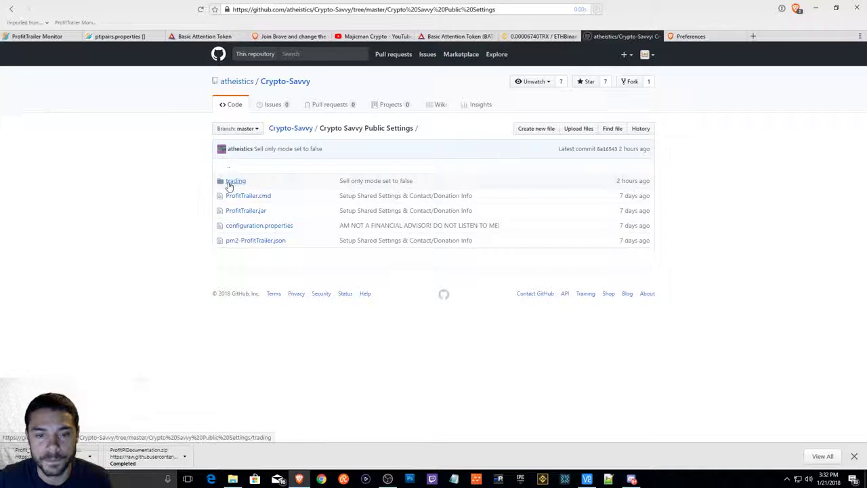
{"action": "left_click", "coordinate": [236, 181]}
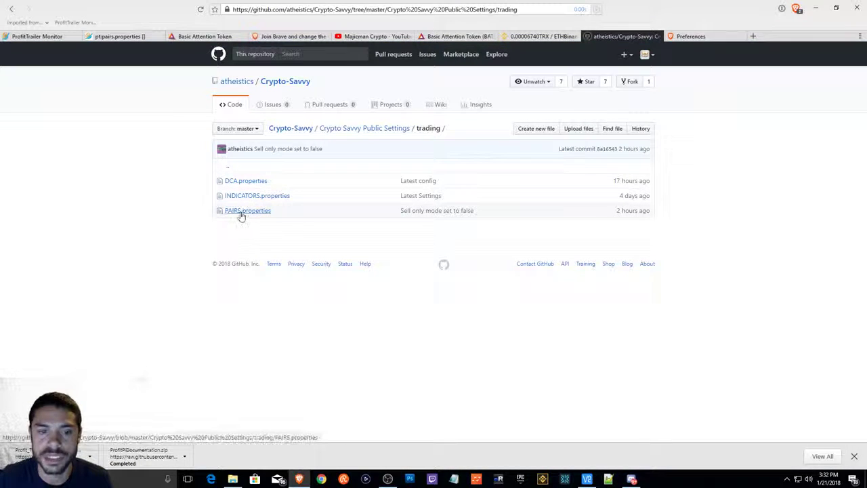
{"action": "left_click", "coordinate": [247, 210]}
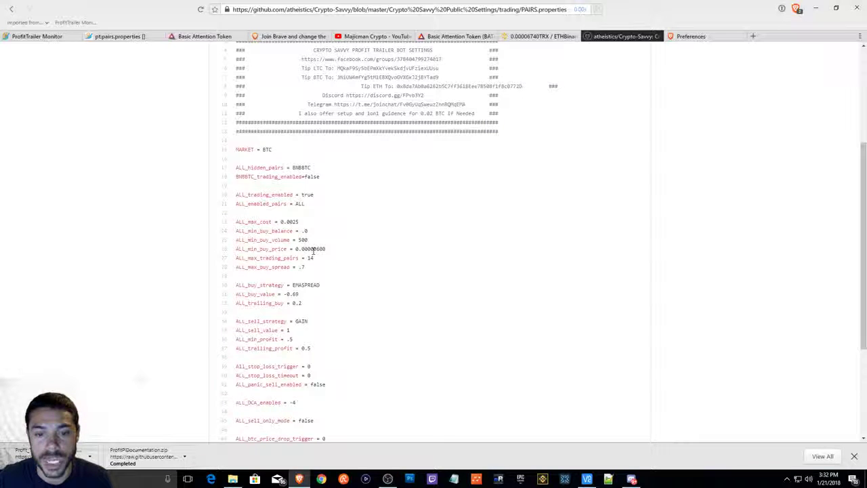
{"action": "scroll", "scroll_direction": "down", "scroll_amount": 3}
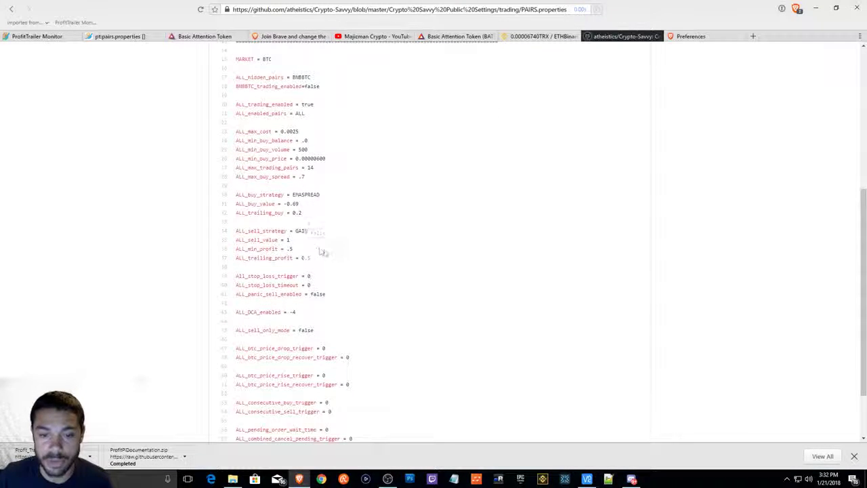
{"action": "scroll", "scroll_direction": "down", "scroll_amount": 3}
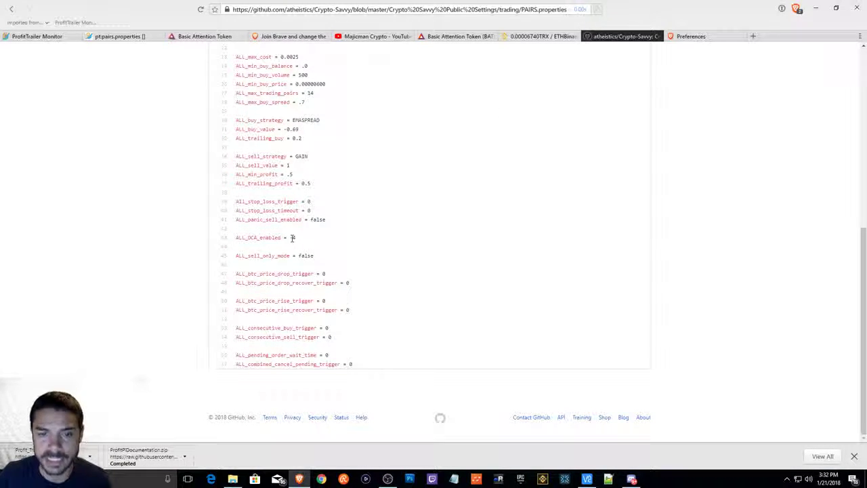
{"action": "scroll", "scroll_direction": "up", "scroll_amount": 3}
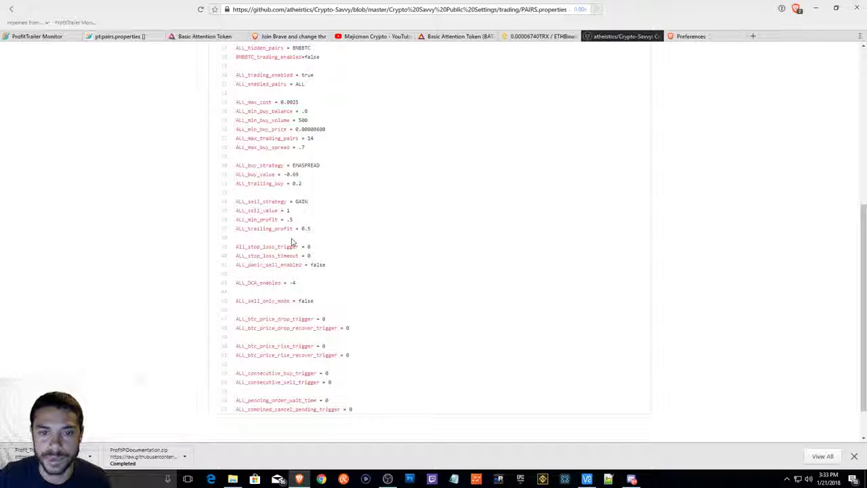
{"action": "mouse_move", "coordinate": [315, 144]}
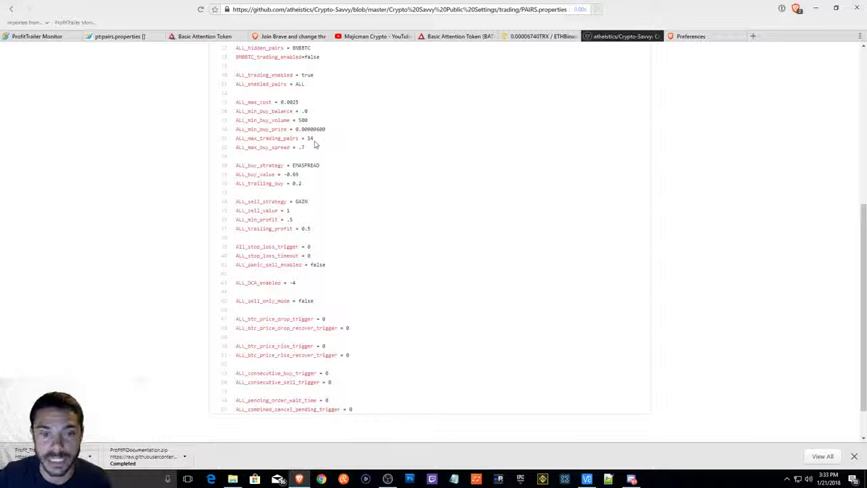
{"action": "mouse_move", "coordinate": [295, 285]}
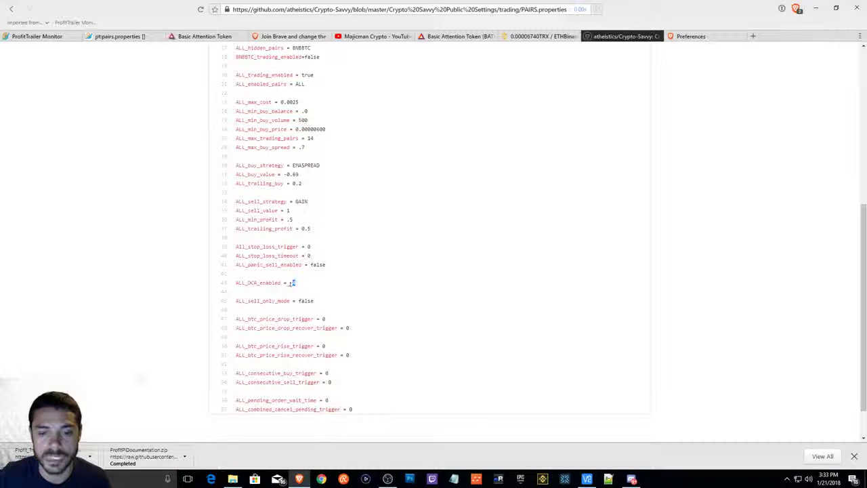
{"action": "scroll", "scroll_direction": "up", "scroll_amount": 3}
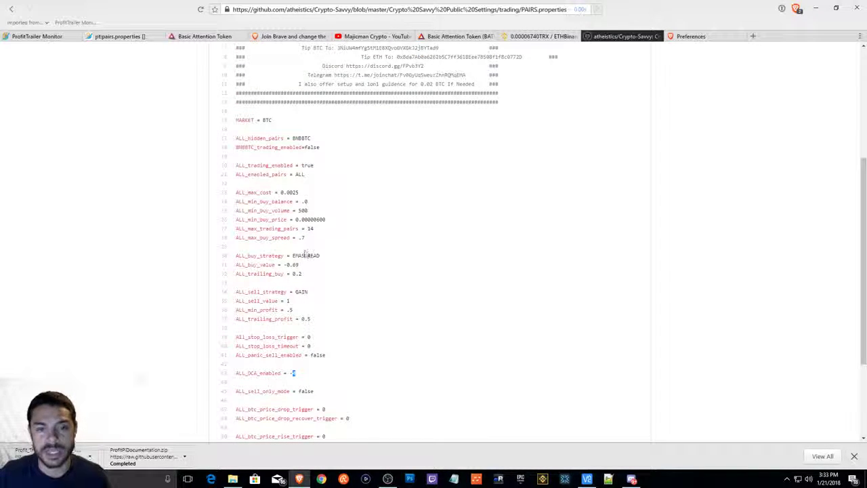
{"action": "scroll", "scroll_direction": "up", "scroll_amount": 3}
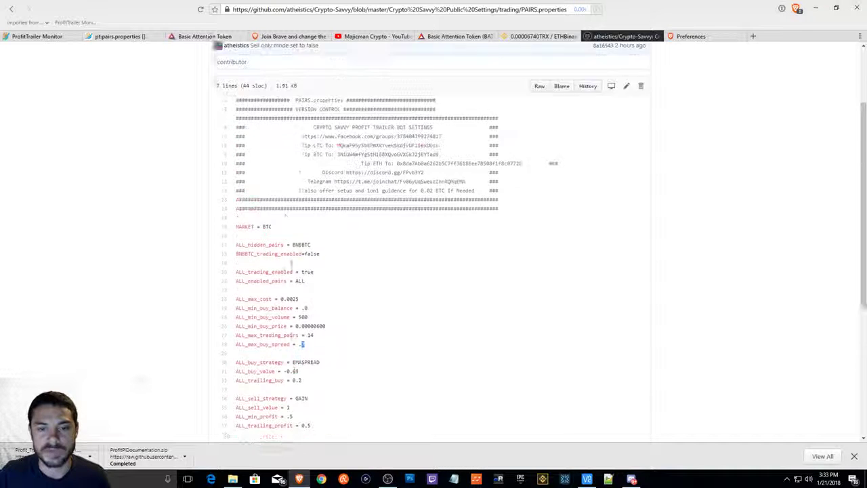
{"action": "scroll", "scroll_direction": "up", "scroll_amount": 3}
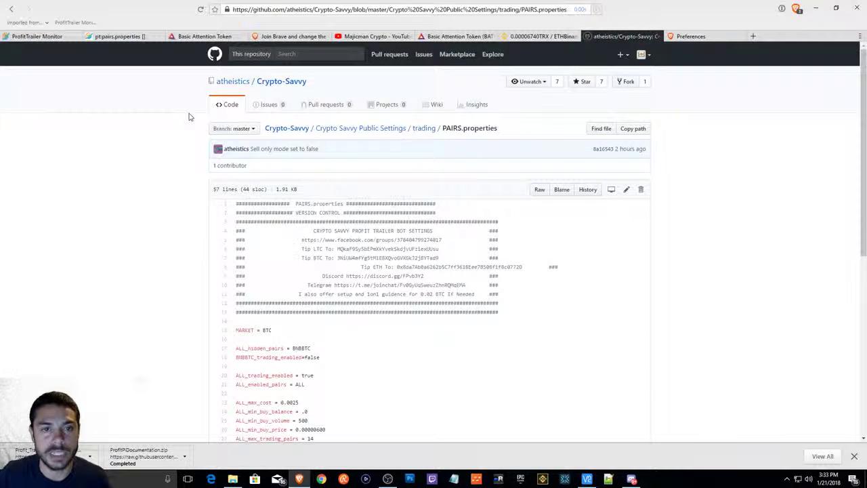
View INDICATORS.properties and DCA.properties, then return to the Crypto Savvy Public Settings folder
{"action": "left_click", "coordinate": [423, 128]}
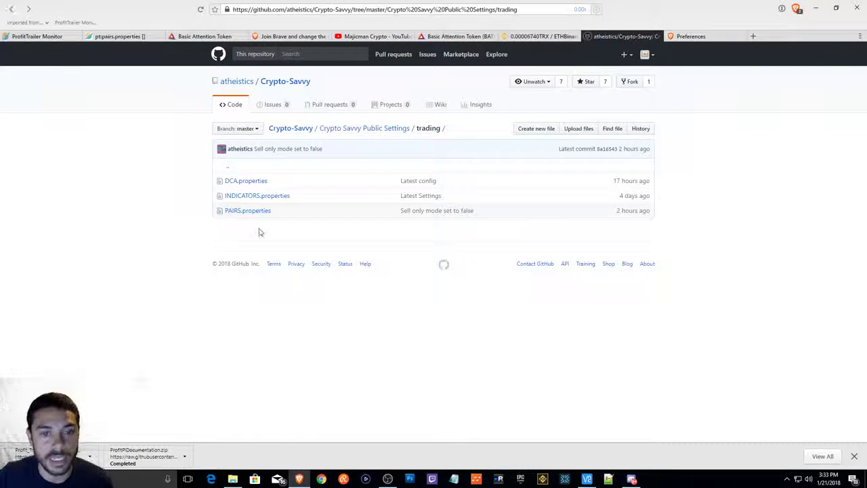
{"action": "left_click", "coordinate": [258, 195]}
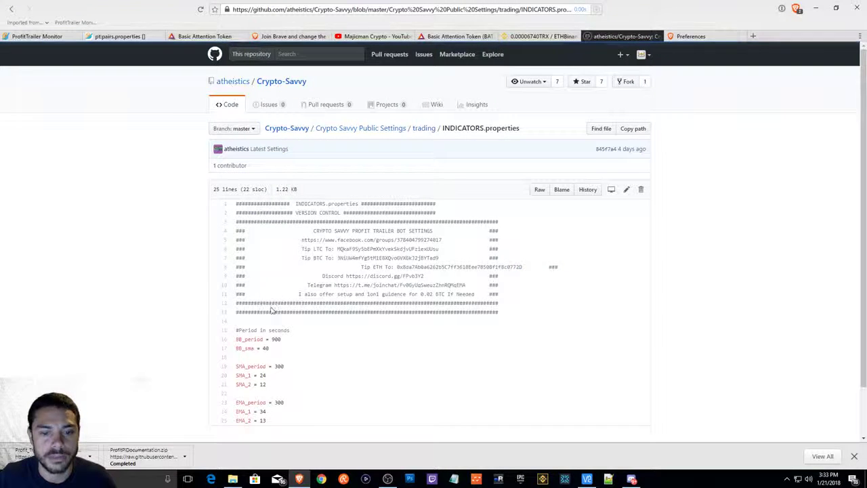
{"action": "scroll", "scroll_direction": "down", "scroll_amount": 3}
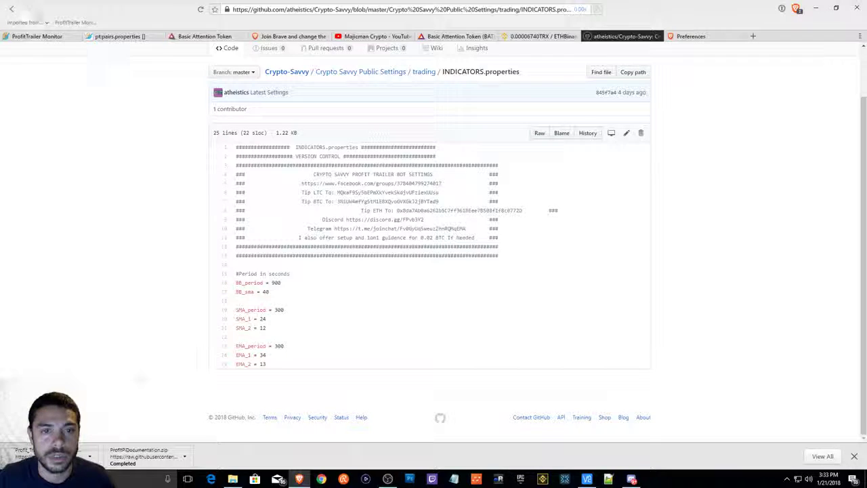
{"action": "left_click", "coordinate": [423, 70]}
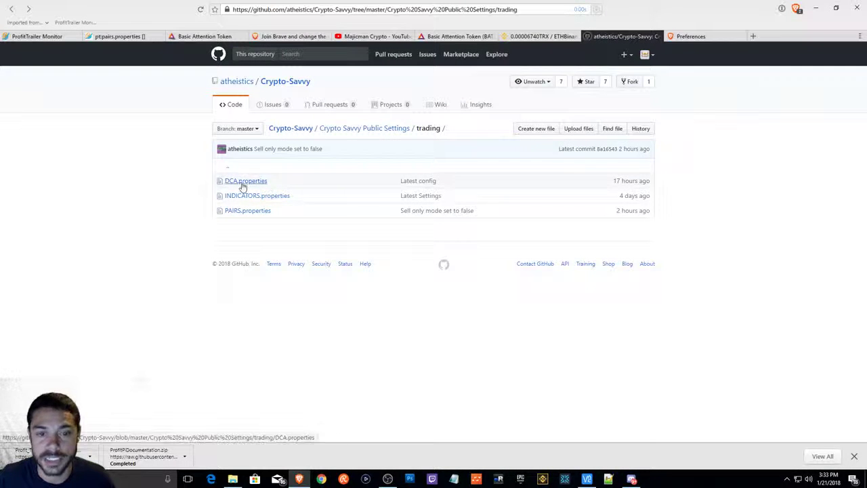
{"action": "left_click", "coordinate": [246, 181]}
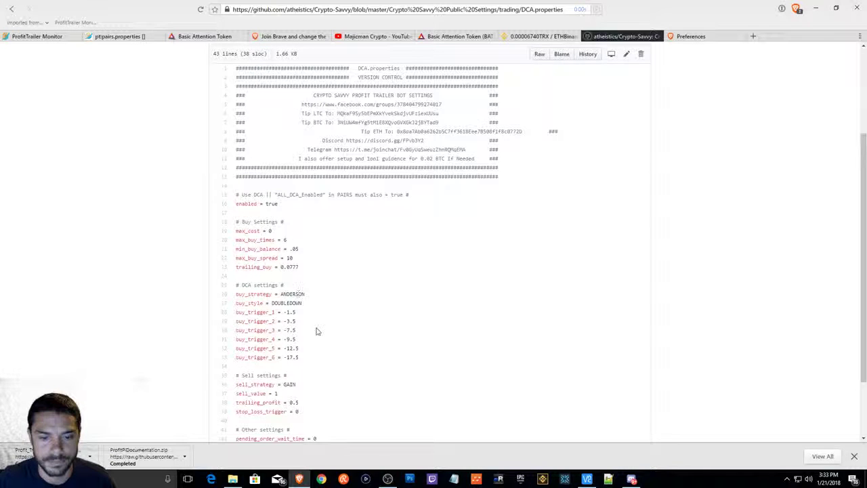
{"action": "scroll", "scroll_direction": "down", "scroll_amount": 3}
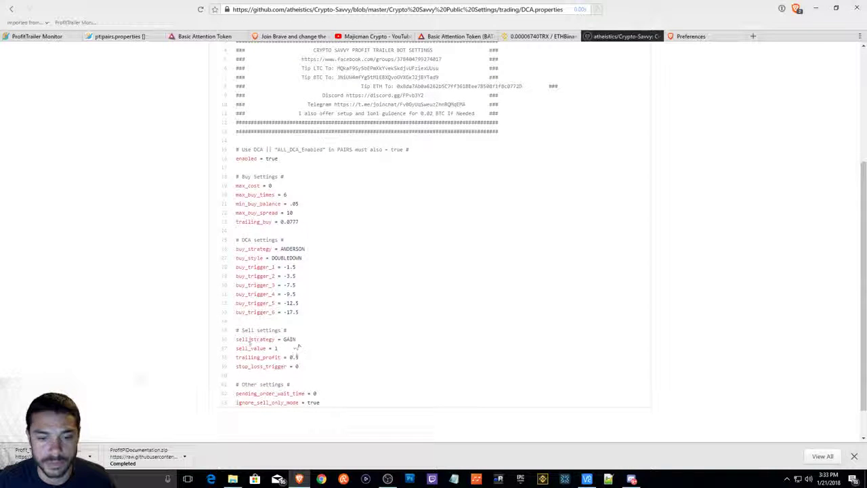
{"action": "scroll", "scroll_direction": "up", "scroll_amount": 3}
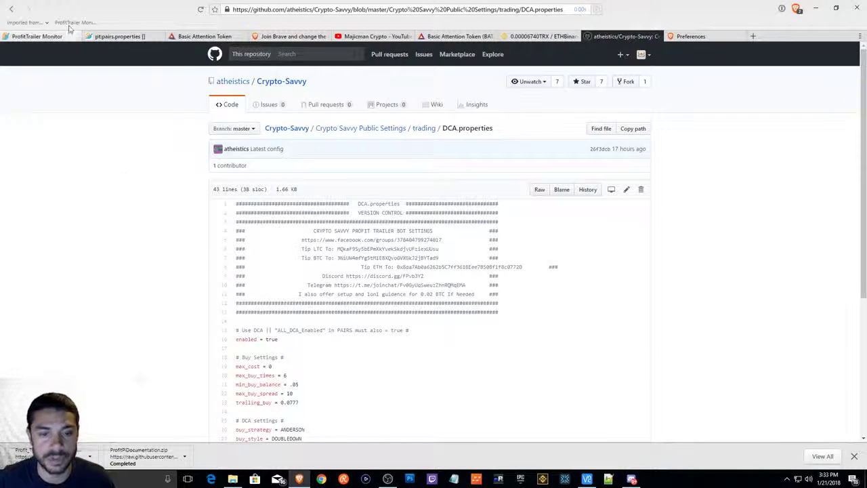
{"action": "left_click", "coordinate": [11, 8]}
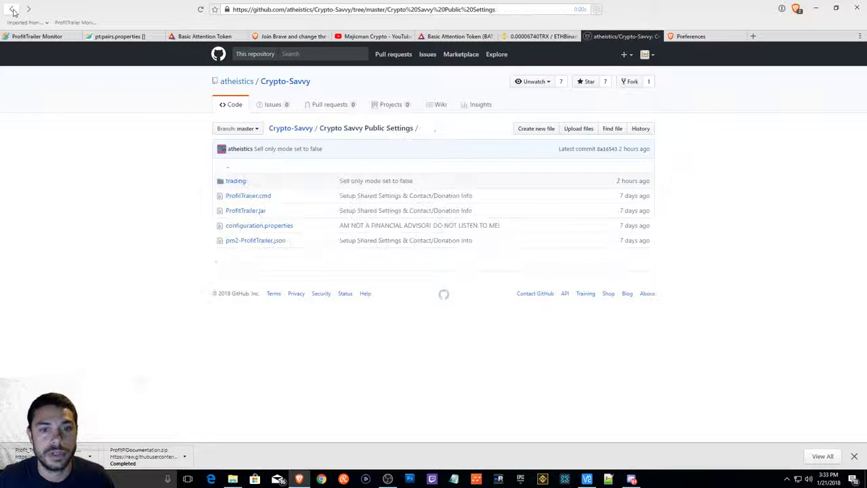
Open PAIRS.properties in the ETH BOT SETTINGS BINANCE folder and select its min buy volume value
{"action": "left_click", "coordinate": [12, 10]}
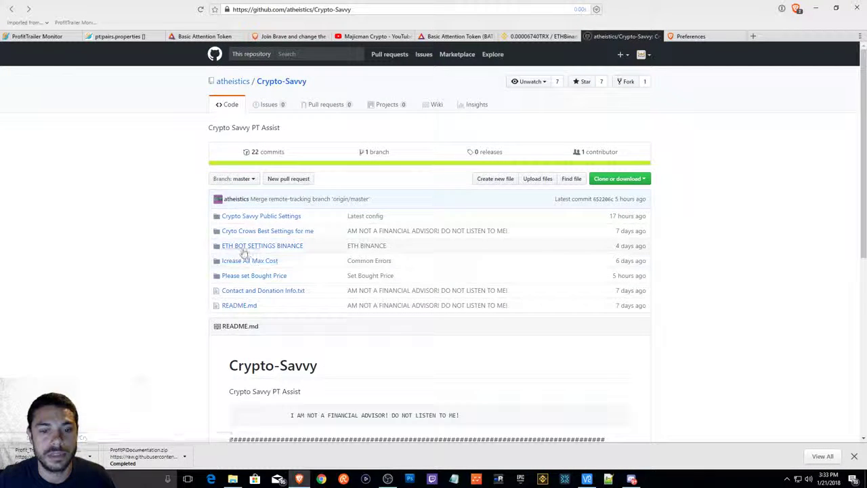
{"action": "left_click", "coordinate": [262, 246]}
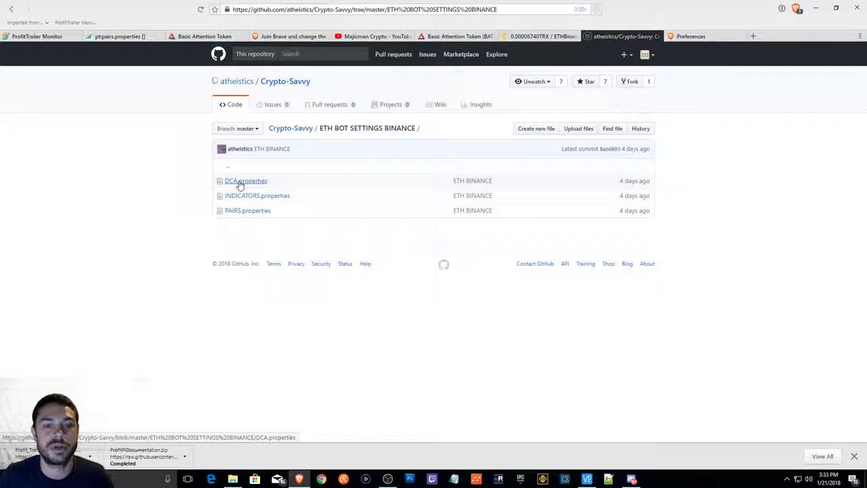
{"action": "mouse_move", "coordinate": [236, 211]}
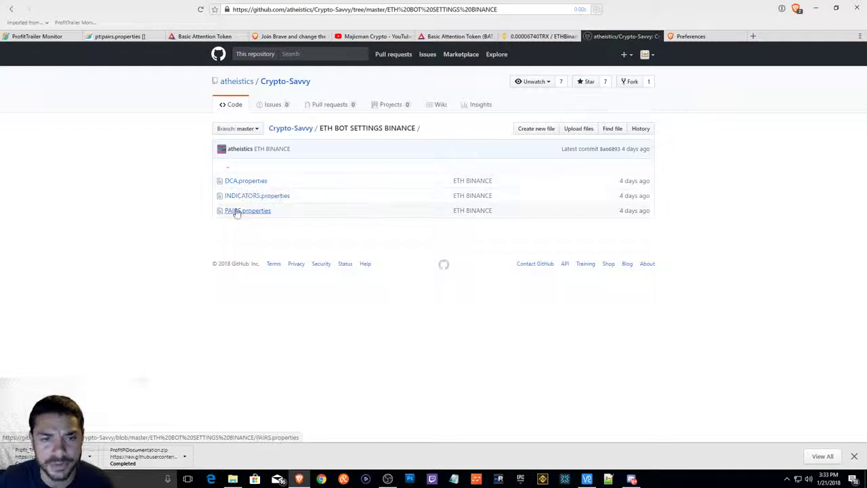
{"action": "mouse_move", "coordinate": [248, 210]}
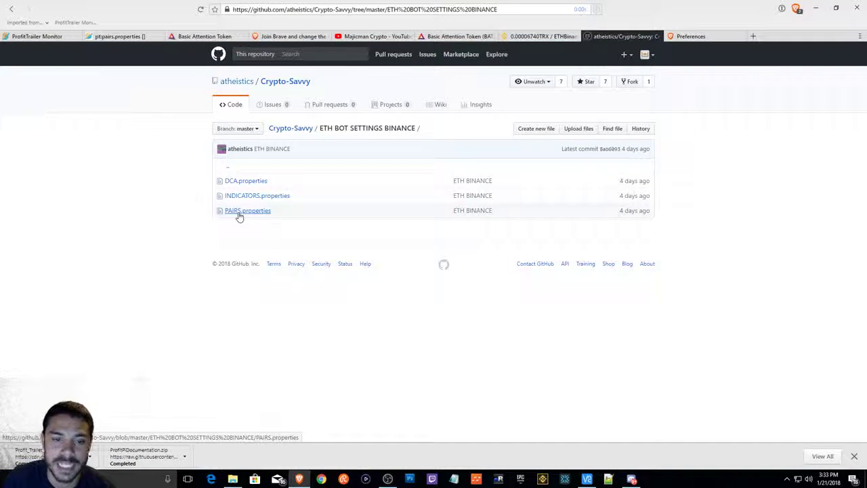
{"action": "mouse_move", "coordinate": [248, 210]}
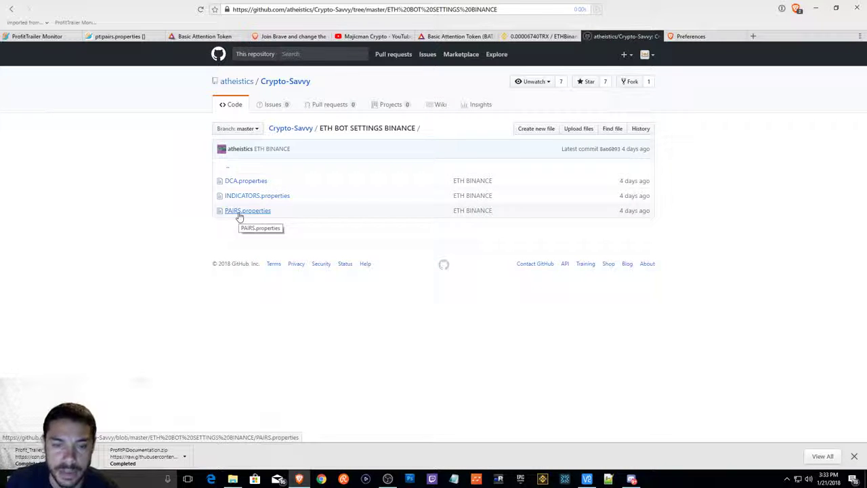
{"action": "left_click", "coordinate": [247, 210]}
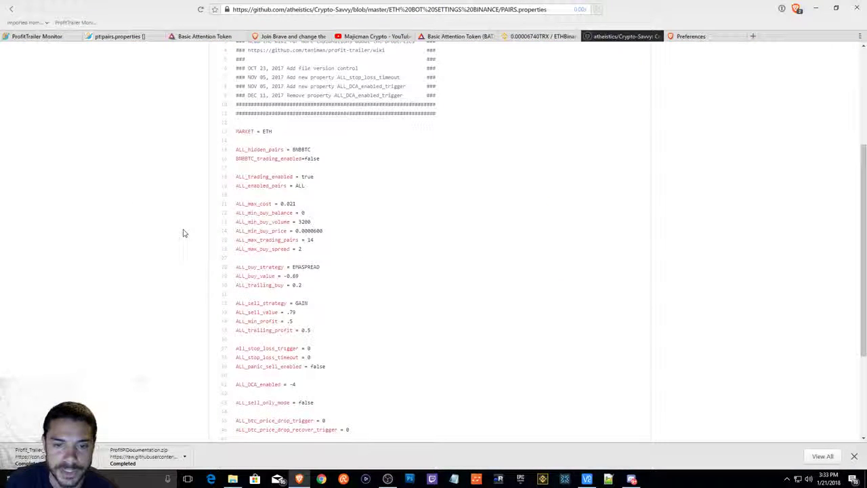
{"action": "mouse_move", "coordinate": [285, 222]}
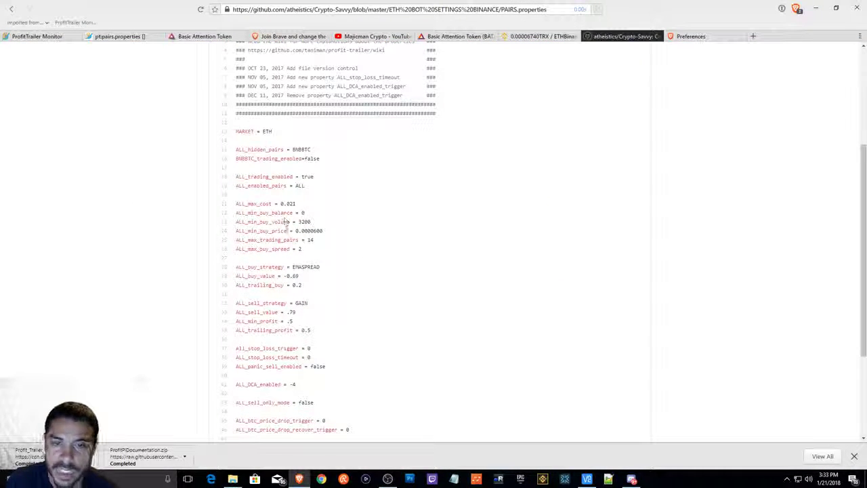
{"action": "double_click", "coordinate": [304, 222]}
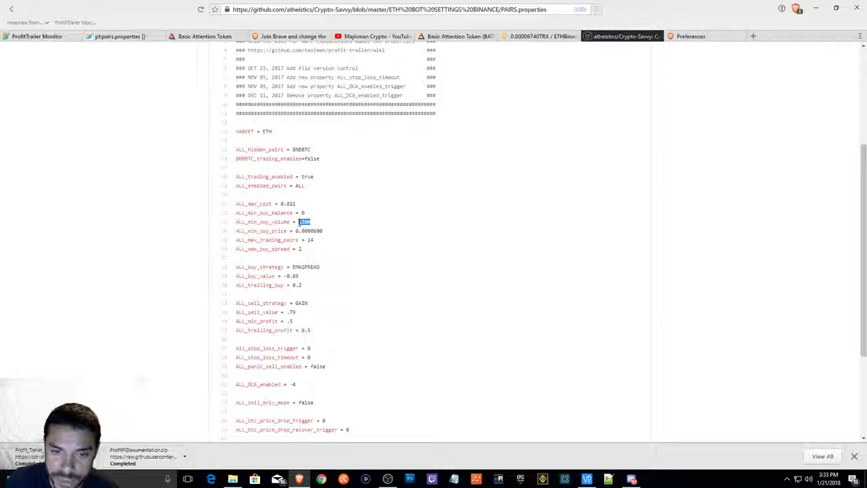
{"action": "mouse_move", "coordinate": [507, 92]}
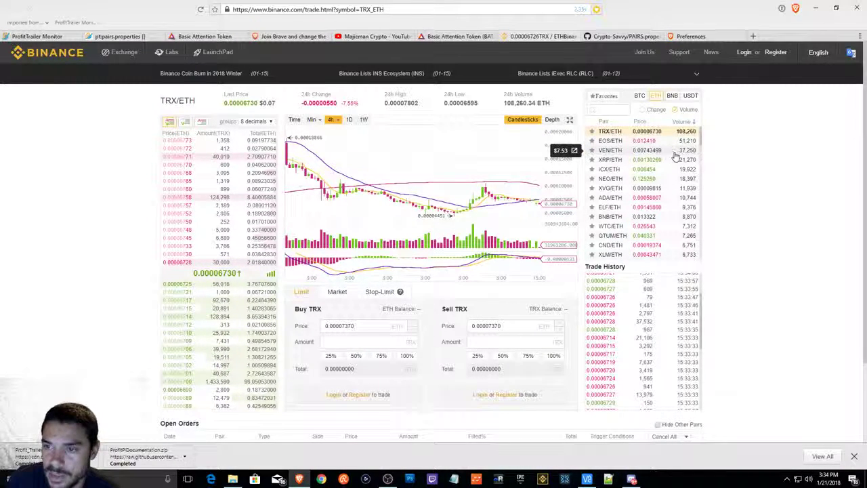
{"action": "scroll", "scroll_direction": "down", "scroll_amount": 3}
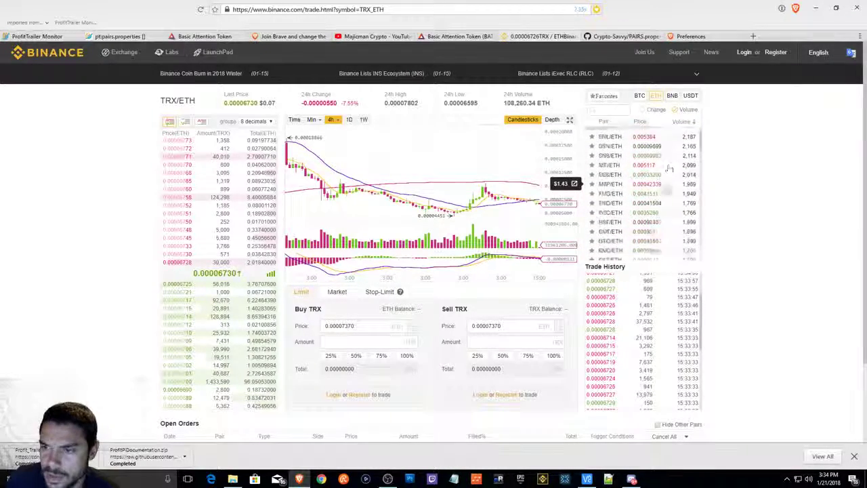
{"action": "scroll", "scroll_direction": "down", "scroll_amount": 3}
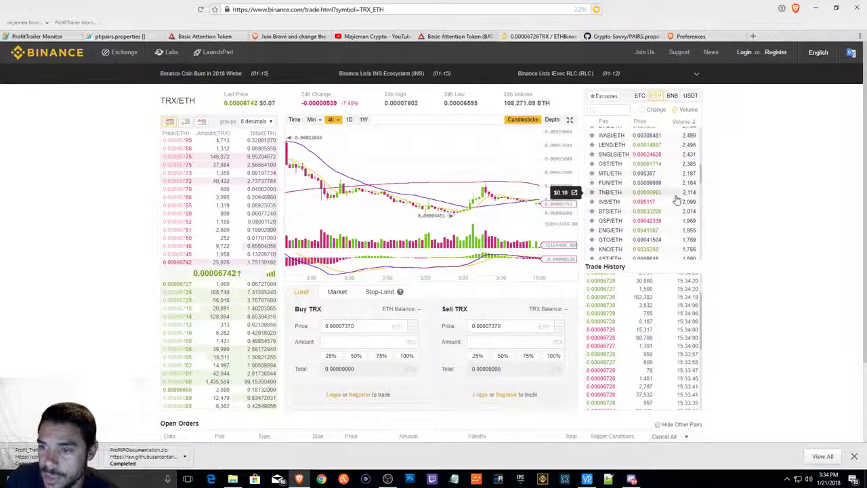
{"action": "scroll", "scroll_direction": "up", "scroll_amount": 3}
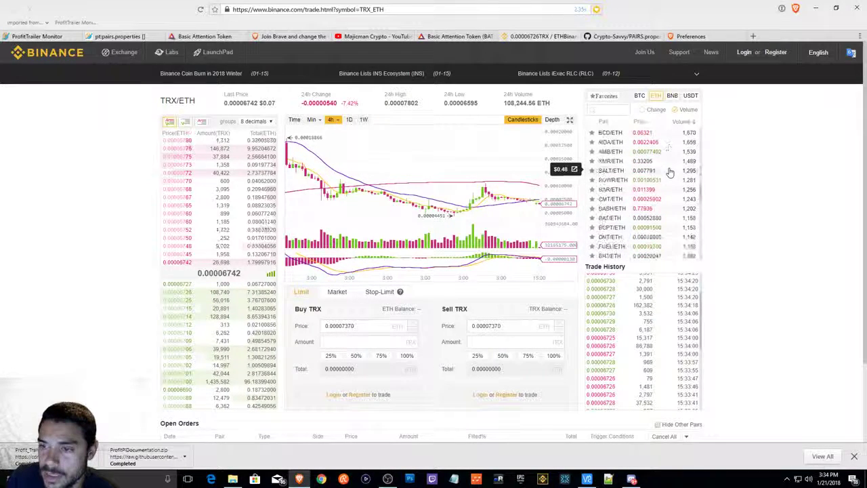
{"action": "scroll", "scroll_direction": "down", "scroll_amount": 3}
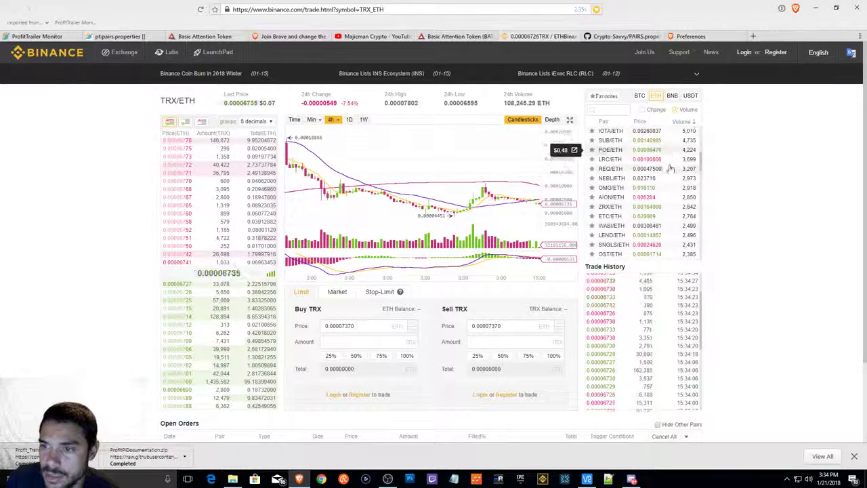
{"action": "left_click", "coordinate": [640, 95]}
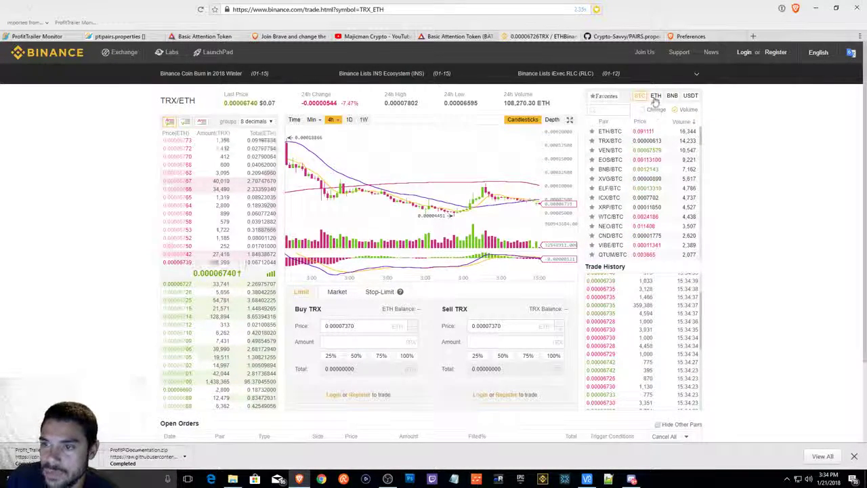
{"action": "left_click", "coordinate": [656, 95]}
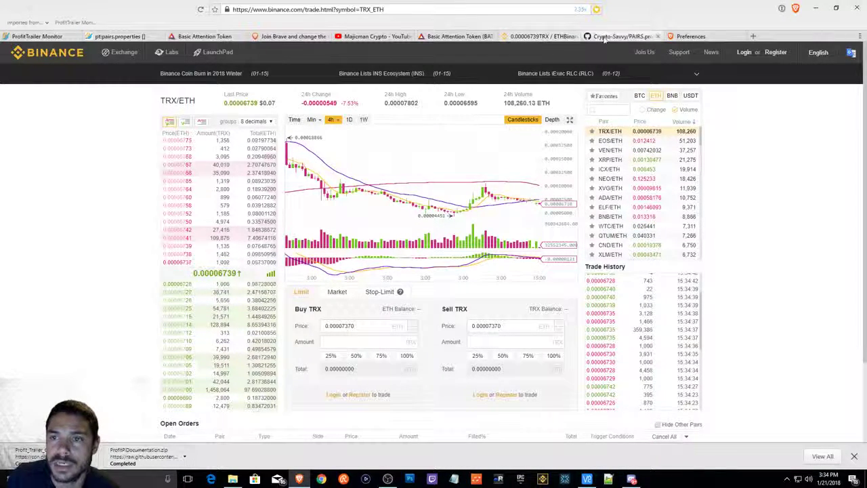
Return to the Crypto-Savvy repository root, briefly viewing the Increase All Max Cost folder
{"action": "left_click", "coordinate": [621, 36]}
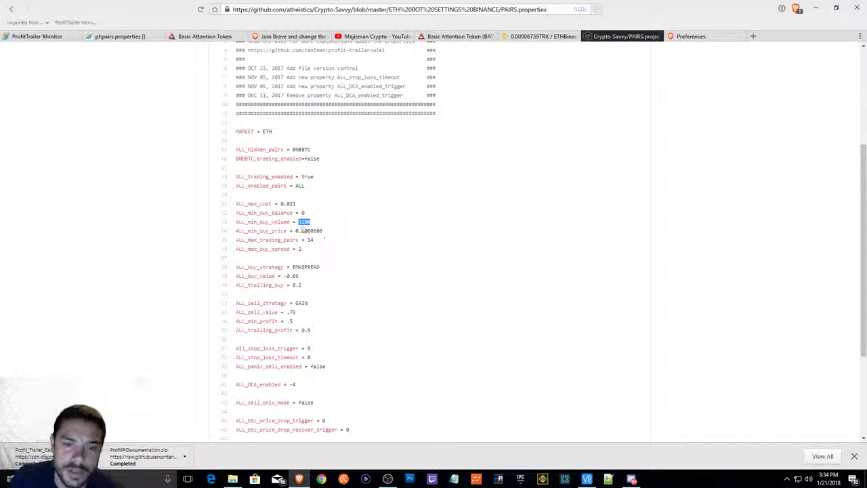
{"action": "mouse_move", "coordinate": [303, 254]}
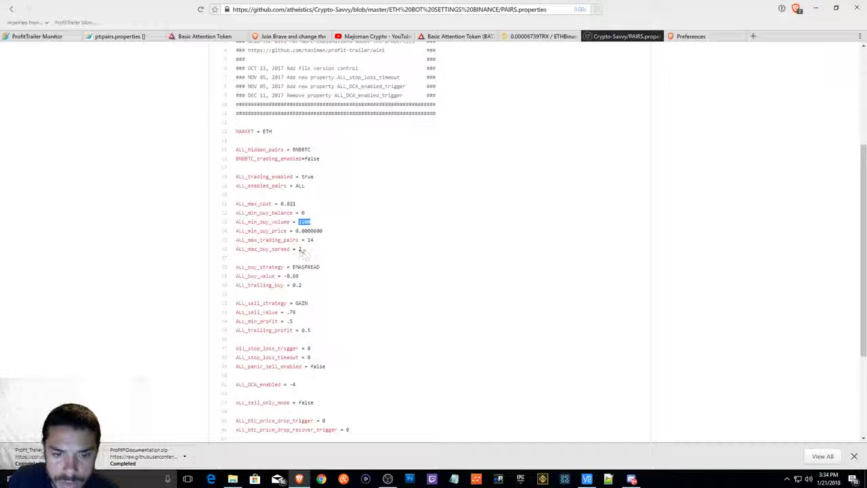
{"action": "scroll", "scroll_direction": "down", "scroll_amount": 3}
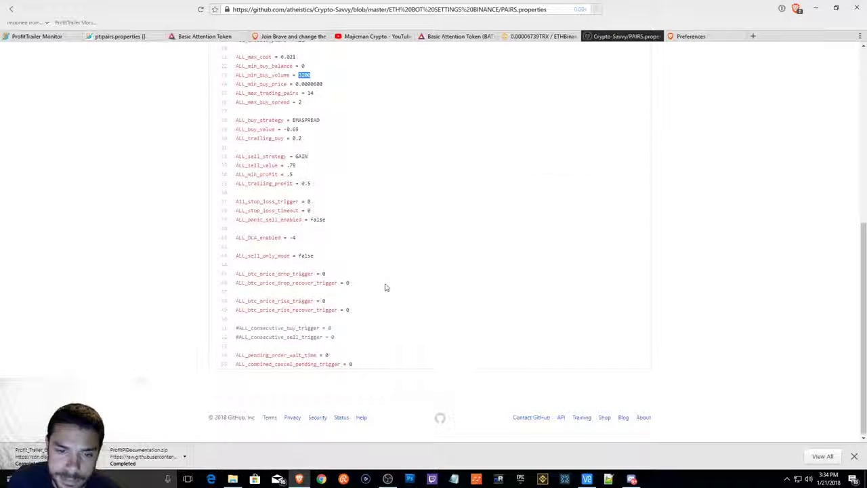
{"action": "scroll", "scroll_direction": "up", "scroll_amount": 3}
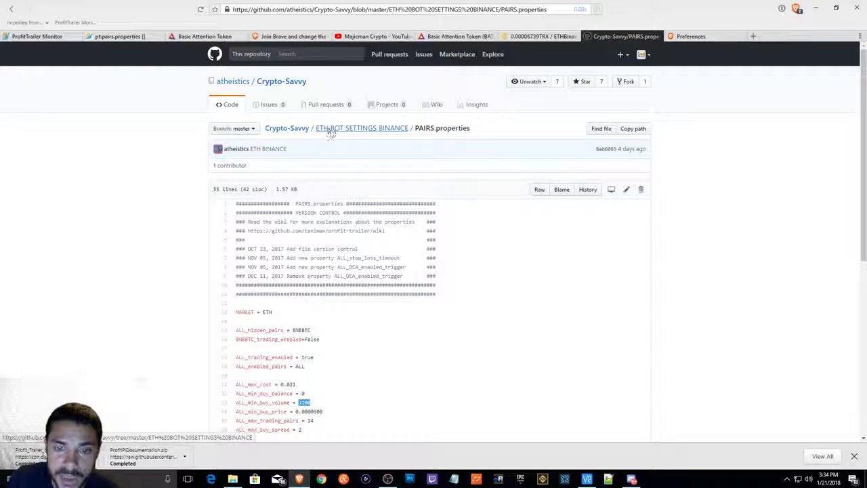
{"action": "left_click", "coordinate": [282, 81]}
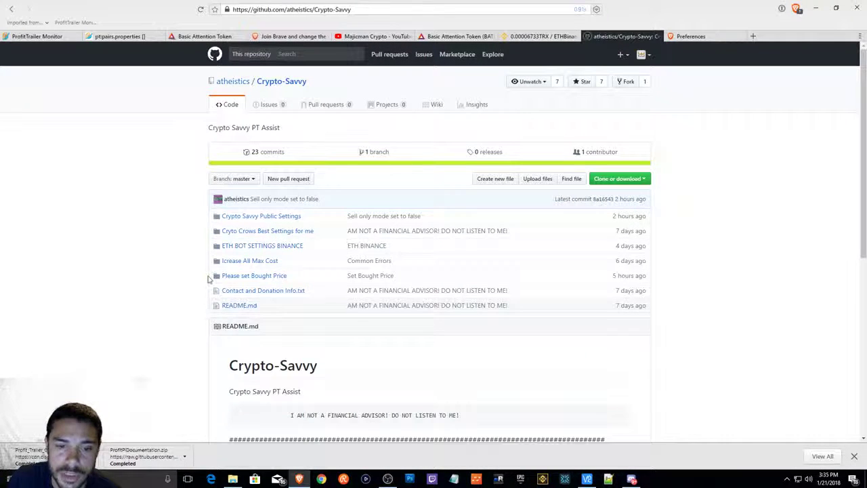
{"action": "mouse_move", "coordinate": [250, 261]}
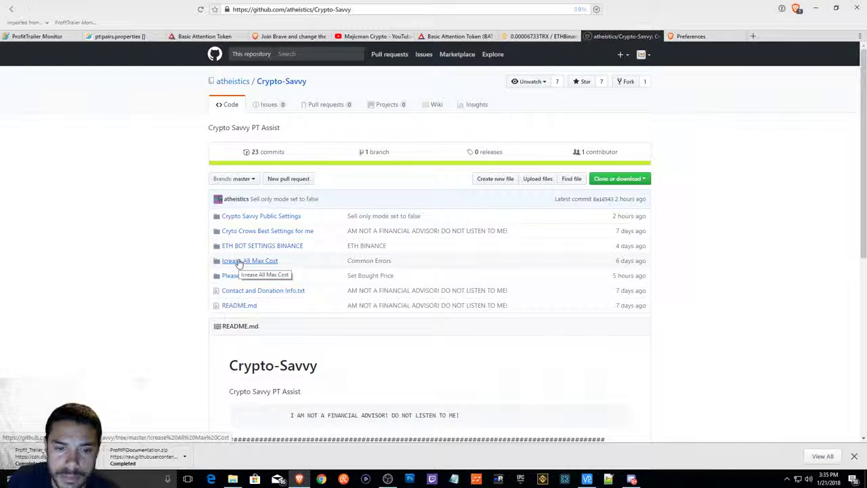
{"action": "left_click", "coordinate": [249, 261]}
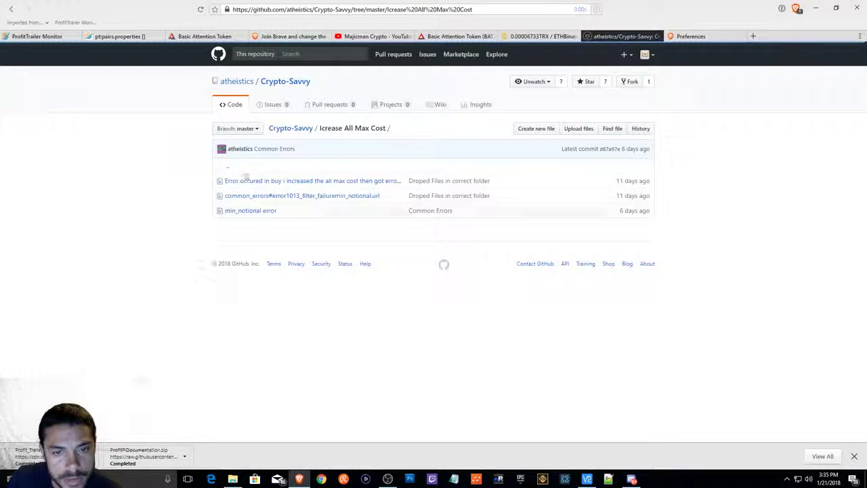
{"action": "left_click", "coordinate": [284, 81]}
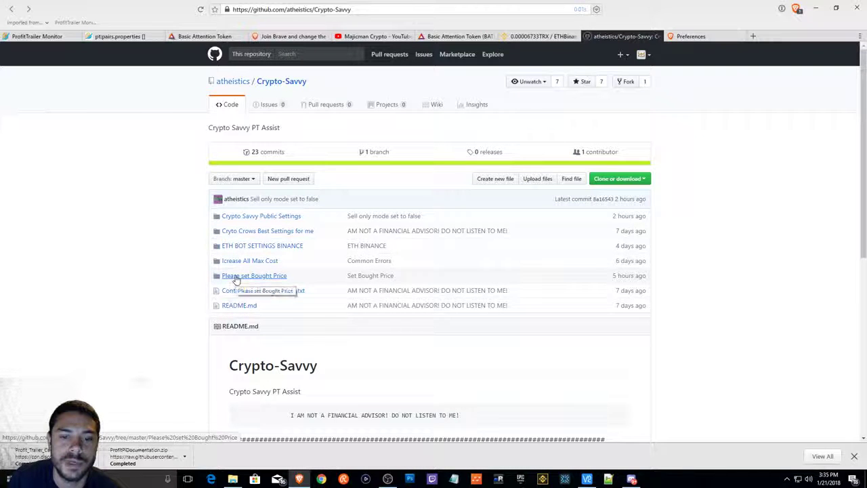
Open the '2. HotConfig Fix' file inside the Please set Bought Price folder
{"action": "left_click", "coordinate": [255, 275]}
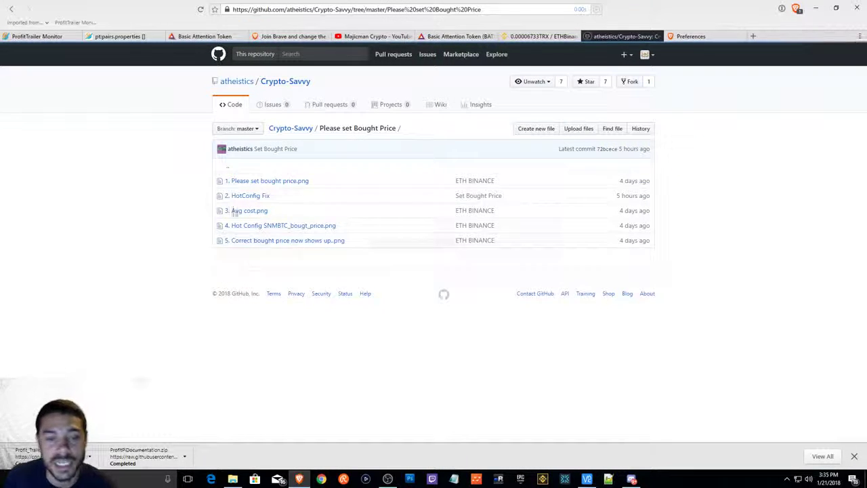
{"action": "mouse_move", "coordinate": [189, 236]}
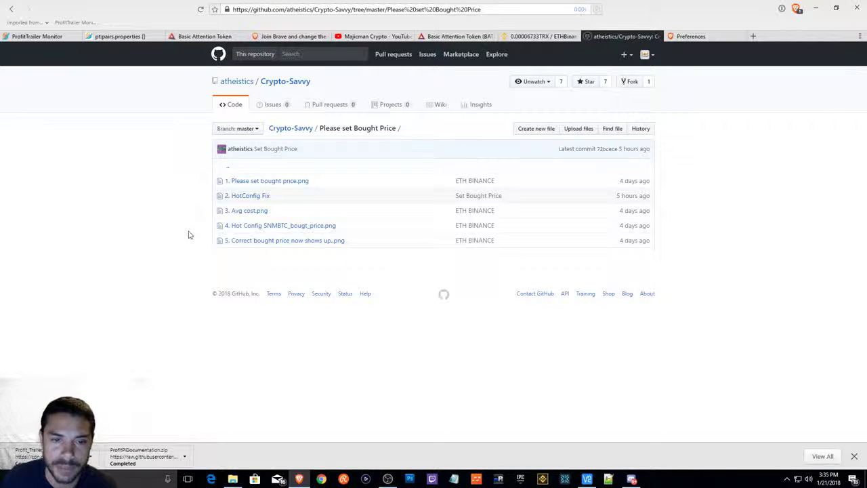
{"action": "mouse_move", "coordinate": [250, 195]}
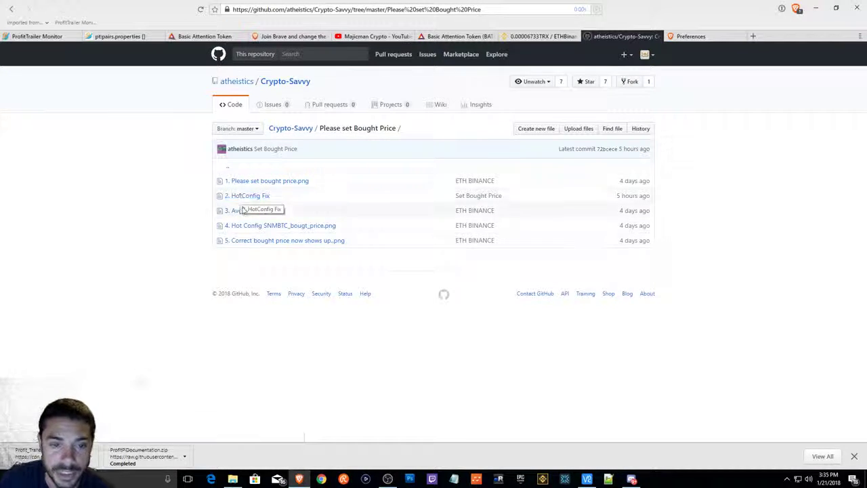
{"action": "mouse_move", "coordinate": [250, 196]}
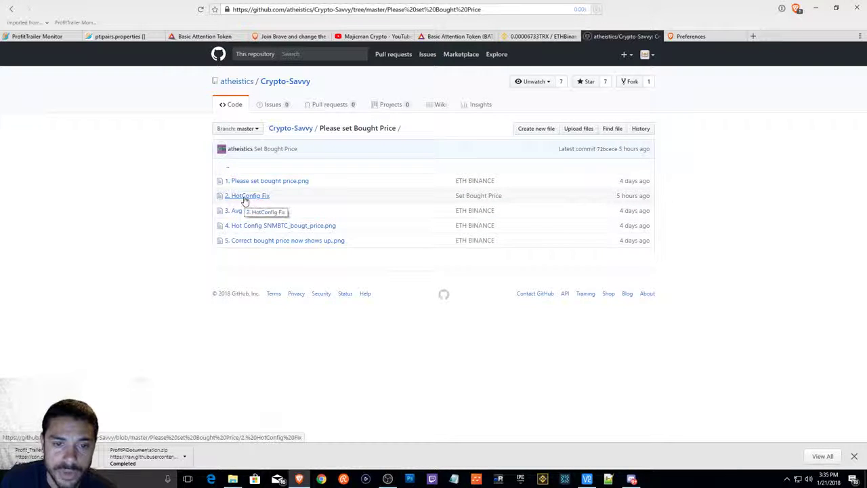
{"action": "left_click", "coordinate": [248, 195]}
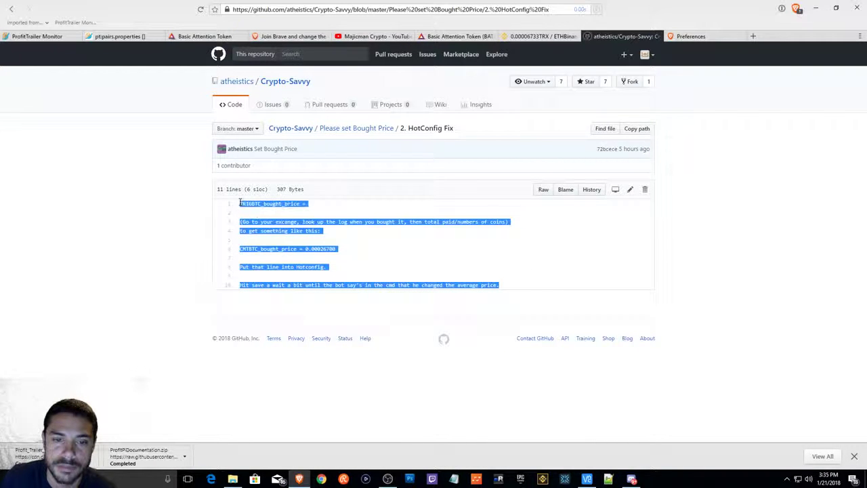
{"action": "left_click", "coordinate": [336, 248]}
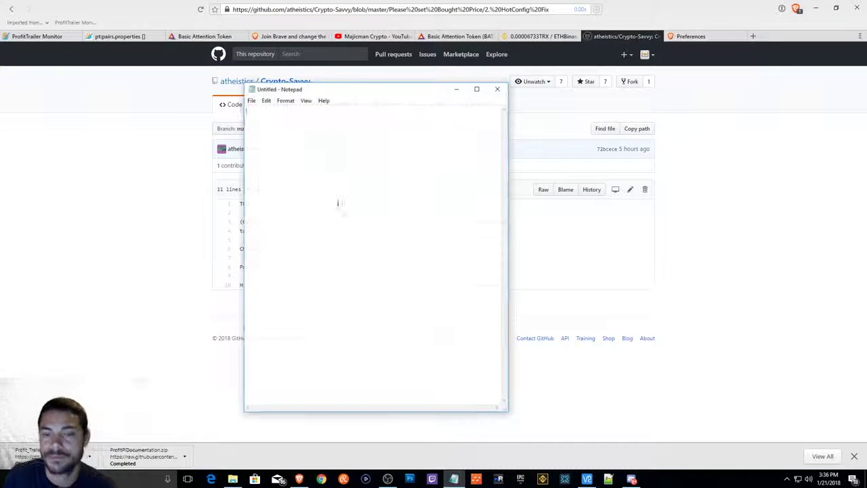
Write 'TRXETH_bought_price = 0.0000733' in Notepad, checking the price in the Binance tab
{"action": "type", "text": "TRXETH_"}
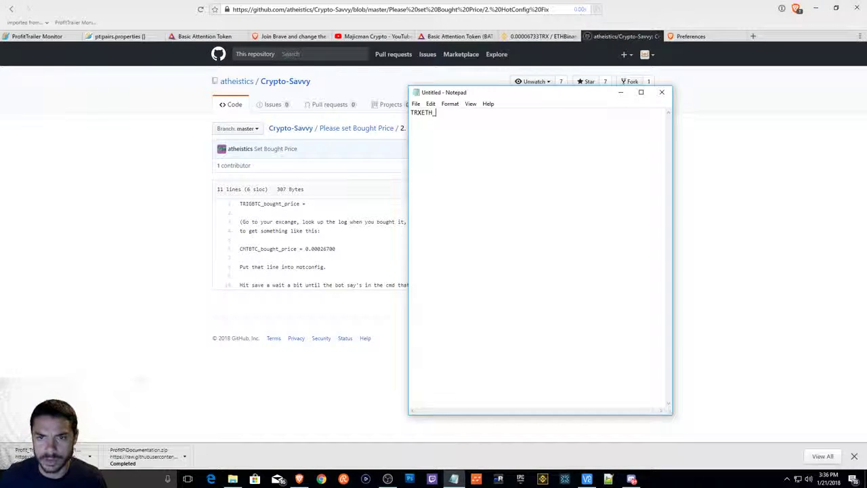
{"action": "type", "text": "bought"}
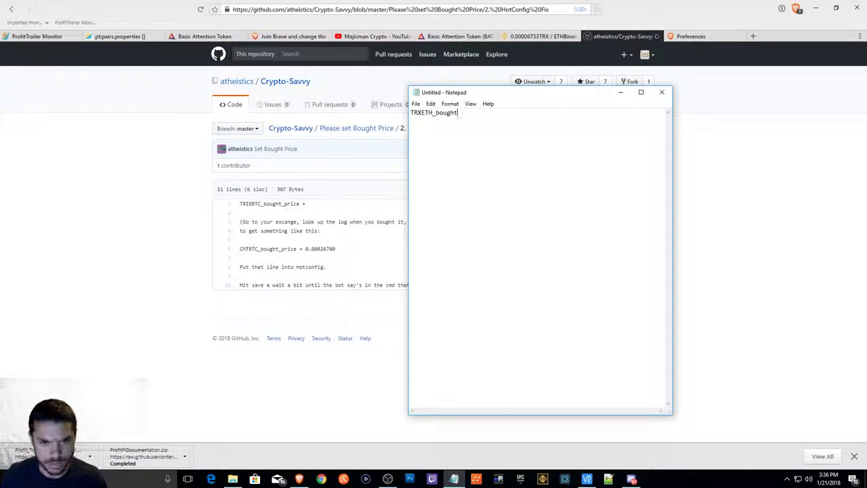
{"action": "type", "text": "_price"}
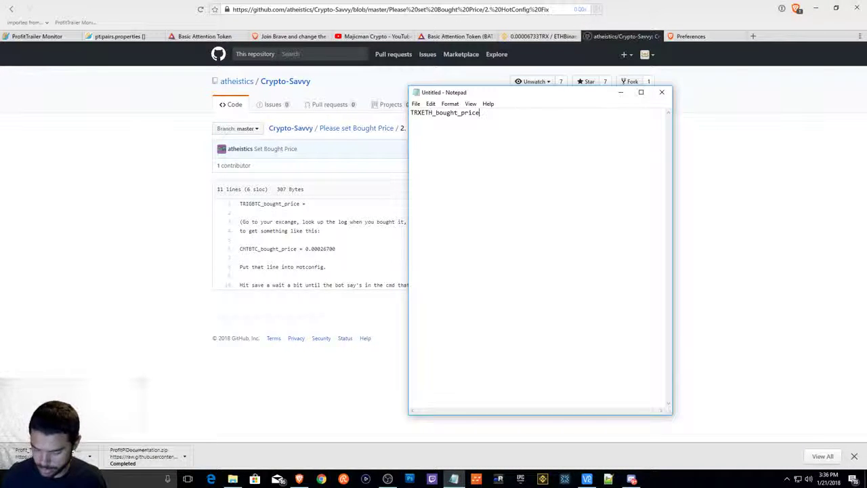
{"action": "type", "text": "="}
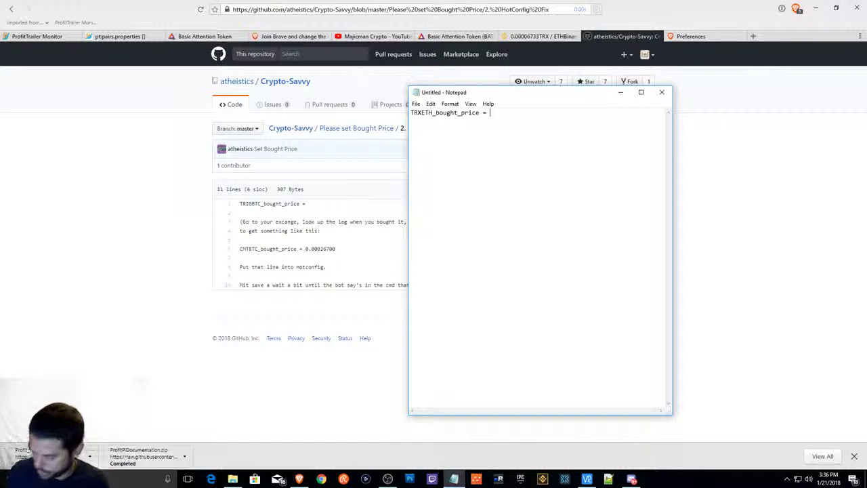
{"action": "type", "text": "0.000"}
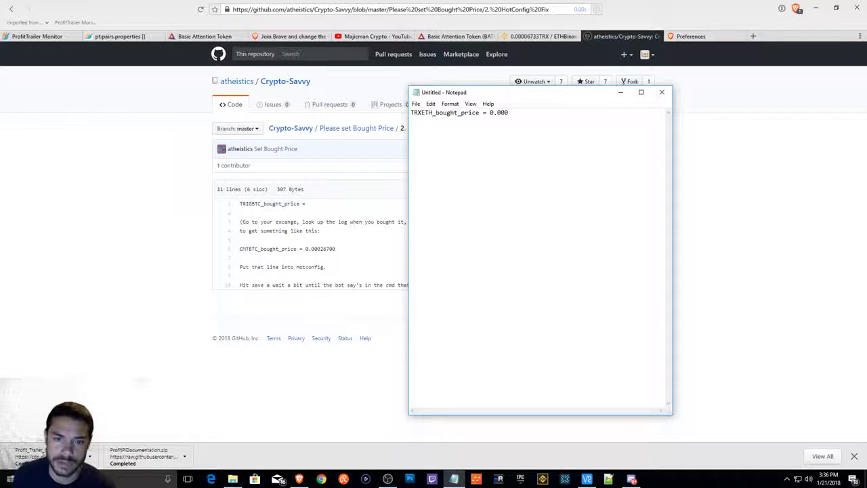
{"action": "type", "text": "0"}
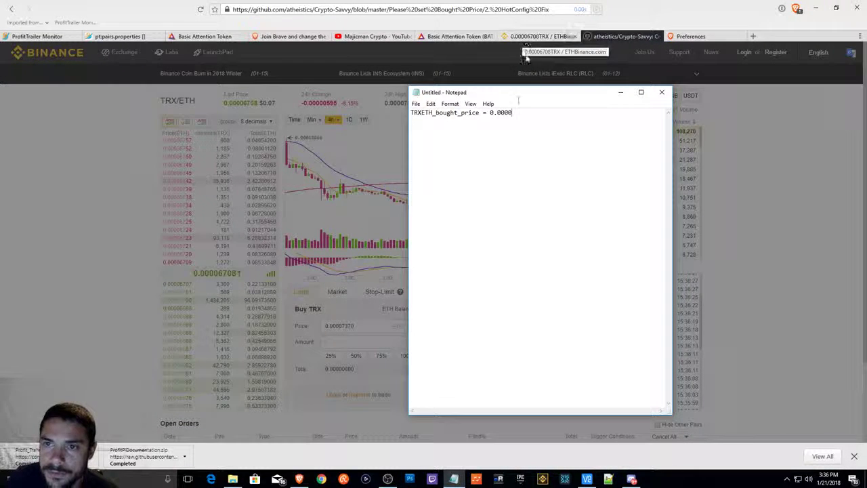
{"action": "left_click", "coordinate": [621, 35]}
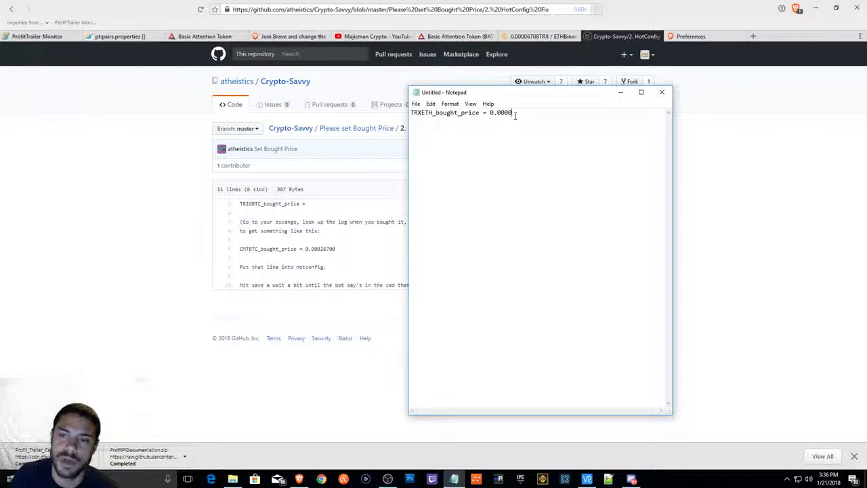
{"action": "type", "text": "7"}
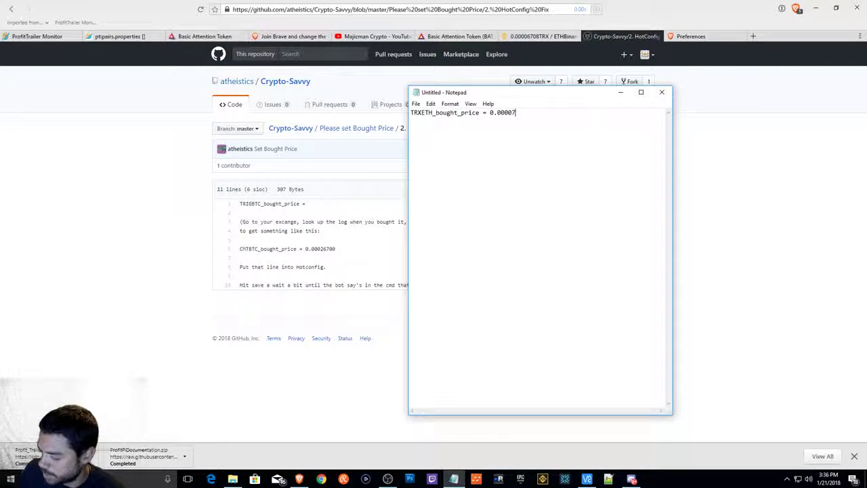
{"action": "type", "text": "33"}
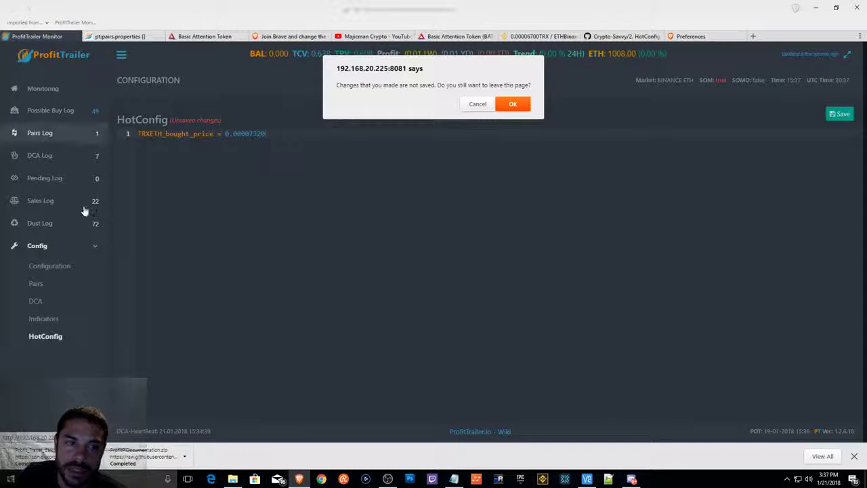
Leave HotConfig for the Pairs Log to confirm TRXETH's bought price, then view the DCA Log
{"action": "left_click", "coordinate": [512, 103]}
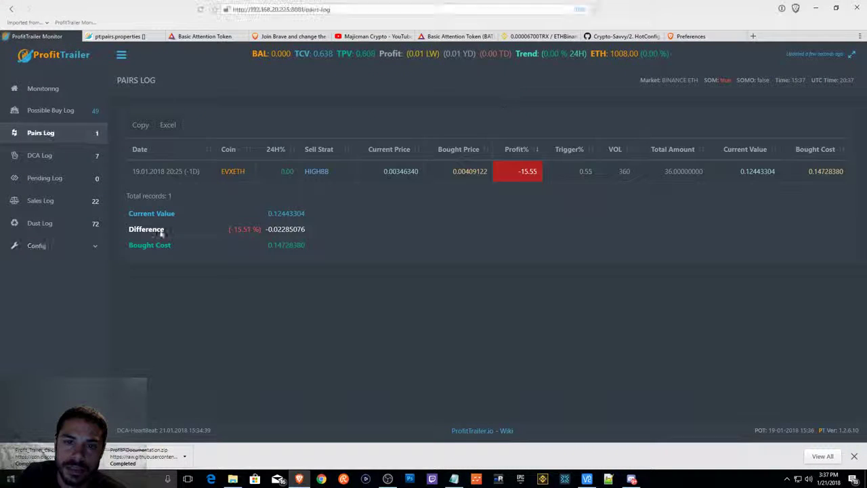
{"action": "left_click", "coordinate": [39, 155]}
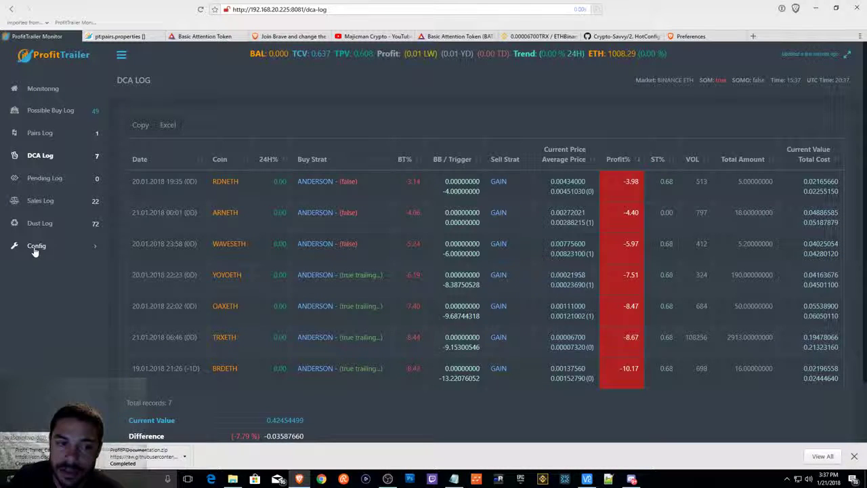
Edit the Pairs configuration buy value and save the PAIRS settings
{"action": "left_click", "coordinate": [36, 245]}
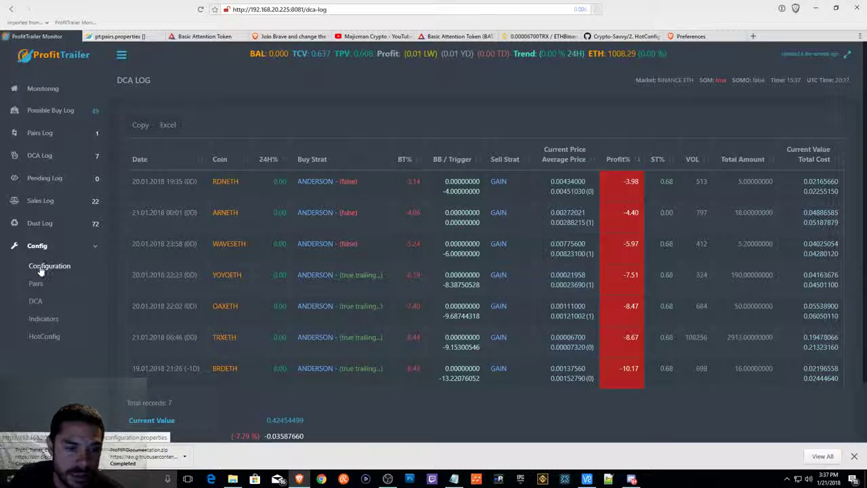
{"action": "mouse_move", "coordinate": [40, 323]}
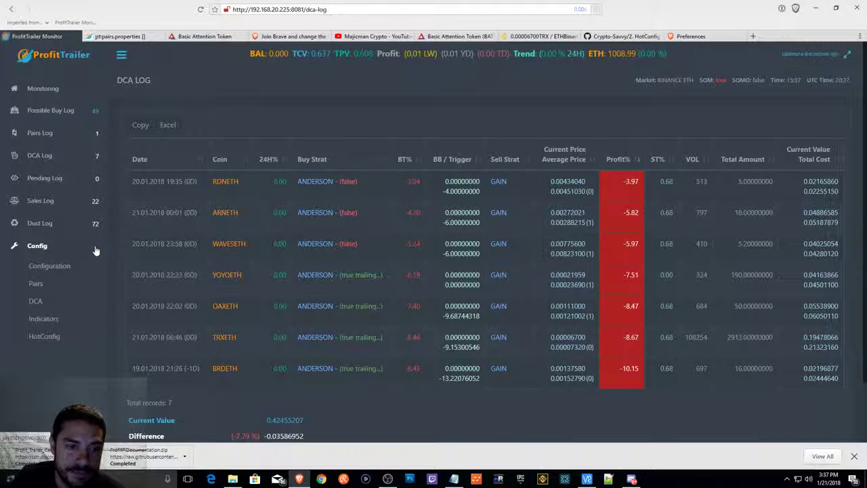
{"action": "left_click", "coordinate": [49, 264]}
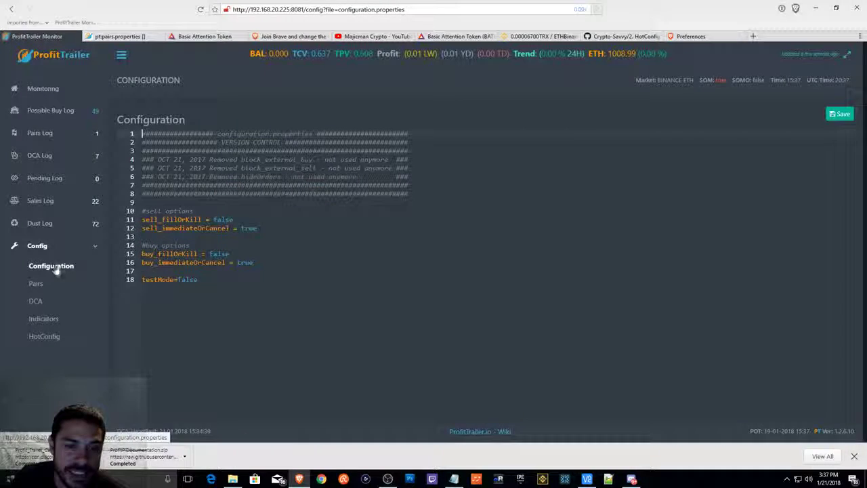
{"action": "left_click", "coordinate": [36, 283]}
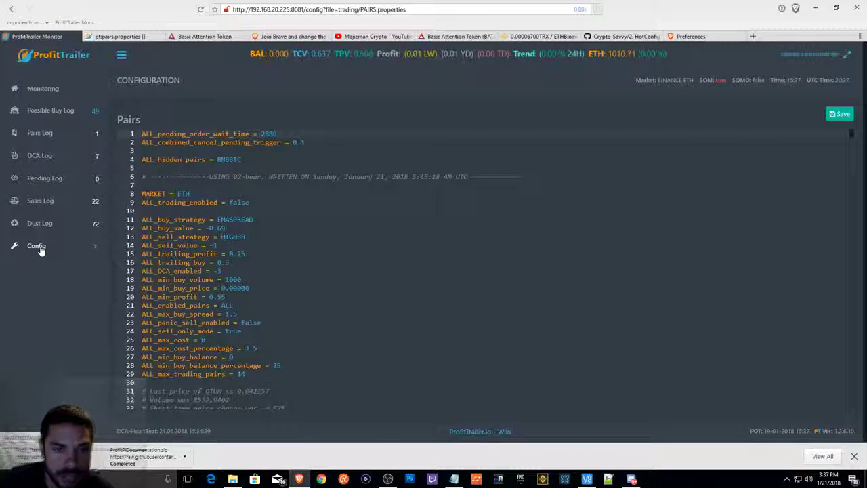
{"action": "left_click", "coordinate": [35, 246]}
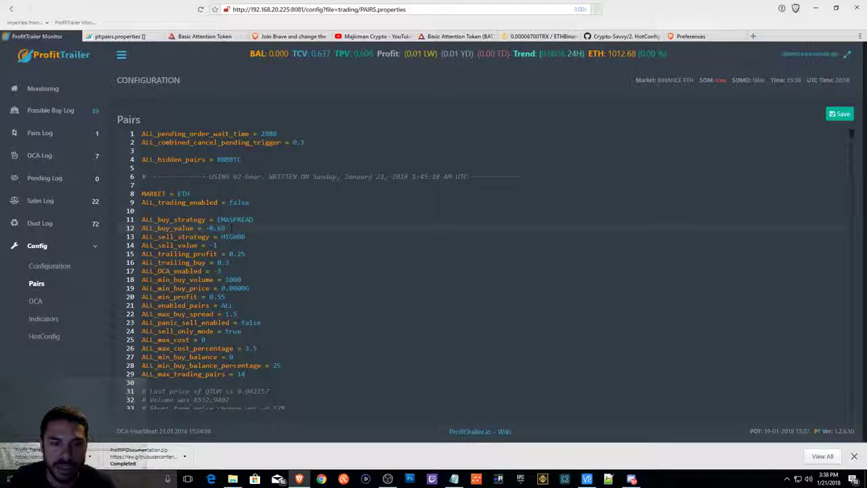
{"action": "left_click", "coordinate": [227, 228]}
{"action": "type", "text": "7"}
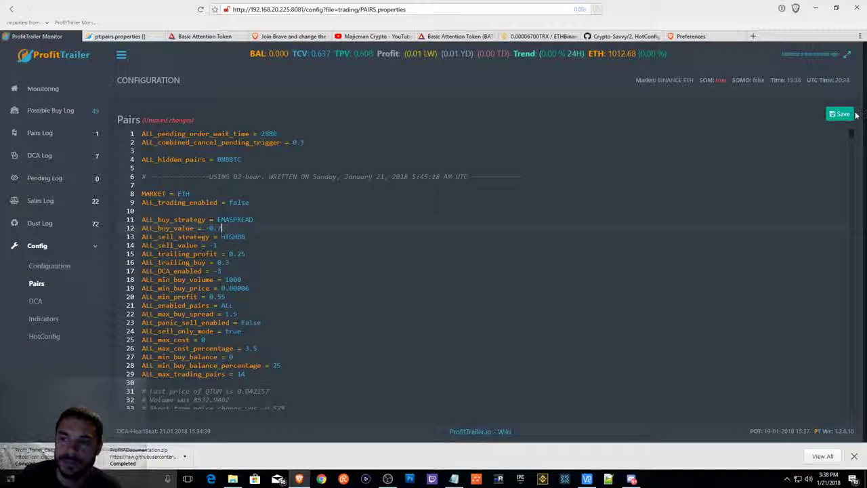
{"action": "left_click", "coordinate": [840, 114]}
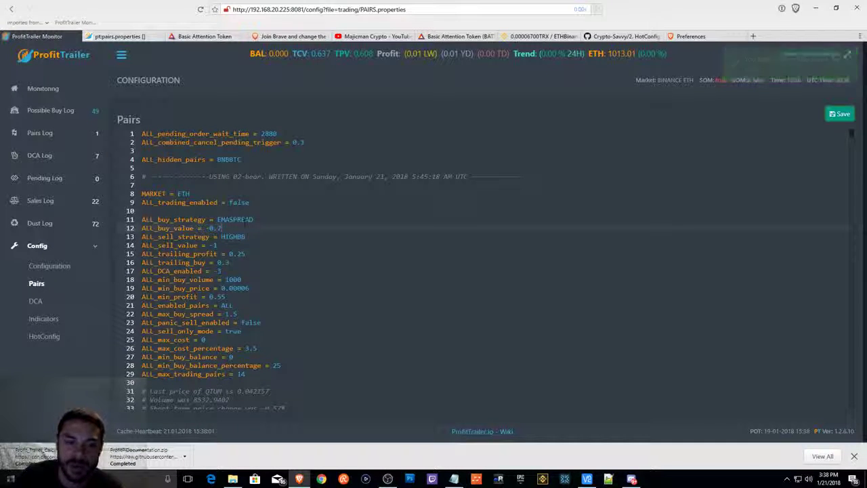
{"action": "left_click", "coordinate": [217, 228]}
{"action": "type", "text": "69"}
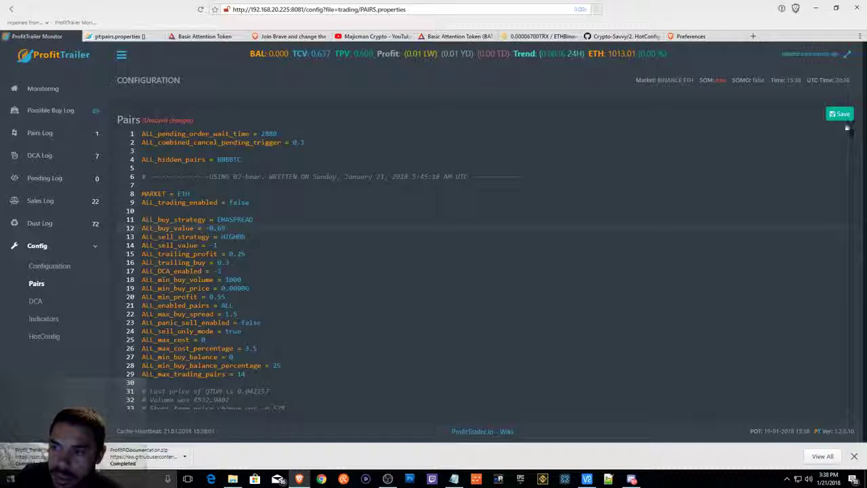
{"action": "left_click", "coordinate": [841, 114]}
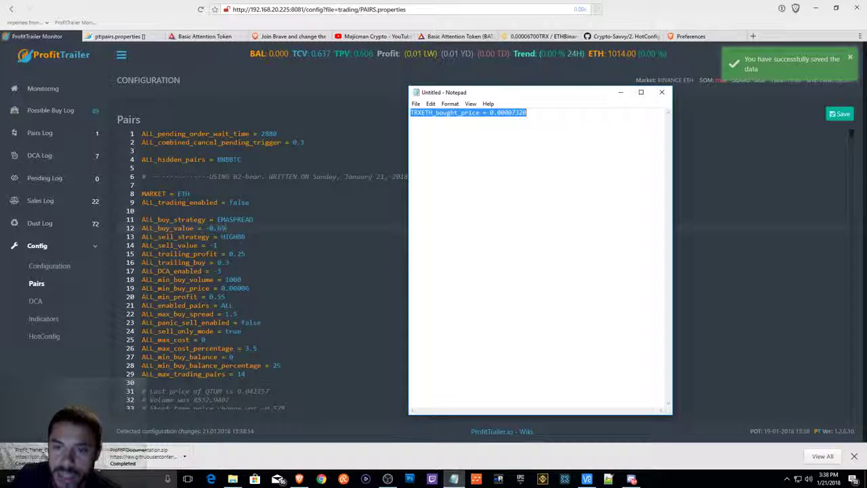
Close the Notepad scratch note without saving it
{"action": "left_click", "coordinate": [662, 92]}
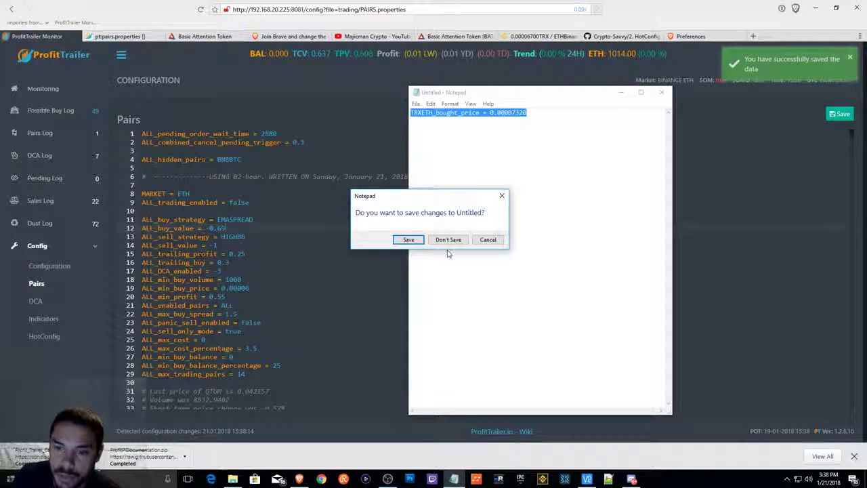
{"action": "left_click", "coordinate": [448, 238]}
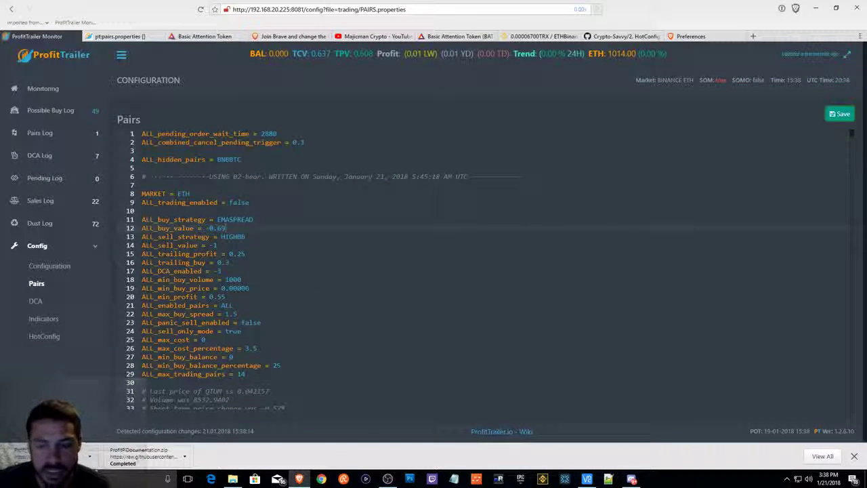
Look over the DCA and Indicators config pages, ending on the general Configuration page
{"action": "left_click", "coordinate": [36, 301]}
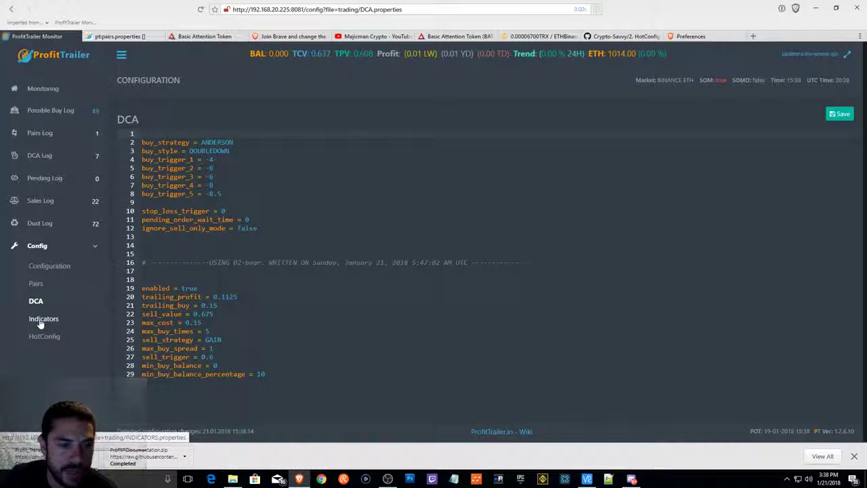
{"action": "left_click", "coordinate": [43, 319]}
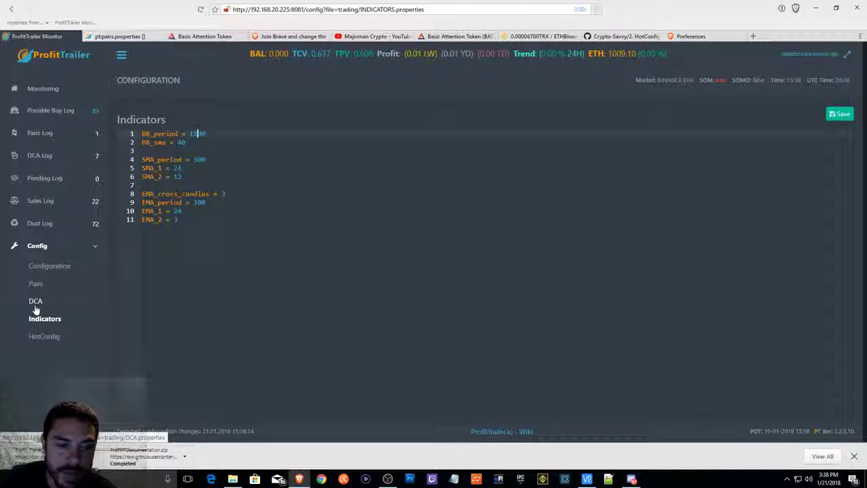
{"action": "left_click", "coordinate": [35, 301]}
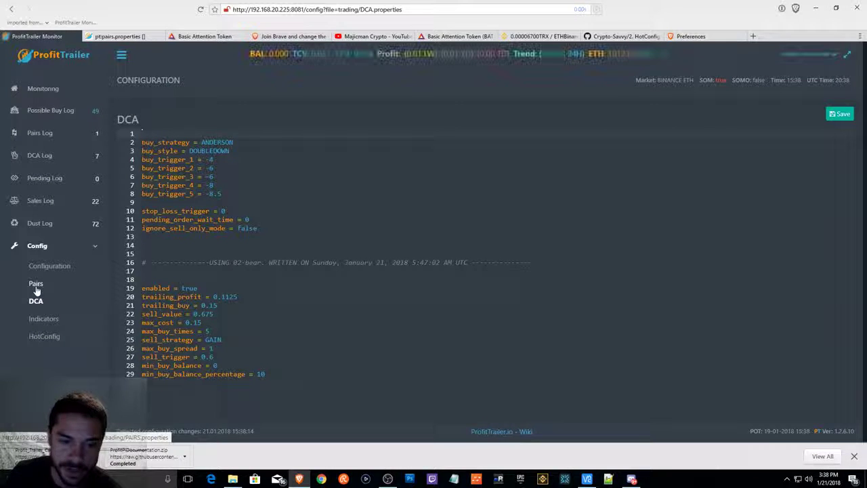
{"action": "left_click", "coordinate": [49, 266]}
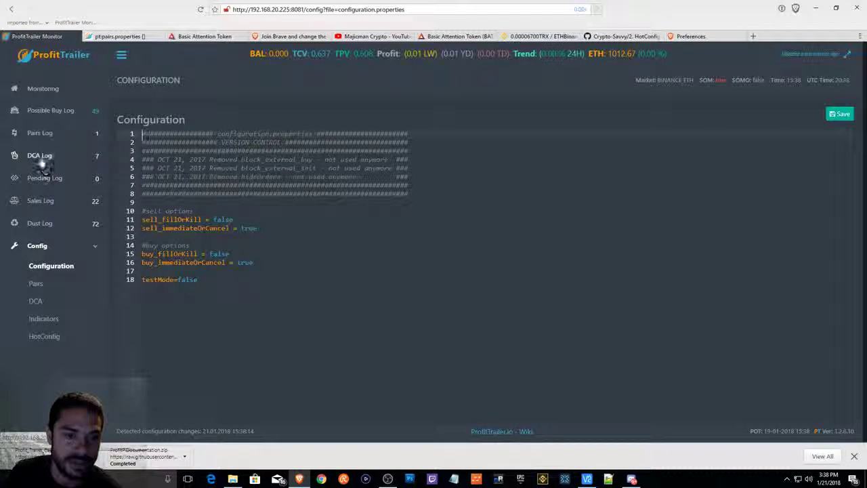
Recheck the DCA Log and Pairs Log bought price, then switch to the BAT CoinMarketCap tab
{"action": "left_click", "coordinate": [39, 155]}
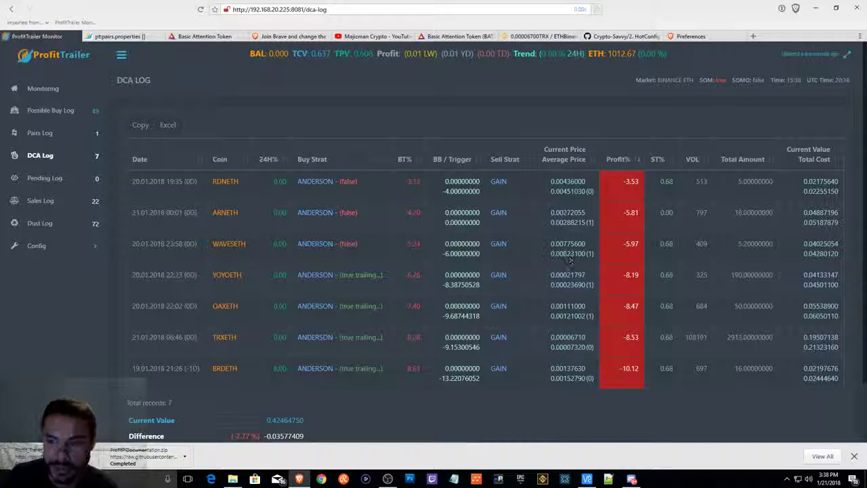
{"action": "mouse_move", "coordinate": [513, 112]}
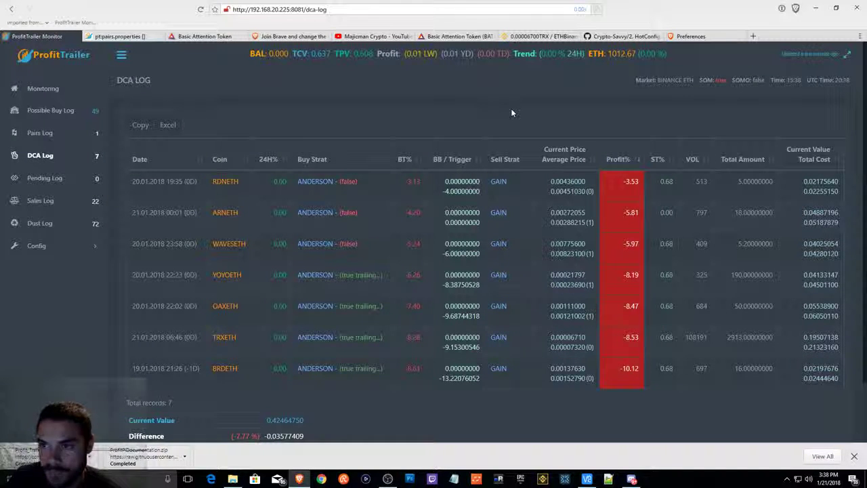
{"action": "mouse_move", "coordinate": [290, 117]}
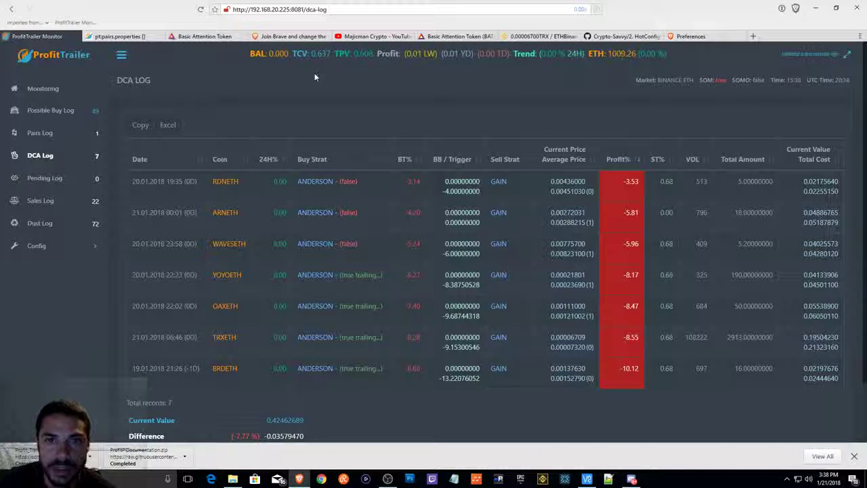
{"action": "mouse_move", "coordinate": [316, 125]}
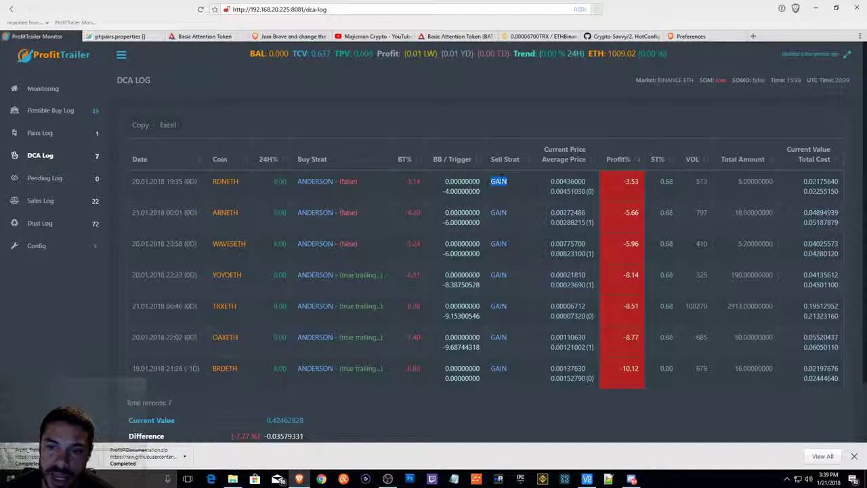
{"action": "left_click", "coordinate": [41, 132]}
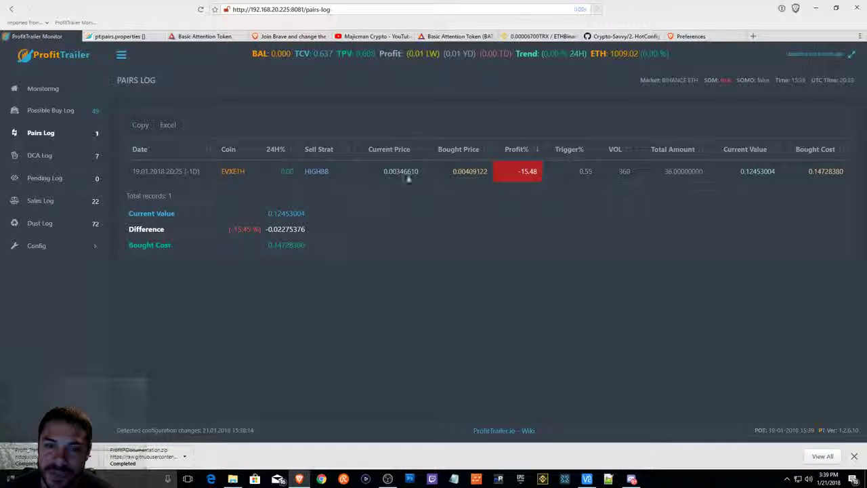
{"action": "double_click", "coordinate": [317, 170]}
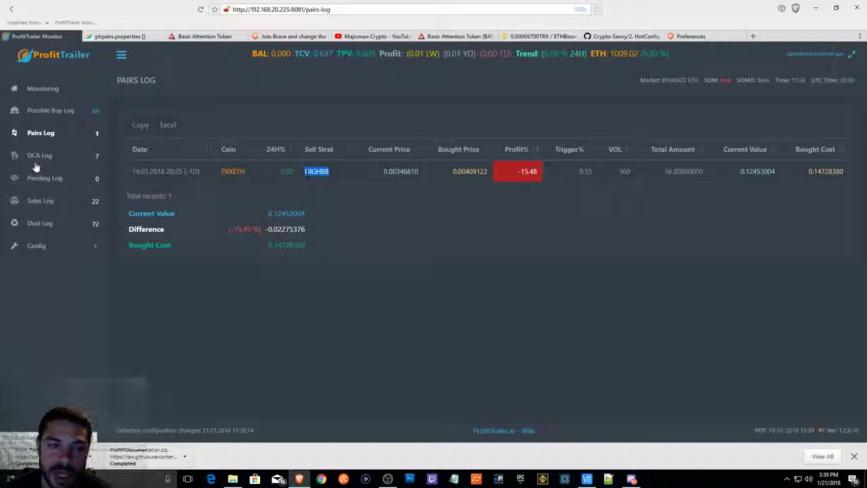
{"action": "left_click", "coordinate": [40, 155]}
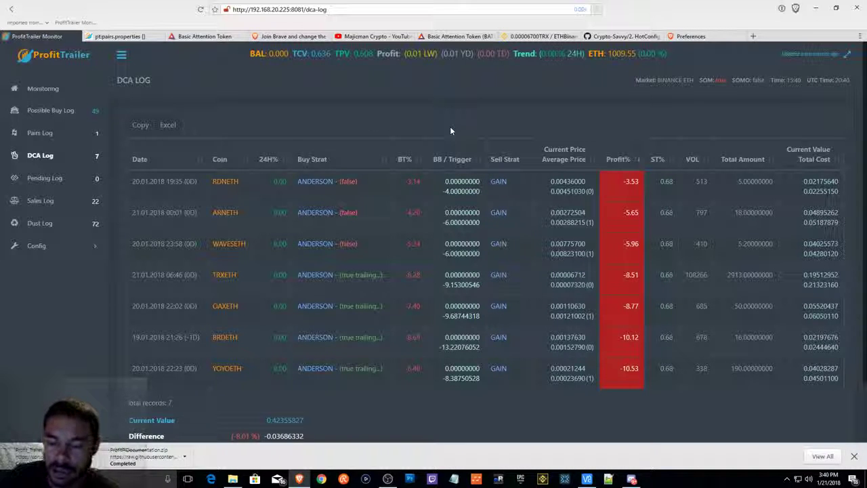
{"action": "mouse_move", "coordinate": [426, 440]}
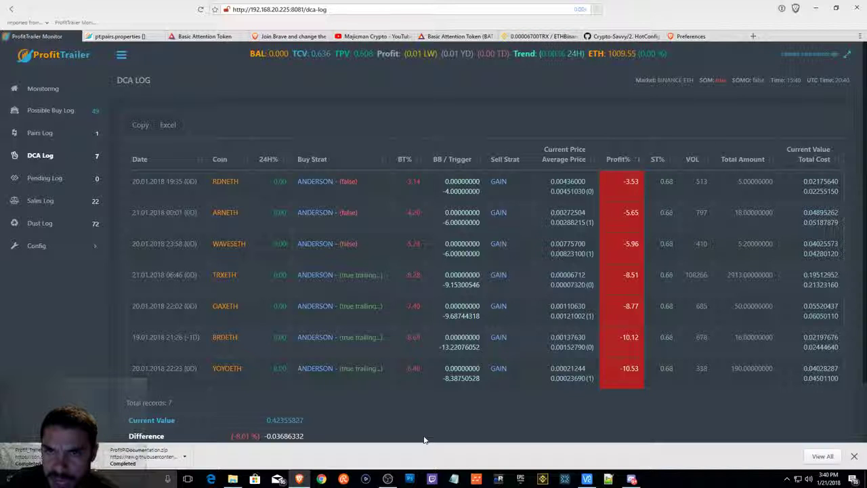
{"action": "left_click", "coordinate": [455, 36]}
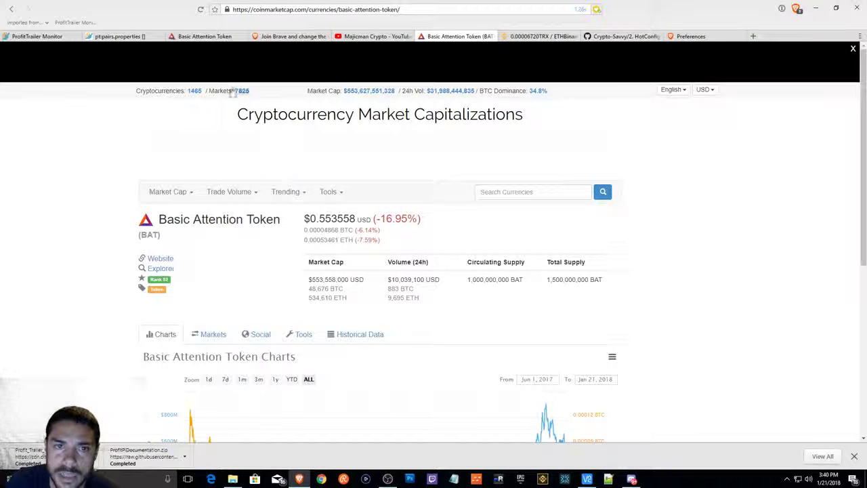
Revisit the basicattentiontoken.org and brave.com tabs, ending on the Crypto-Savvy GitHub tab
{"action": "left_click", "coordinate": [203, 35]}
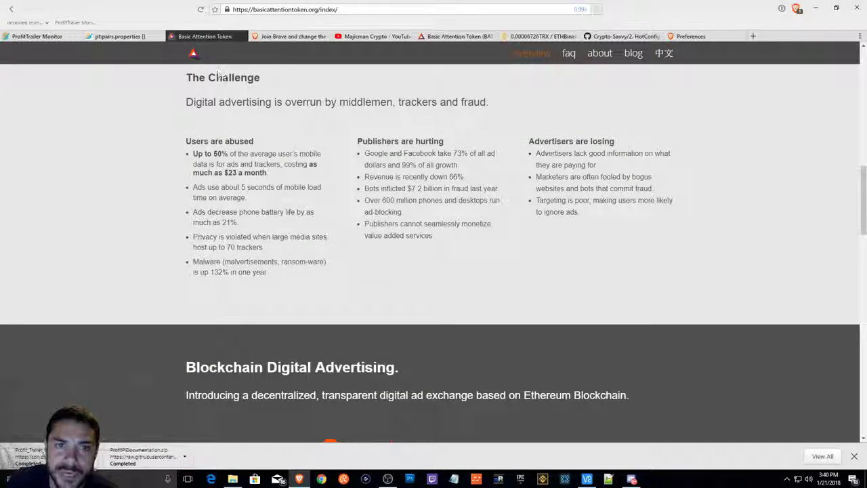
{"action": "scroll", "scroll_direction": "up", "scroll_amount": 3}
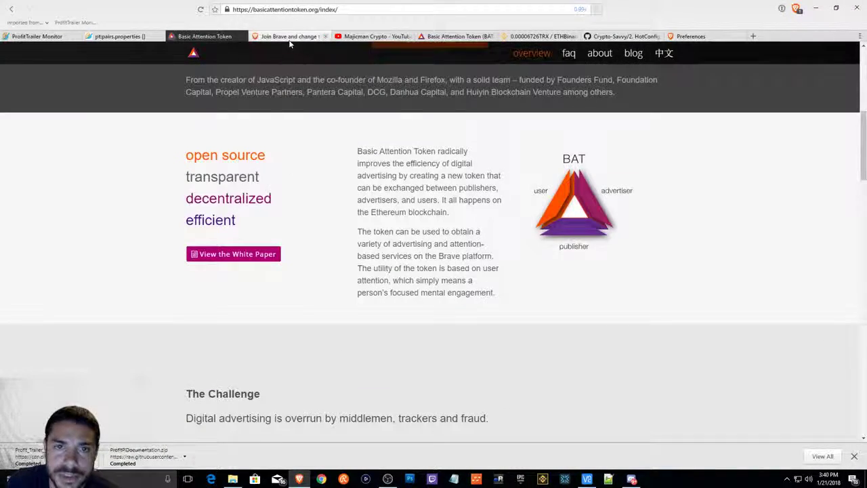
{"action": "left_click", "coordinate": [290, 35]}
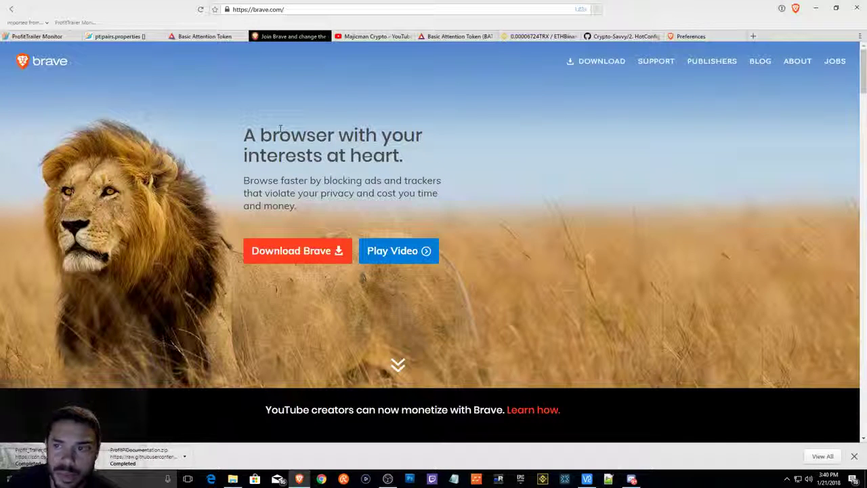
{"action": "left_click", "coordinate": [620, 35]}
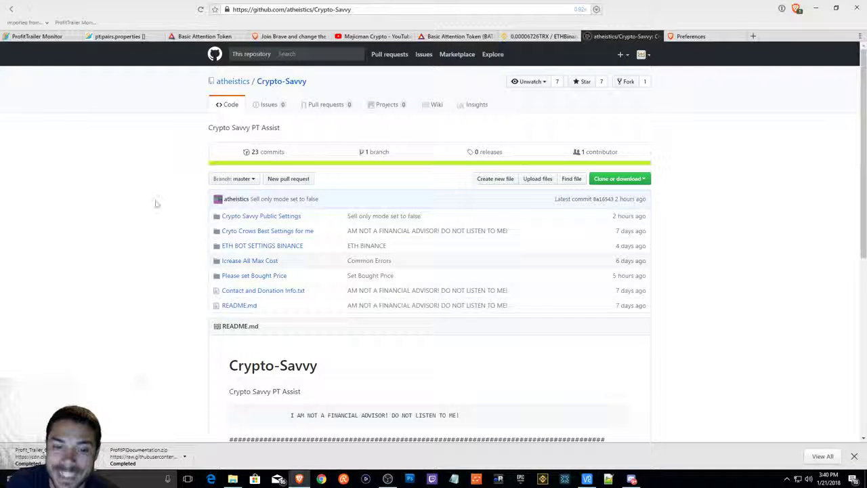
{"action": "mouse_move", "coordinate": [168, 254]}
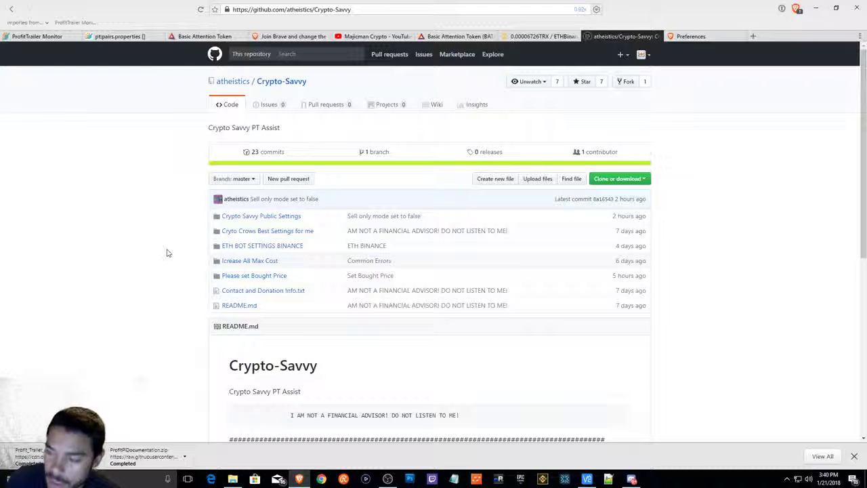
{"action": "mouse_move", "coordinate": [751, 287]}
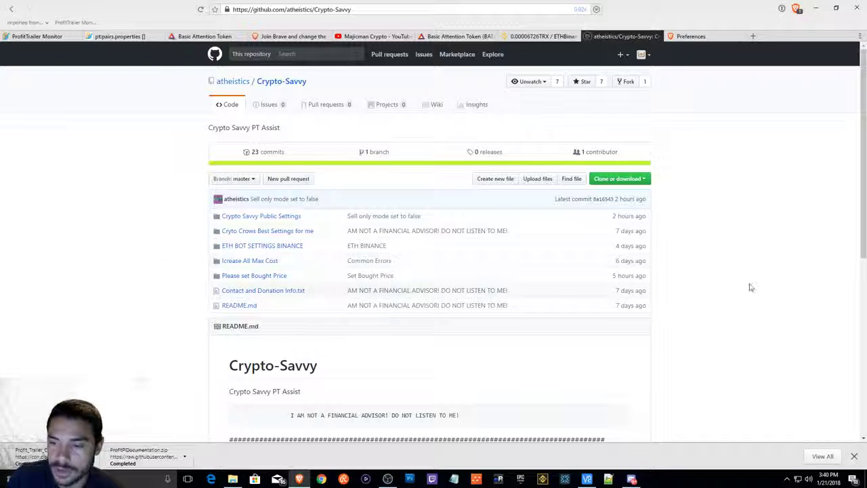